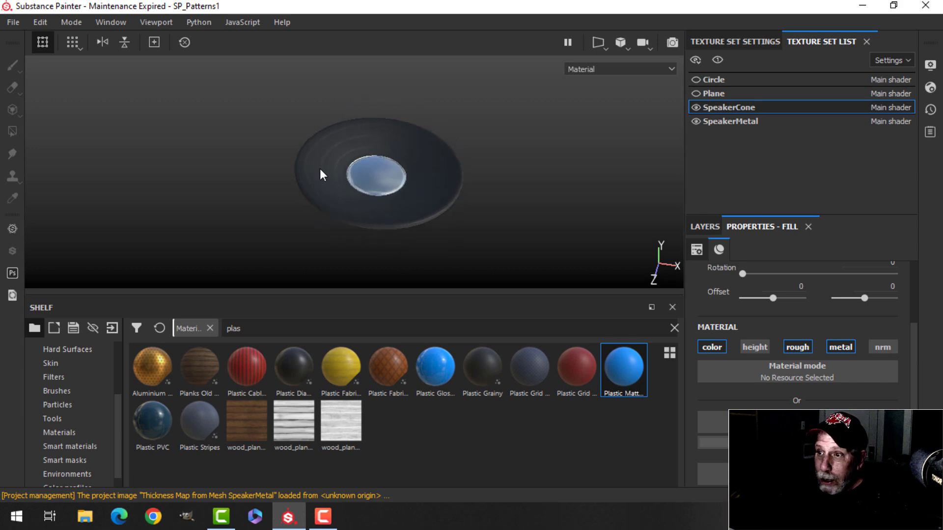
{"action": "mouse_move", "coordinate": [417, 205]}
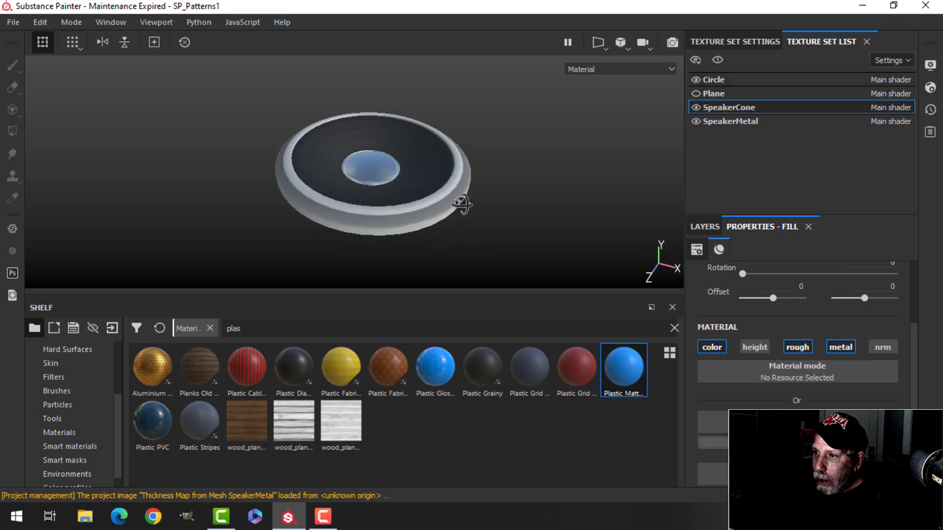
- Show the layer stack and inspect the SpeakerMetal and Circle texture sets' layers
{"action": "left_click_drag", "start_coordinate": [461, 204], "coordinate": [519, 219]}
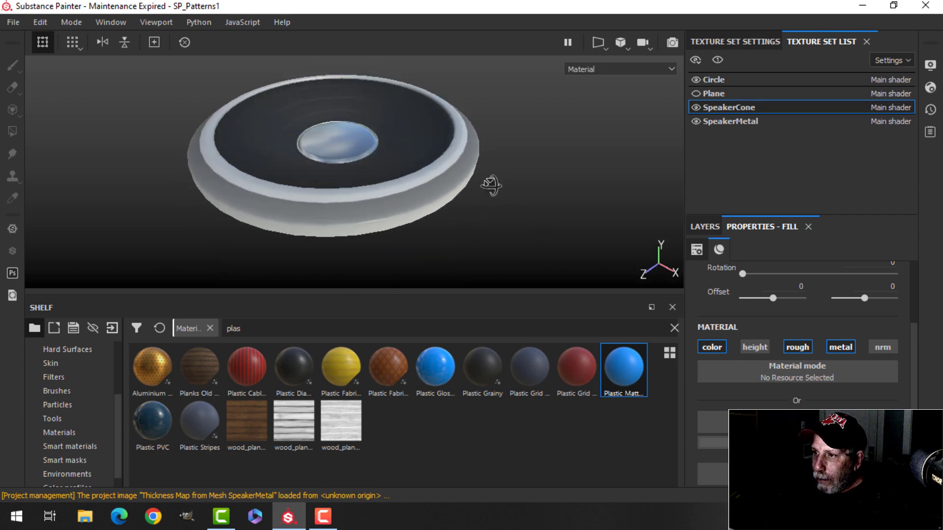
{"action": "left_click", "coordinate": [704, 227]}
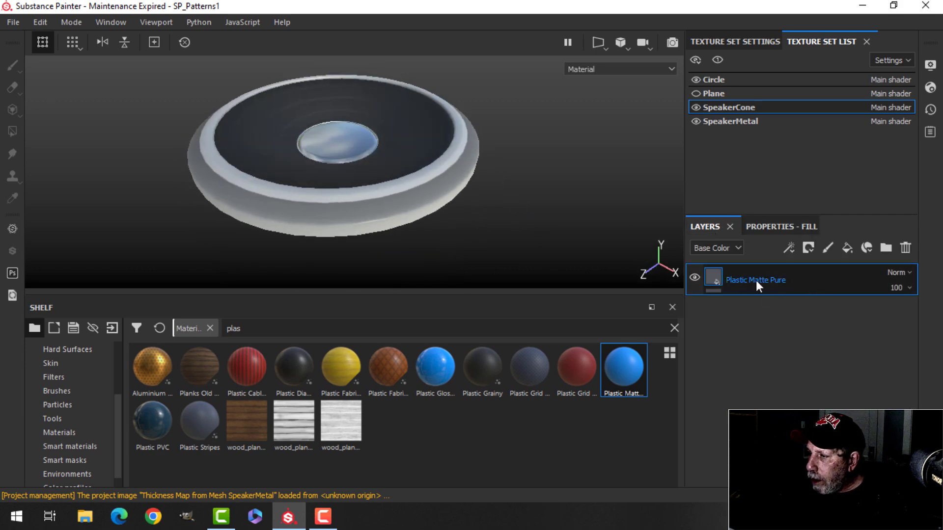
{"action": "left_click", "coordinate": [695, 93]}
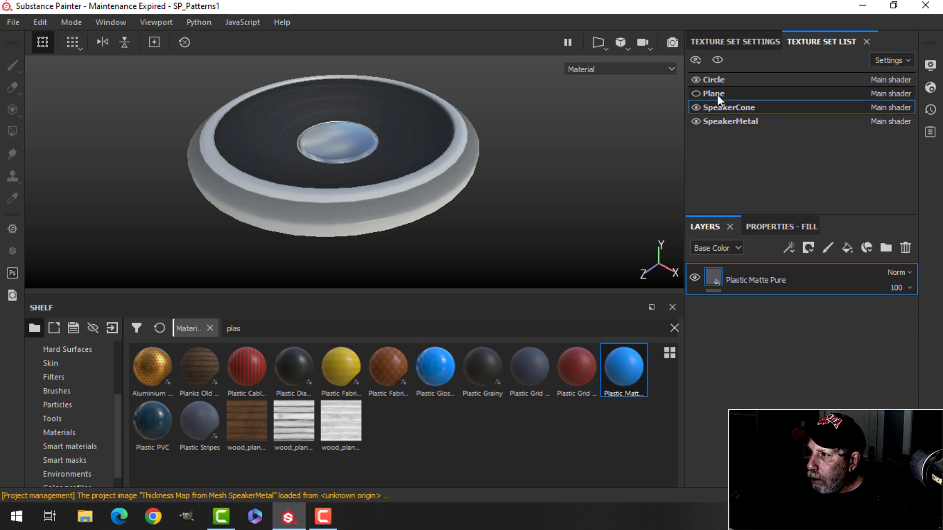
{"action": "left_click", "coordinate": [730, 122]}
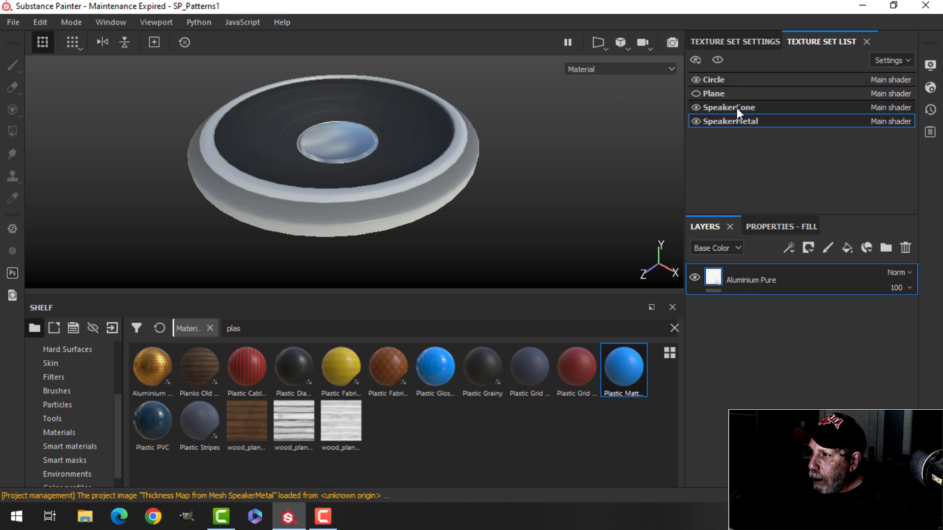
{"action": "left_click", "coordinate": [716, 79]}
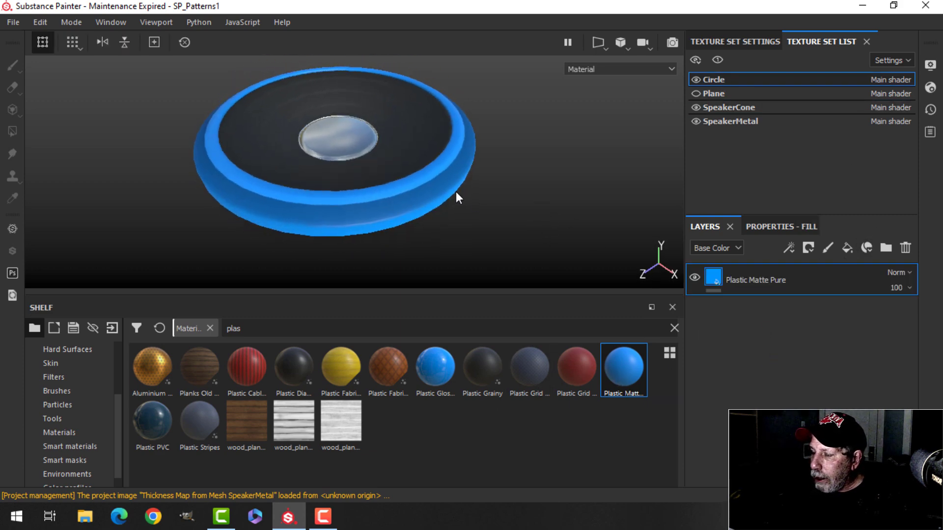
{"action": "left_click_drag", "start_coordinate": [457, 198], "coordinate": [507, 217]}
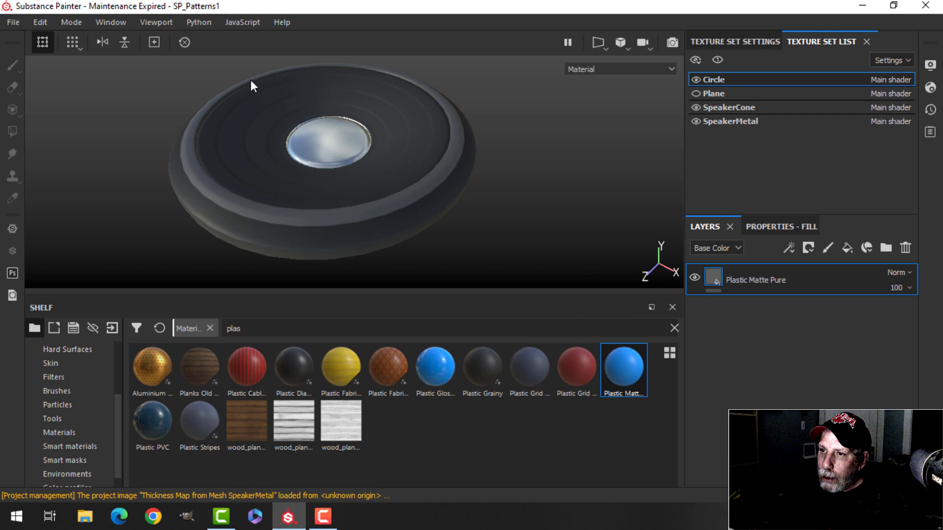
{"action": "mouse_move", "coordinate": [430, 132]}
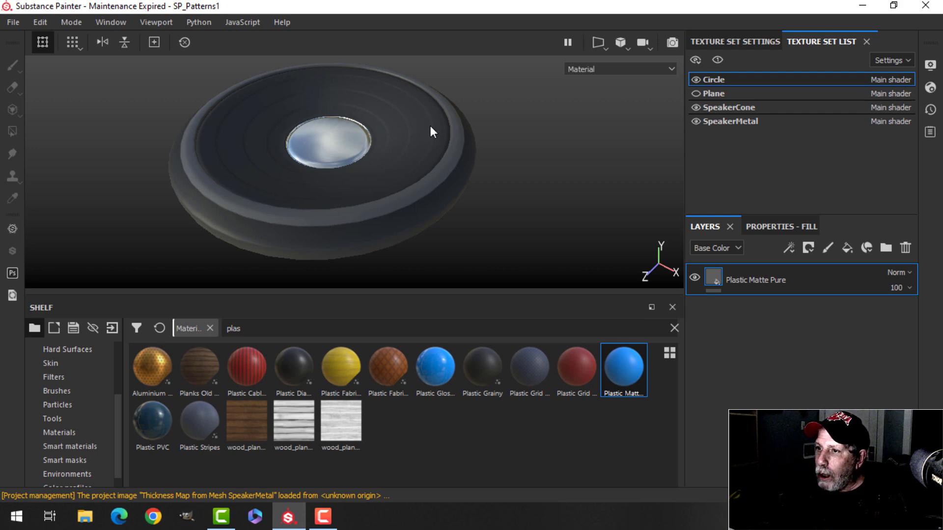
- Orbit the view to look down on the whole plane covering the speaker
{"action": "left_click_drag", "start_coordinate": [433, 132], "coordinate": [448, 177]}
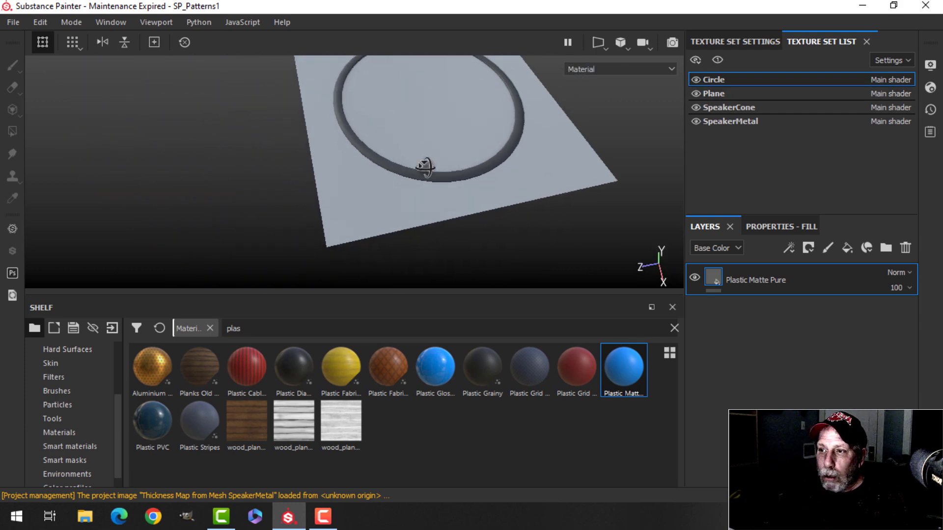
{"action": "left_click_drag", "start_coordinate": [420, 165], "coordinate": [498, 157]}
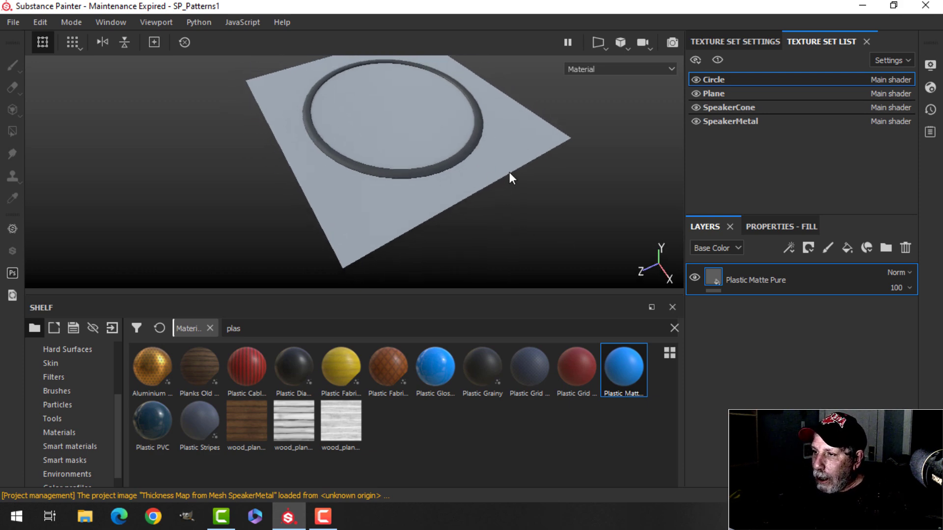
{"action": "left_click_drag", "start_coordinate": [512, 178], "coordinate": [466, 200]}
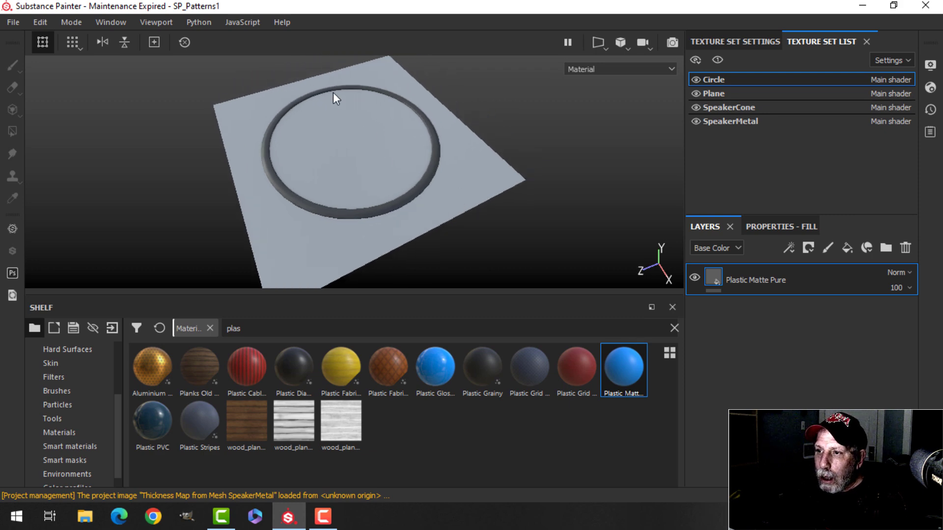
{"action": "mouse_move", "coordinate": [317, 217]}
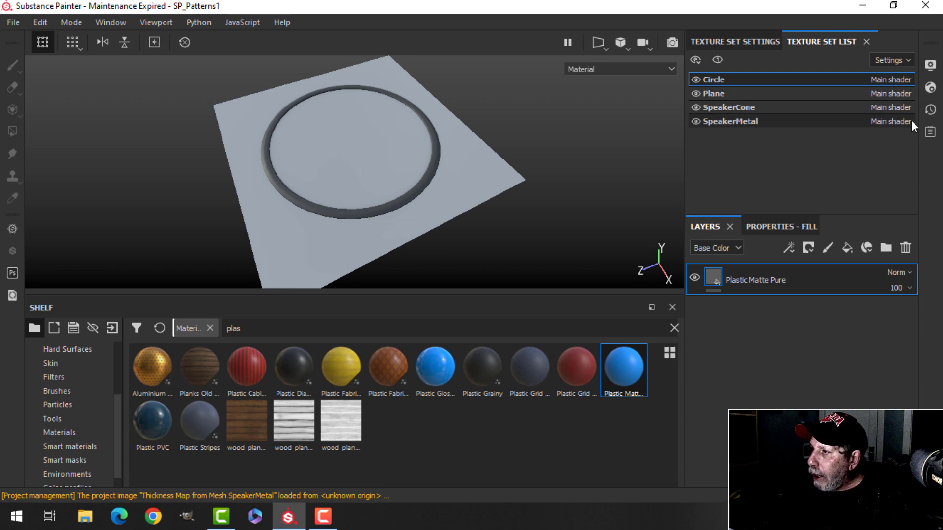
- Give the Plane texture set the pbr-metal-rough-with-alpha-blending shader in Shader Settings
{"action": "left_click", "coordinate": [926, 90]}
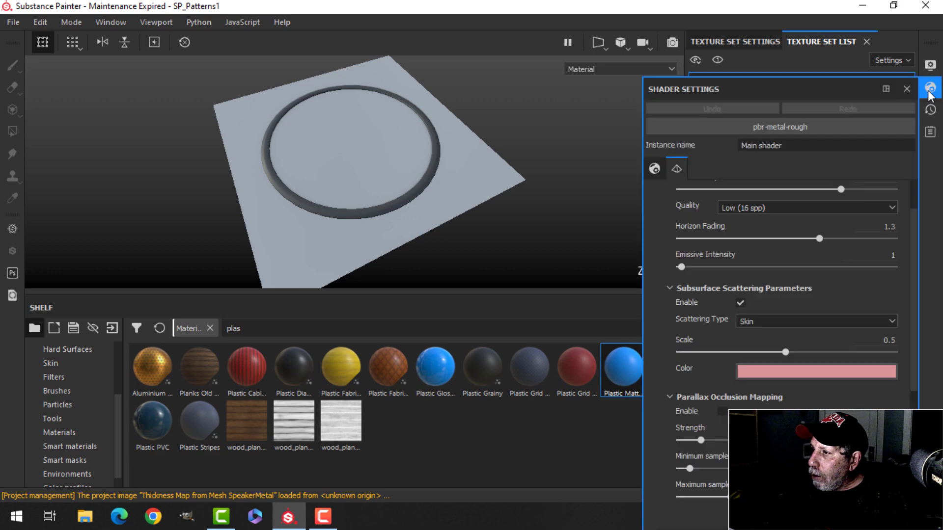
{"action": "mouse_move", "coordinate": [559, 106]}
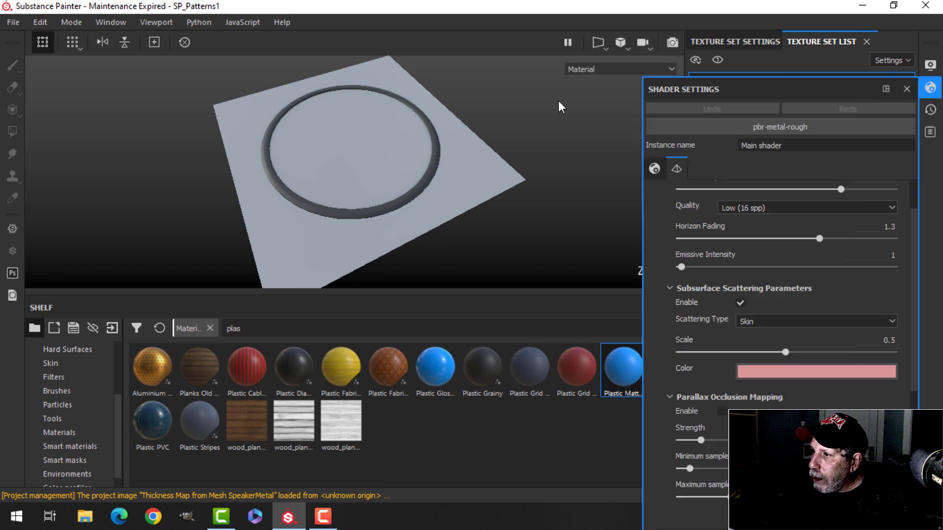
{"action": "left_click", "coordinate": [913, 88]}
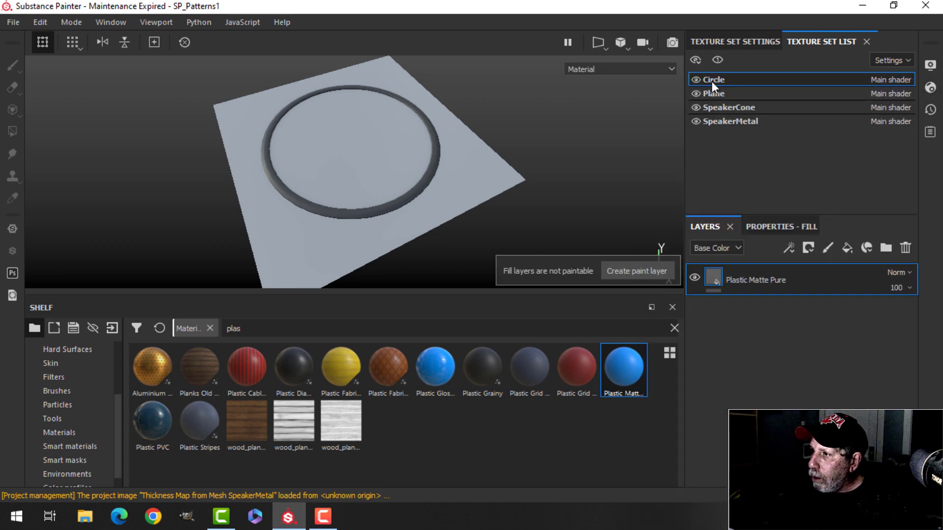
{"action": "left_click", "coordinate": [714, 94]}
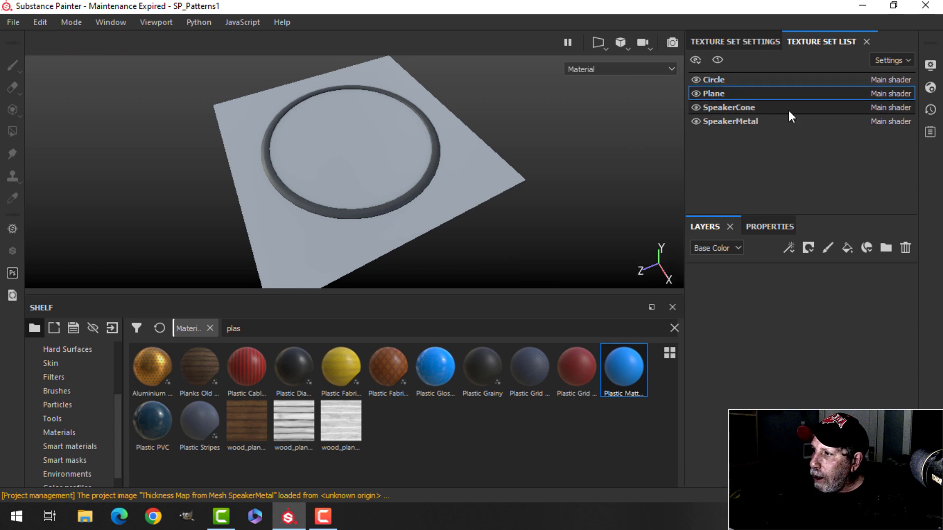
{"action": "left_click", "coordinate": [931, 88]}
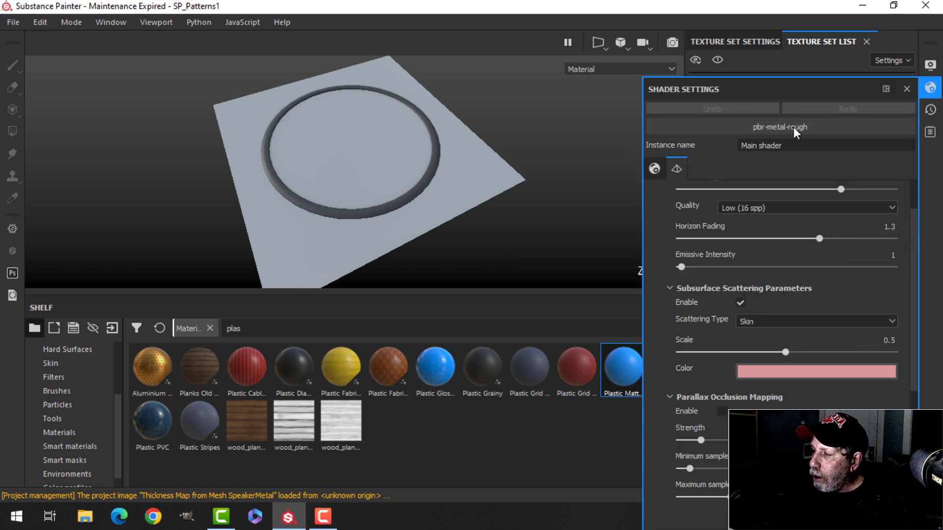
{"action": "left_click", "coordinate": [779, 127]}
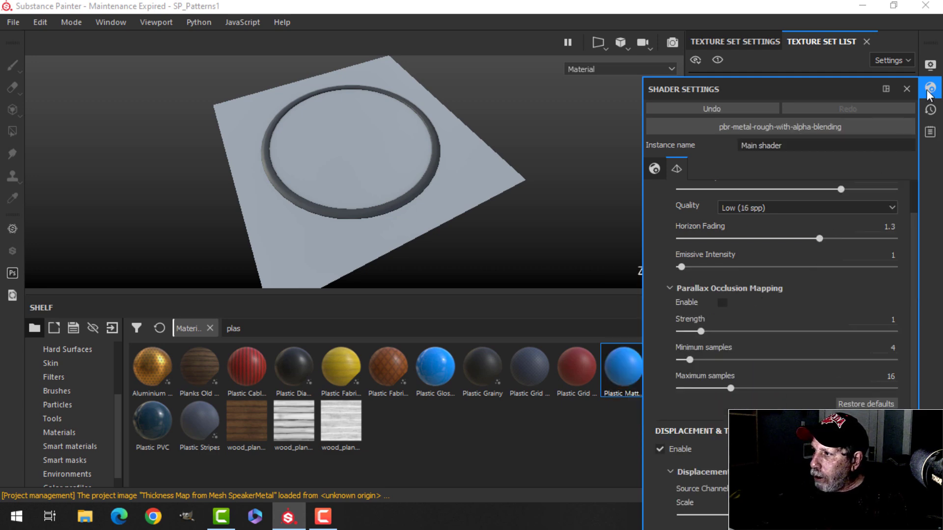
{"action": "left_click", "coordinate": [903, 88]}
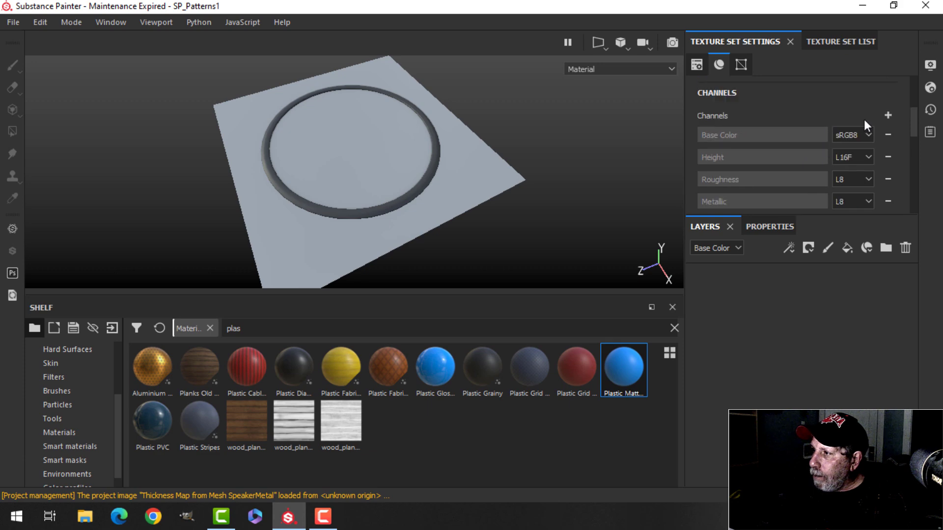
{"action": "mouse_move", "coordinate": [685, 271]}
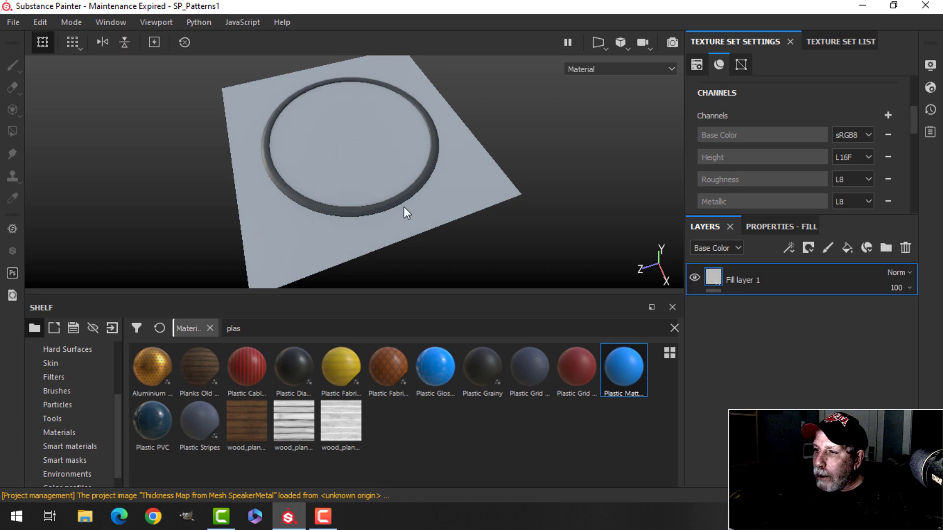
- Add a black mask to the Plane's fill layer and choose the Basic Hard brush from the shelf
{"action": "left_click", "coordinate": [808, 248]}
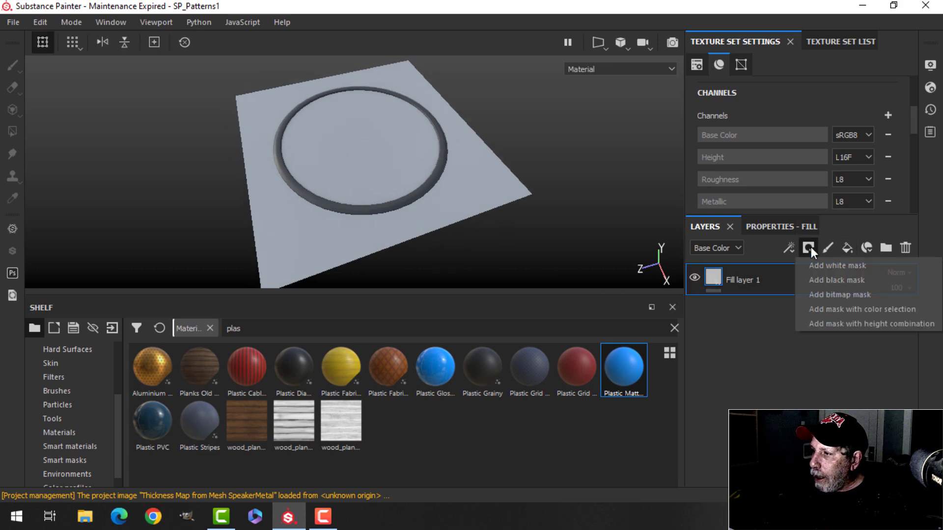
{"action": "left_click", "coordinate": [835, 265]}
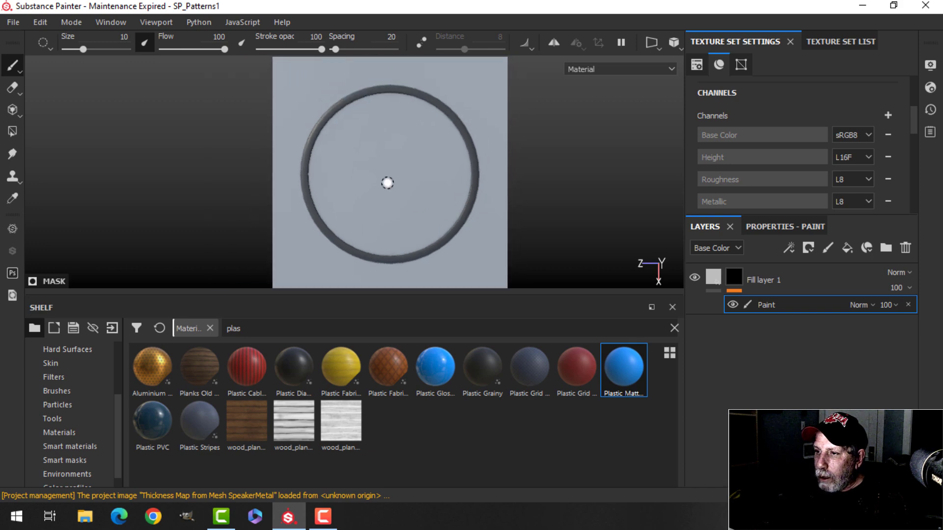
{"action": "left_click", "coordinate": [56, 391]}
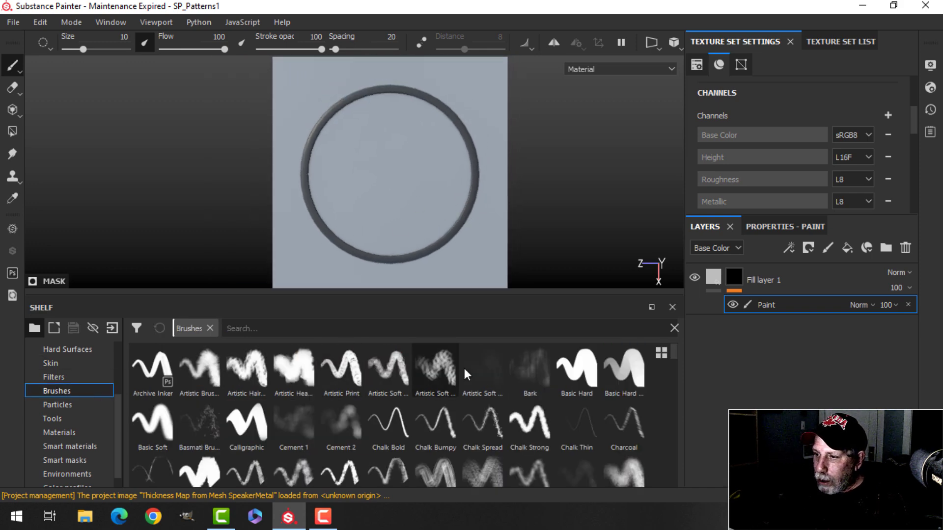
{"action": "left_click", "coordinate": [576, 371]}
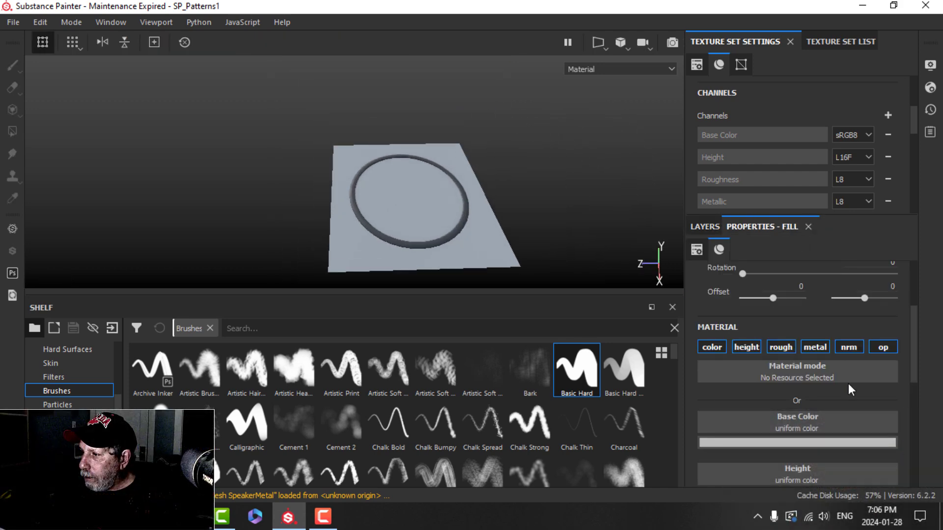
{"action": "scroll", "scroll_direction": "down", "scroll_amount": 3}
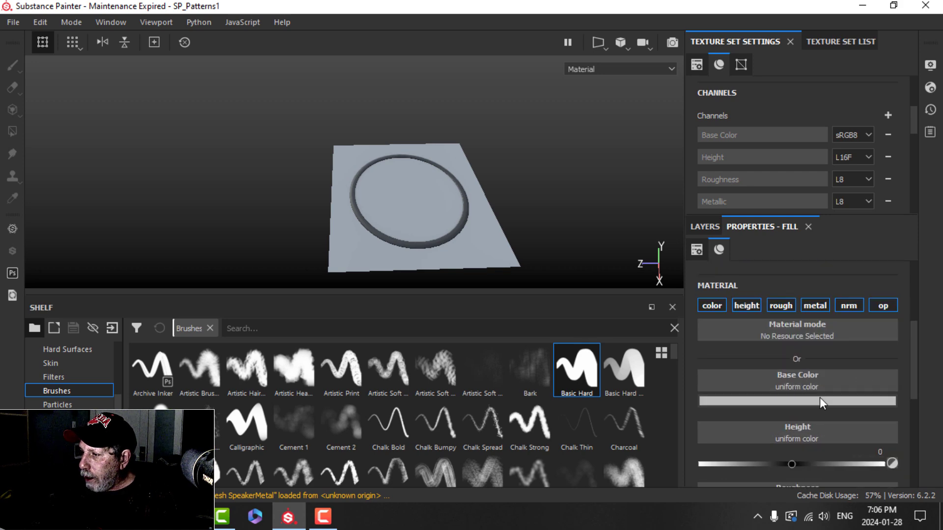
{"action": "left_click", "coordinate": [797, 401]}
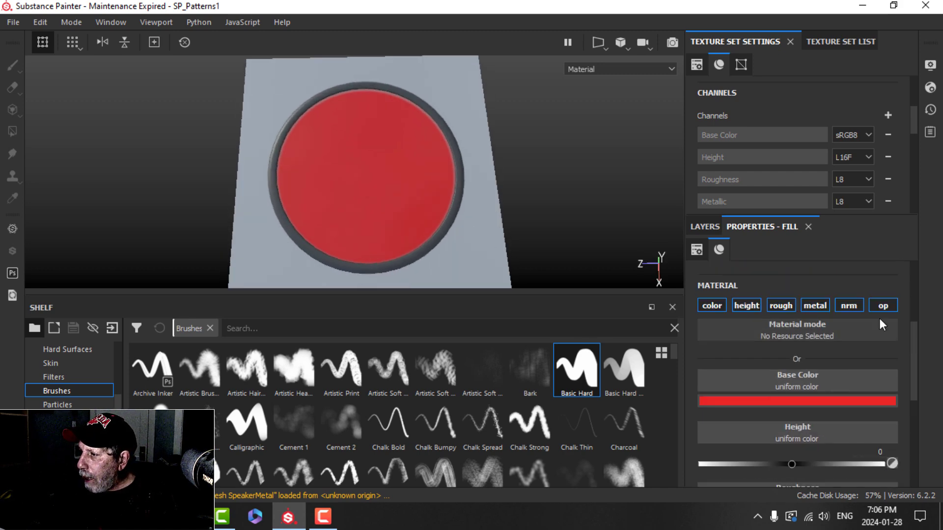
{"action": "scroll", "scroll_direction": "down", "scroll_amount": 3}
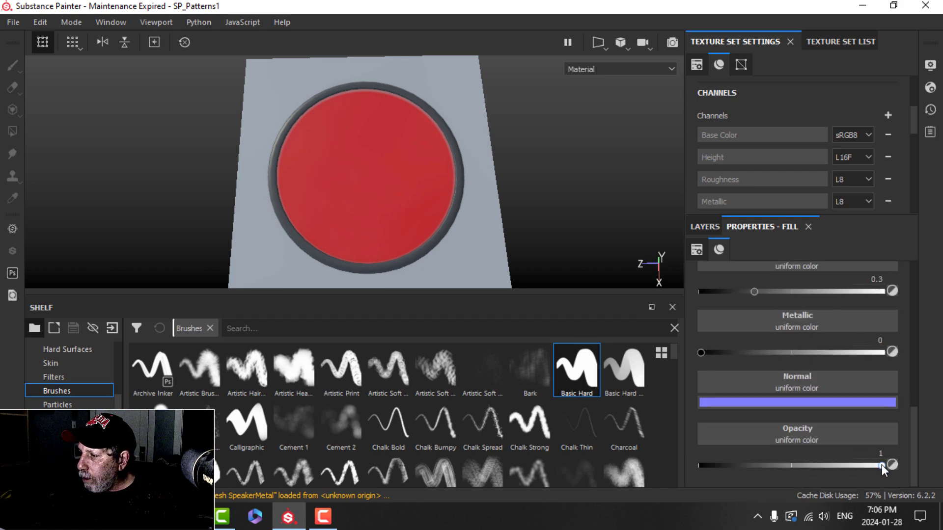
{"action": "left_click_drag", "start_coordinate": [891, 465], "coordinate": [701, 465]}
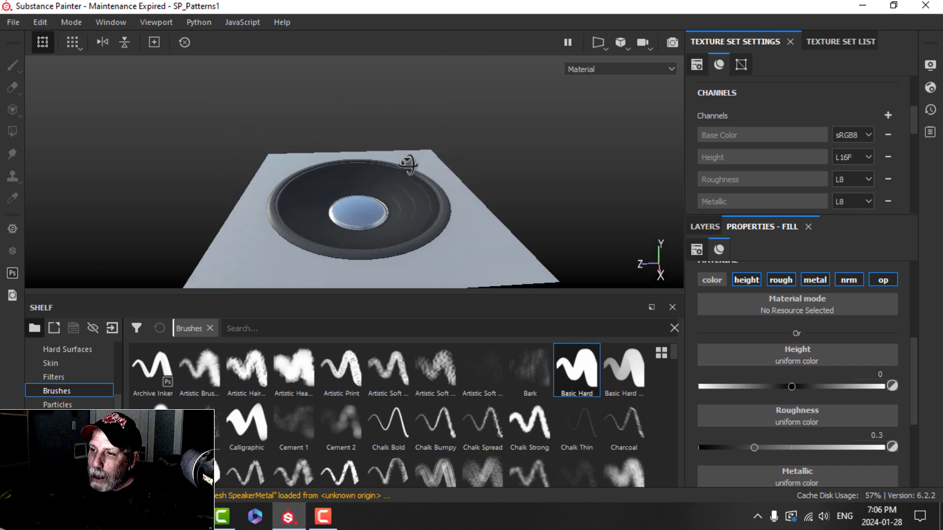
{"action": "left_click_drag", "start_coordinate": [407, 165], "coordinate": [442, 179]}
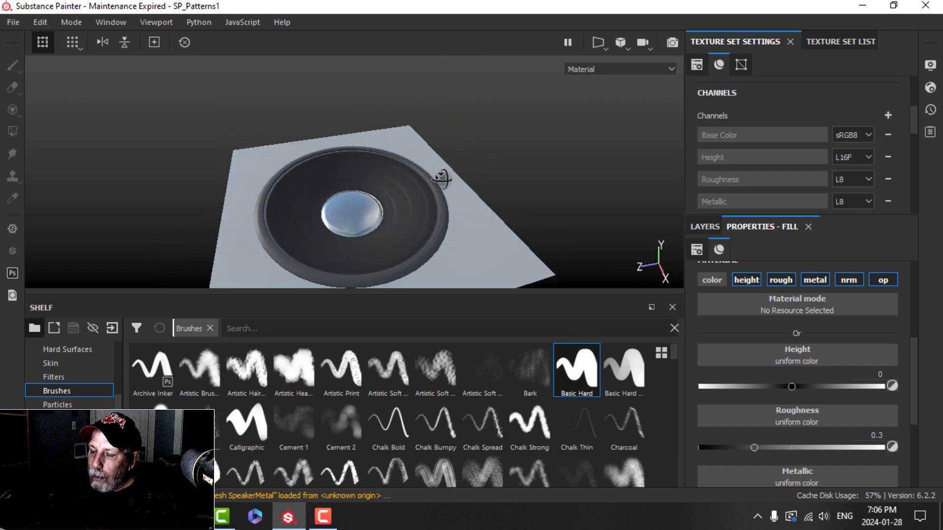
{"action": "left_click_drag", "start_coordinate": [442, 177], "coordinate": [320, 102]}
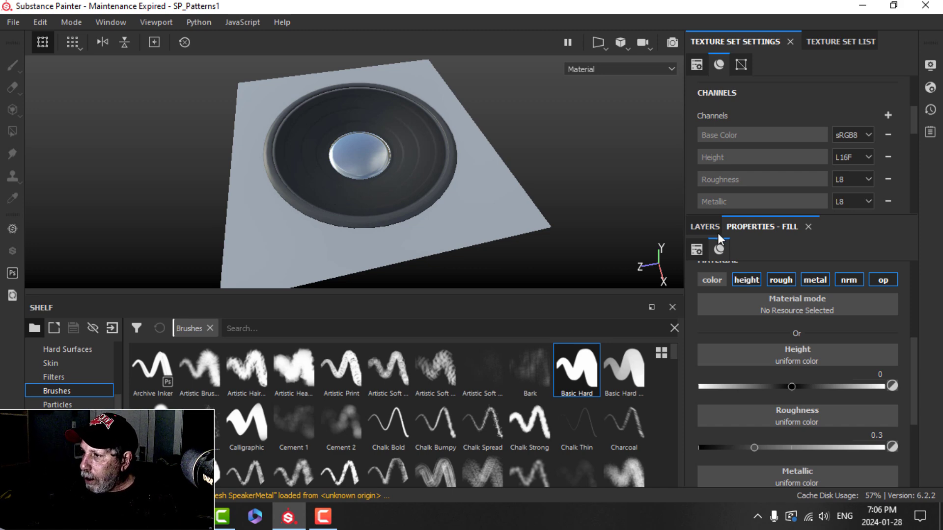
- Add an Invert filter to the fill layer's mask and confirm the layer name Mask
{"action": "left_click", "coordinate": [704, 227]}
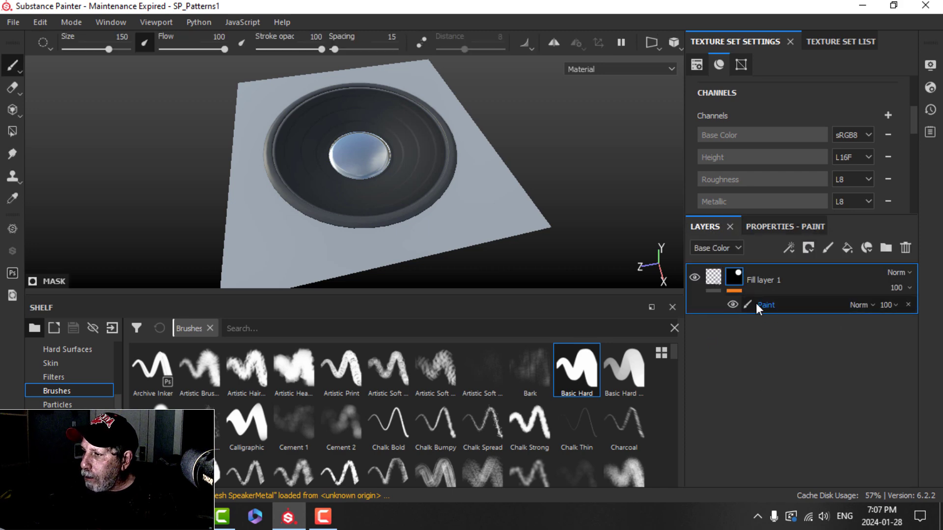
{"action": "left_click", "coordinate": [788, 248]}
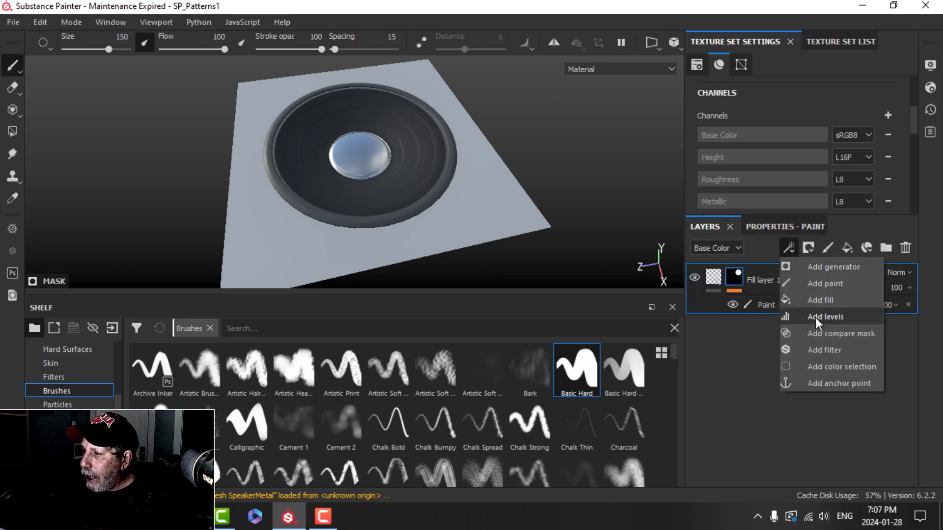
{"action": "left_click", "coordinate": [824, 350]}
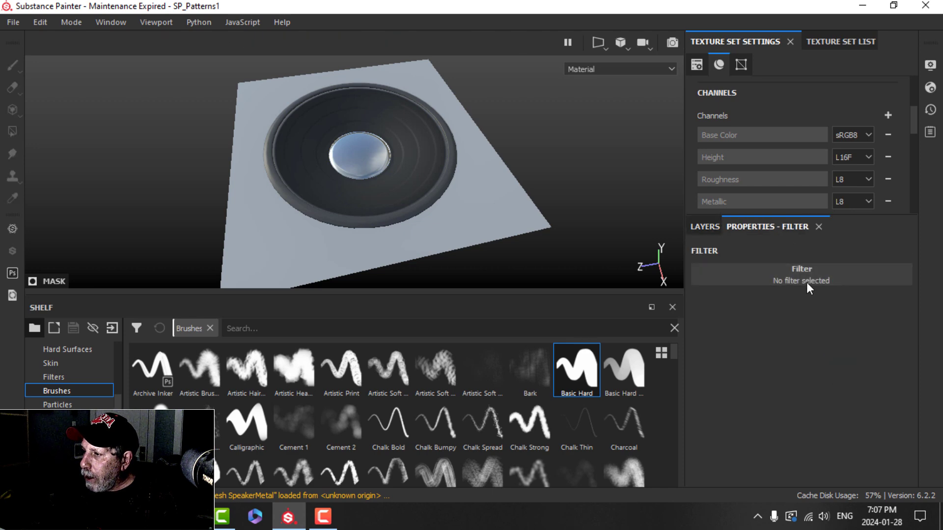
{"action": "left_click", "coordinate": [802, 274]}
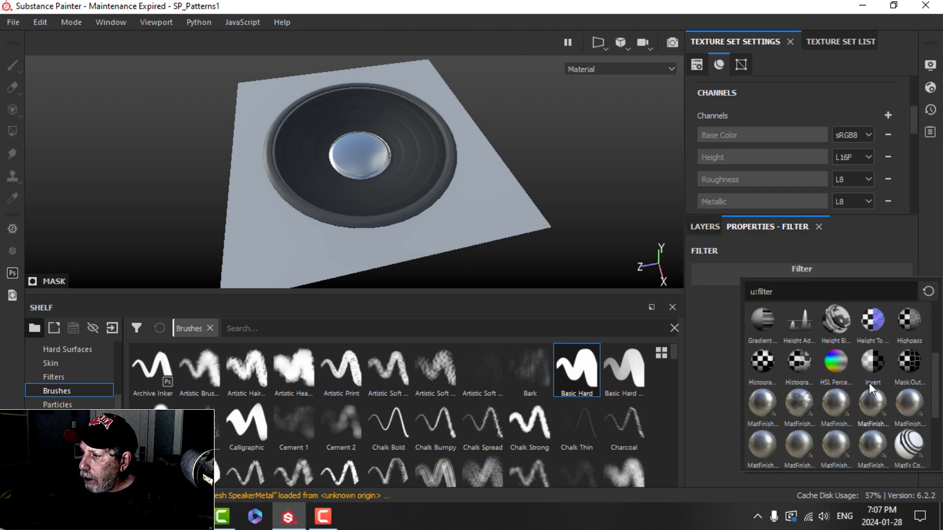
{"action": "left_click", "coordinate": [872, 363]}
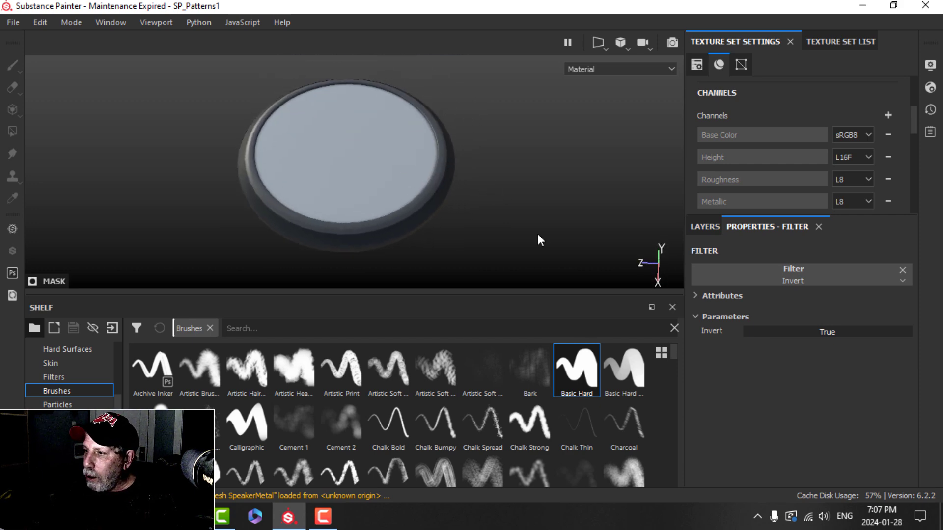
{"action": "left_click", "coordinate": [704, 227]}
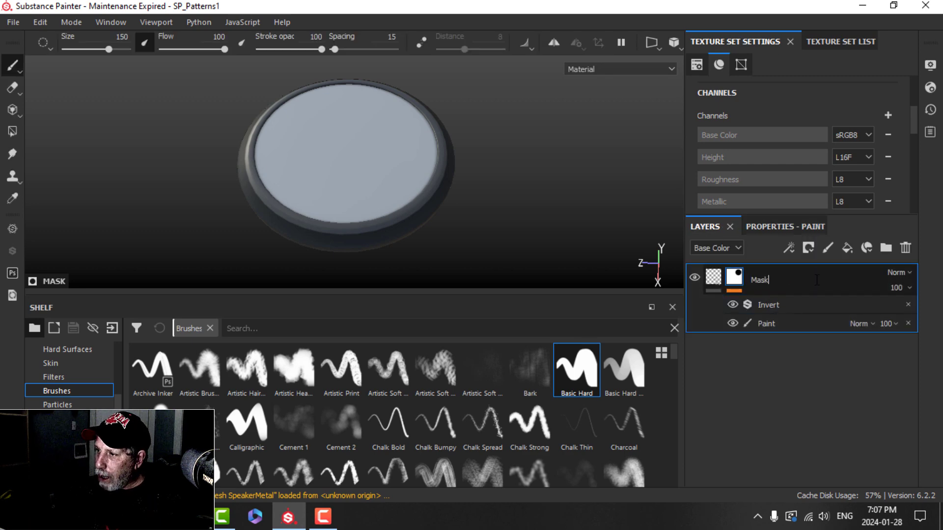
{"action": "left_click", "coordinate": [527, 204]}
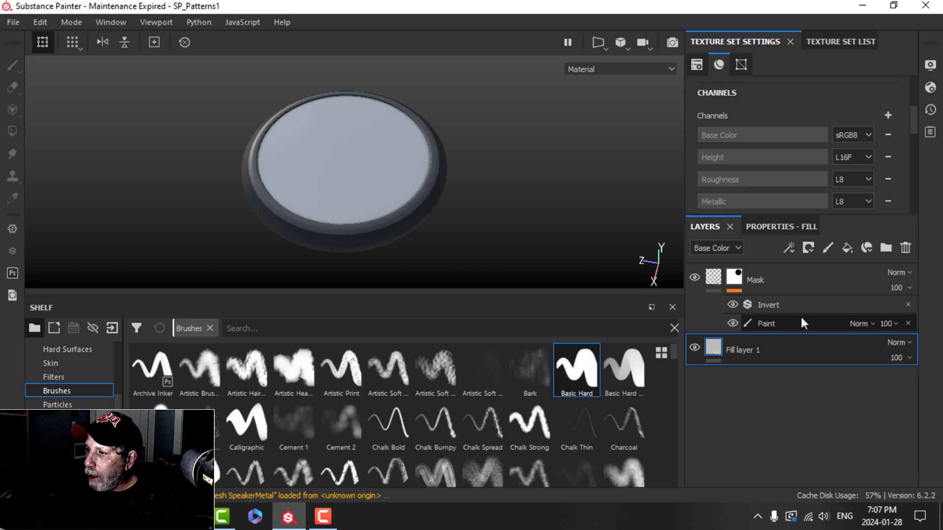
{"action": "mouse_move", "coordinate": [809, 248]}
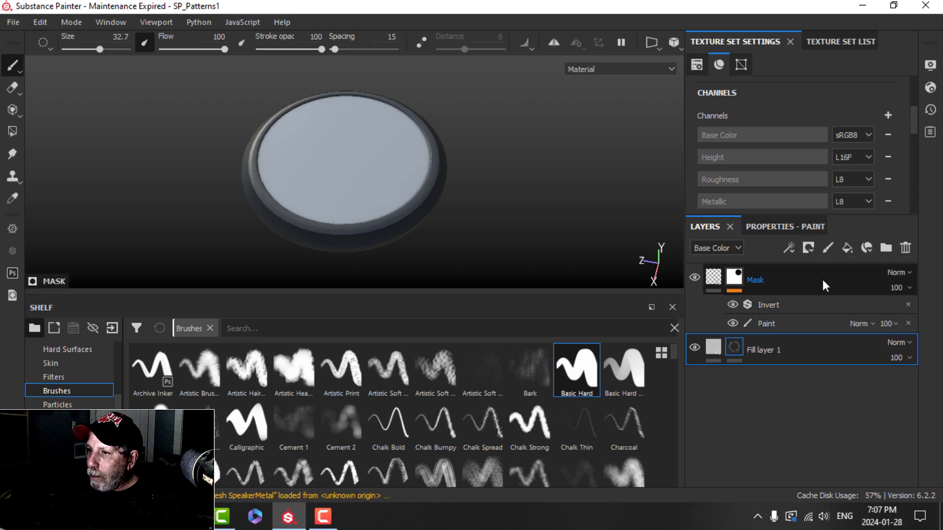
- Add a fill effect to Fill layer 1's black mask
{"action": "left_click", "coordinate": [788, 248]}
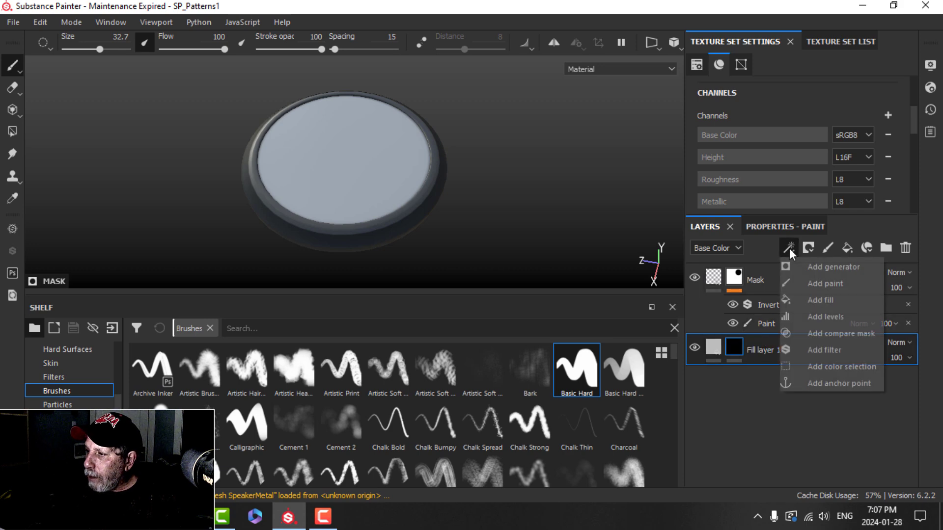
{"action": "left_click", "coordinate": [820, 300]}
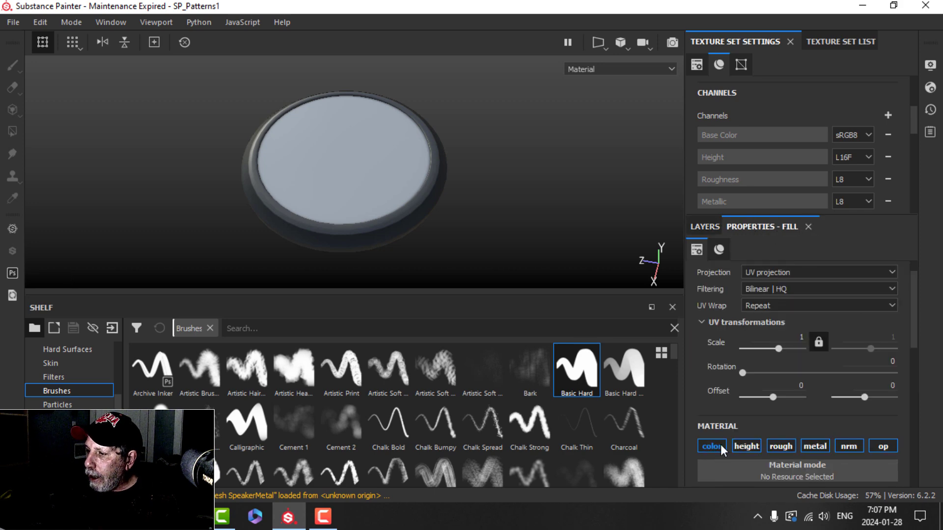
{"action": "left_click", "coordinate": [704, 226]}
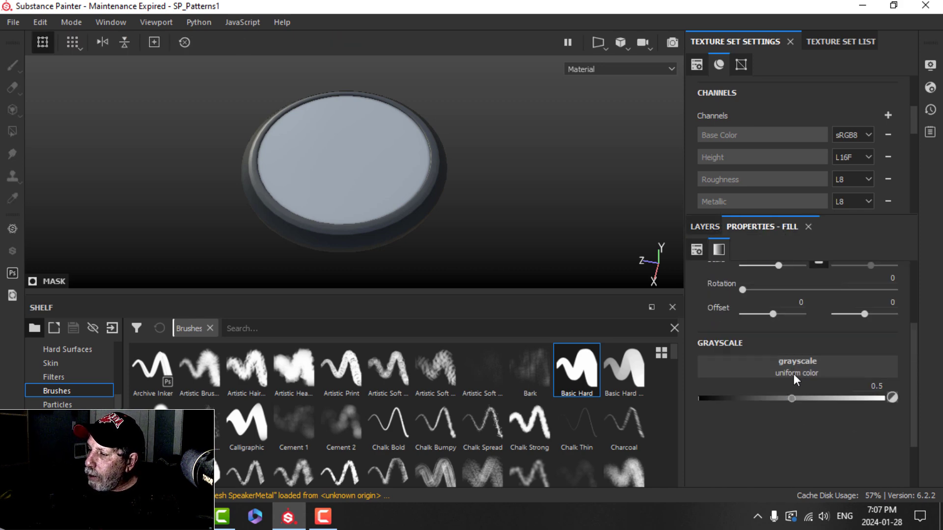
- Drive the mask fill with a Tile Generator and set the layer Height to -1
{"action": "left_click", "coordinate": [797, 367]}
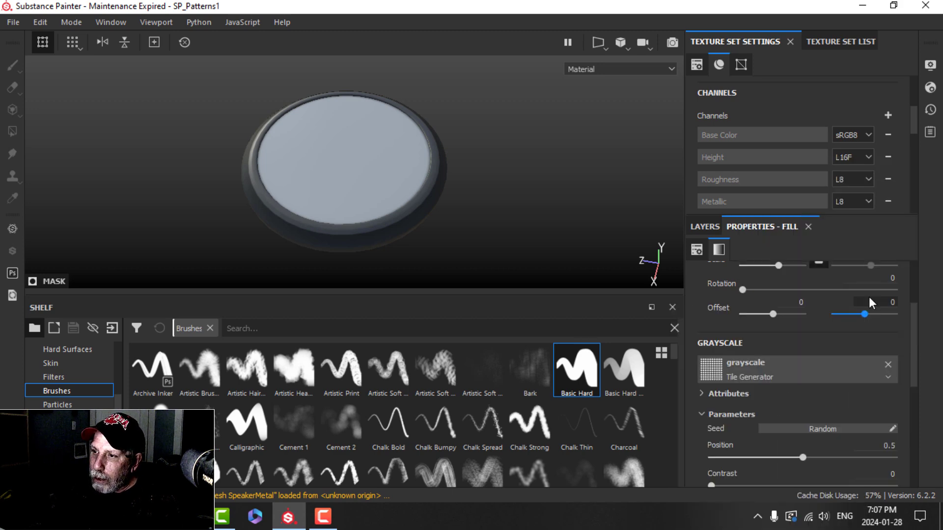
{"action": "left_click", "coordinate": [704, 226]}
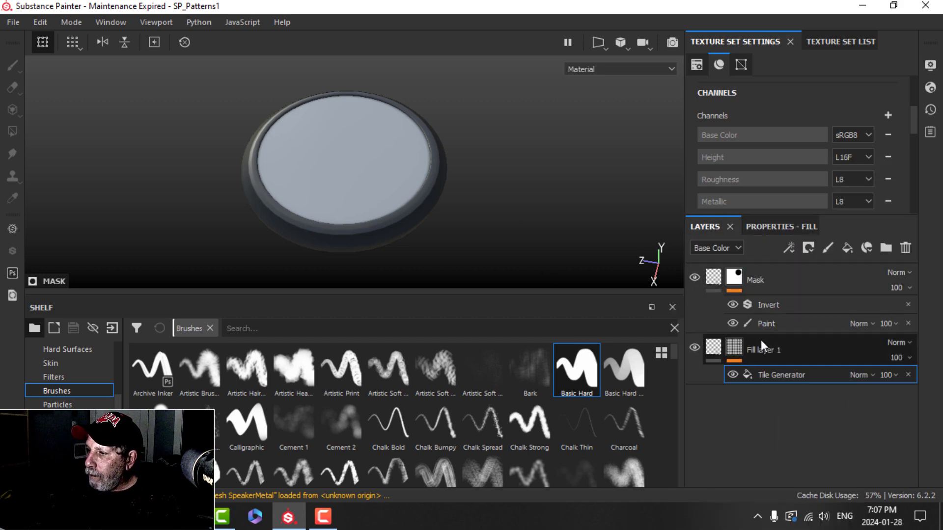
{"action": "left_click", "coordinate": [765, 227]}
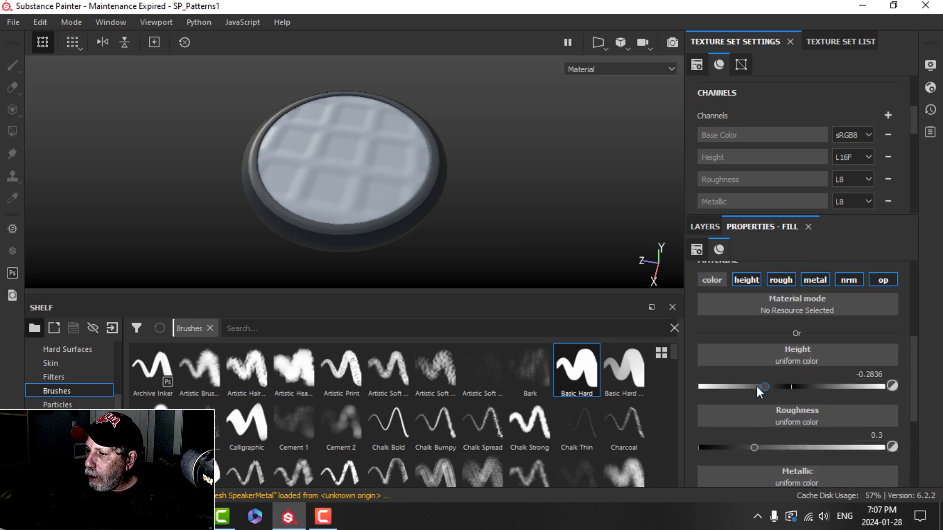
{"action": "left_click_drag", "start_coordinate": [764, 387], "coordinate": [697, 386]}
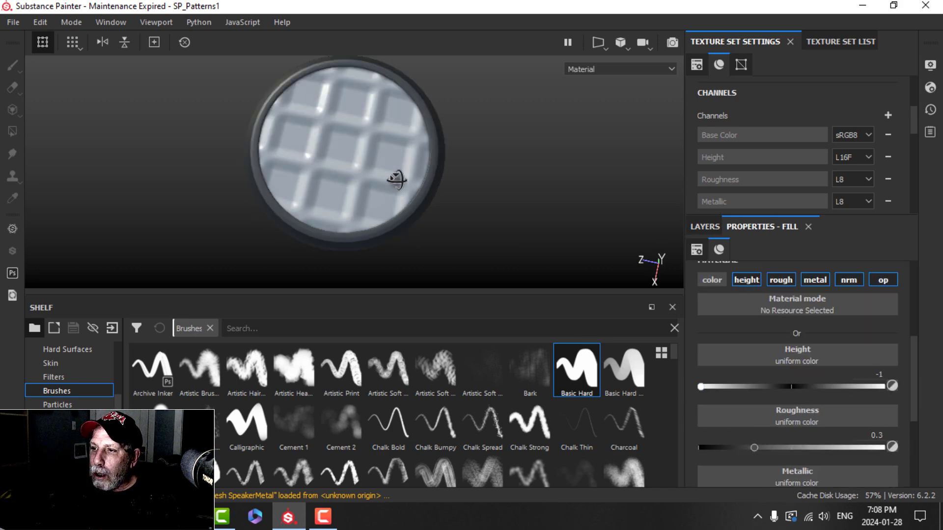
{"action": "left_click", "coordinate": [704, 227]}
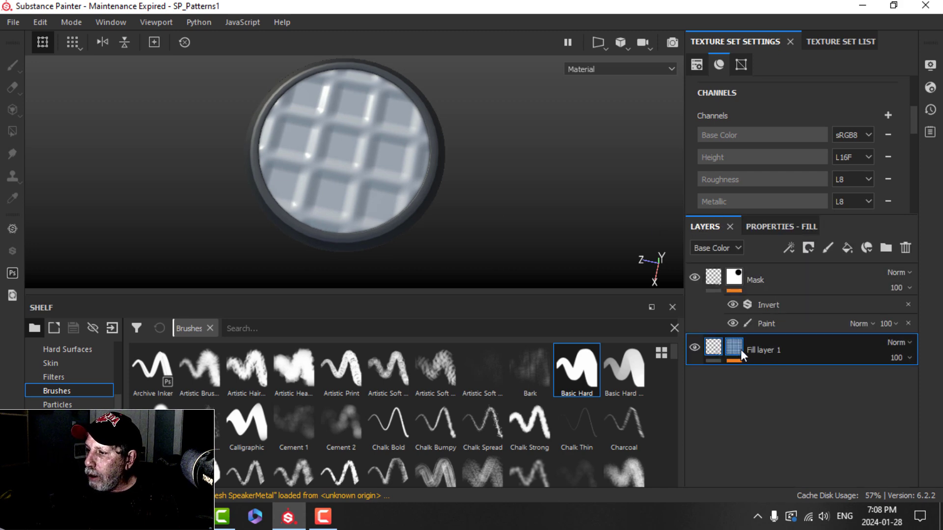
- Raise the Tile Generator Position to 0.87 and Contrast to 0.62 for narrow, crisp bars
{"action": "left_click", "coordinate": [733, 347]}
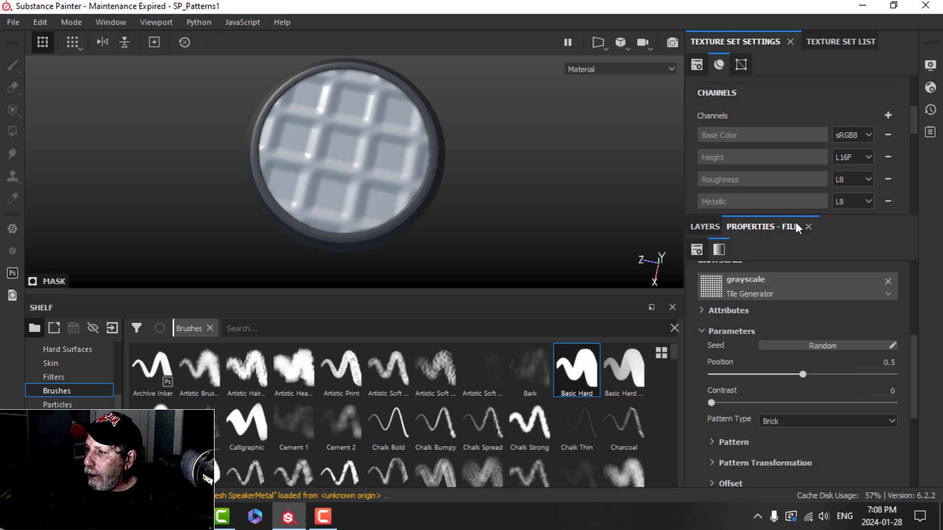
{"action": "left_click_drag", "start_coordinate": [801, 374], "coordinate": [825, 374]}
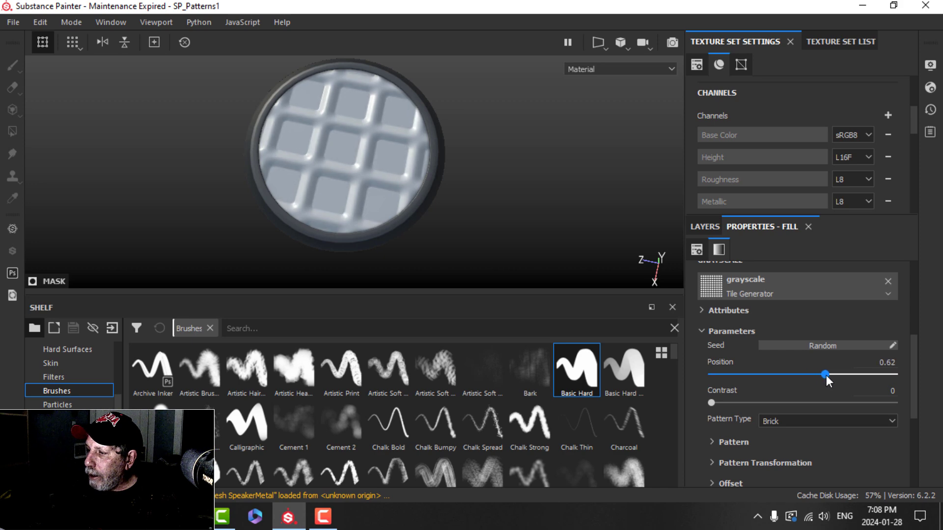
{"action": "left_click_drag", "start_coordinate": [824, 375], "coordinate": [870, 375]}
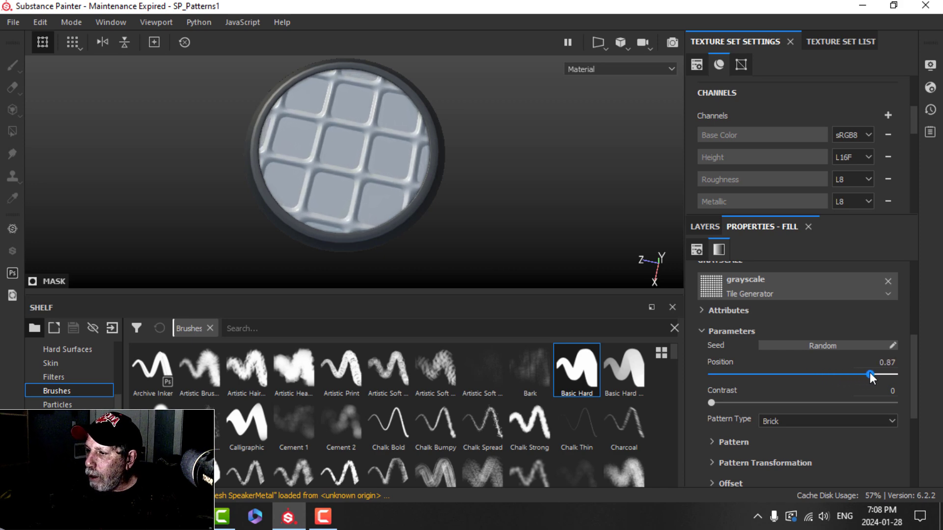
{"action": "left_click_drag", "start_coordinate": [711, 402], "coordinate": [824, 403]}
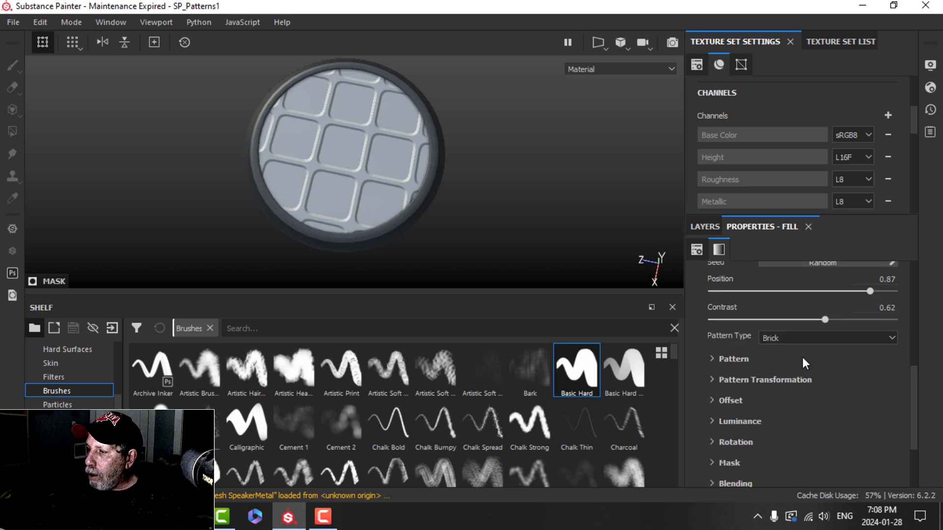
{"action": "left_click", "coordinate": [704, 227]}
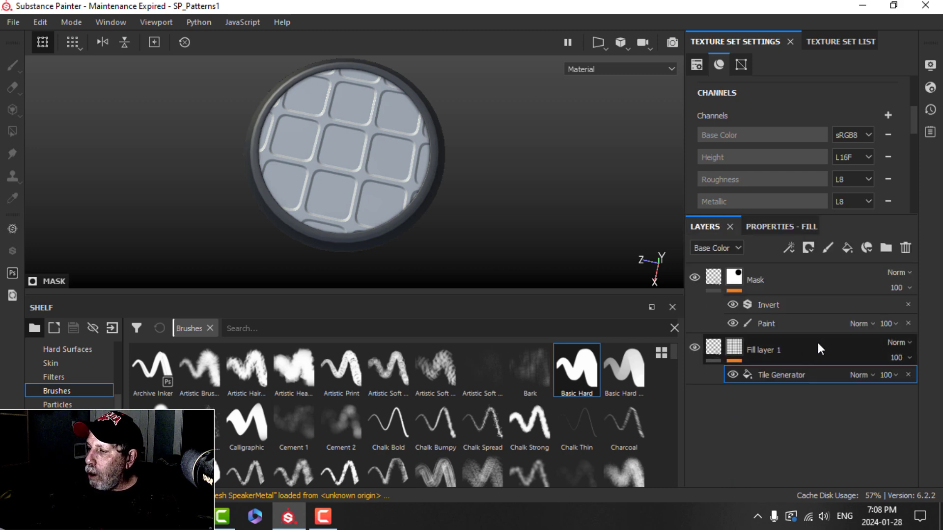
- Drop Fill layer 1's opacity to zero so the tiles become see-through grille openings
{"action": "left_click", "coordinate": [761, 226]}
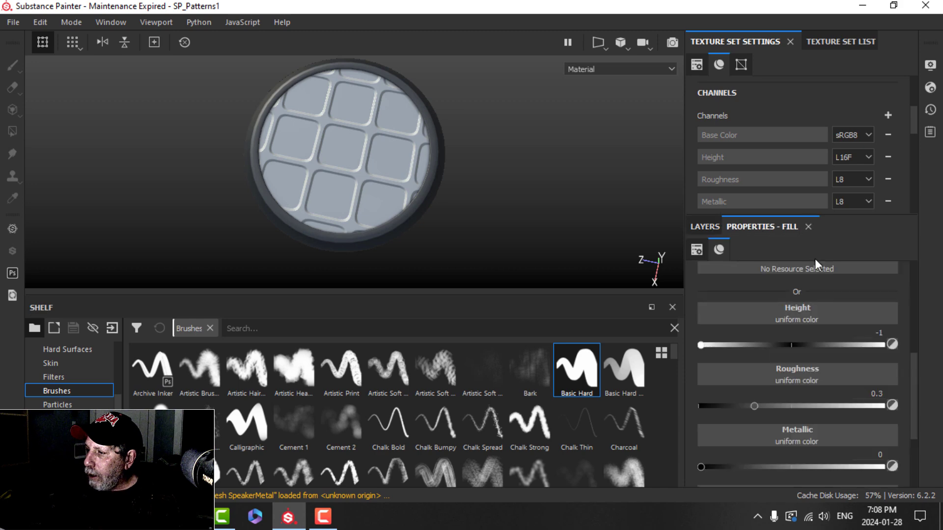
{"action": "scroll", "scroll_direction": "down", "scroll_amount": 3}
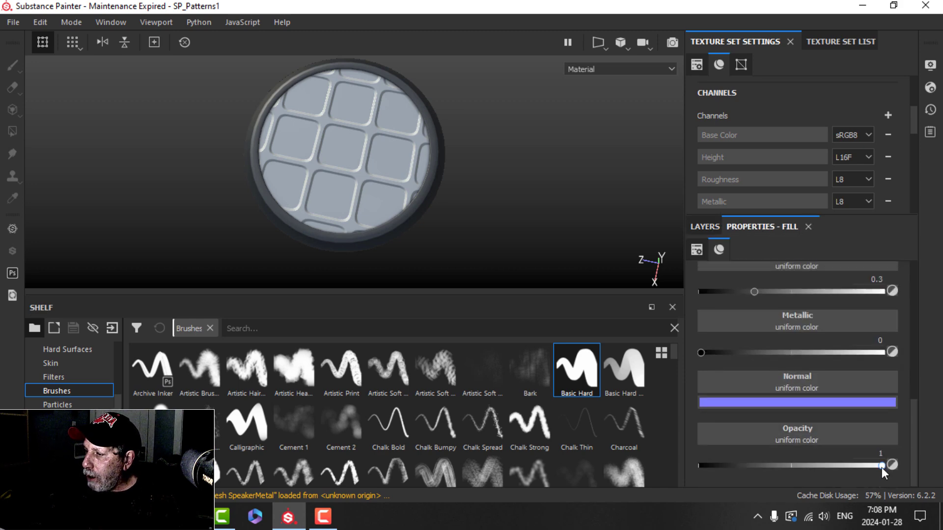
{"action": "left_click_drag", "start_coordinate": [880, 464], "coordinate": [720, 464]}
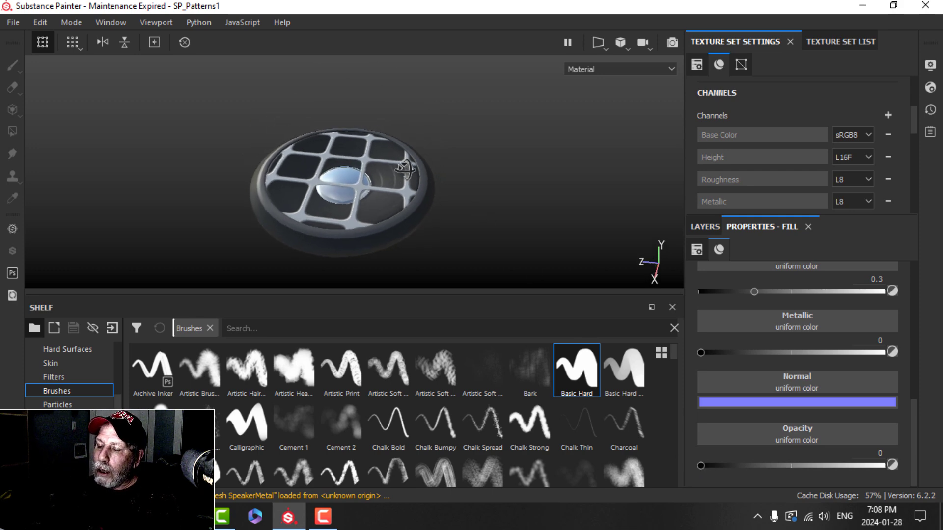
{"action": "left_click_drag", "start_coordinate": [402, 168], "coordinate": [447, 198]}
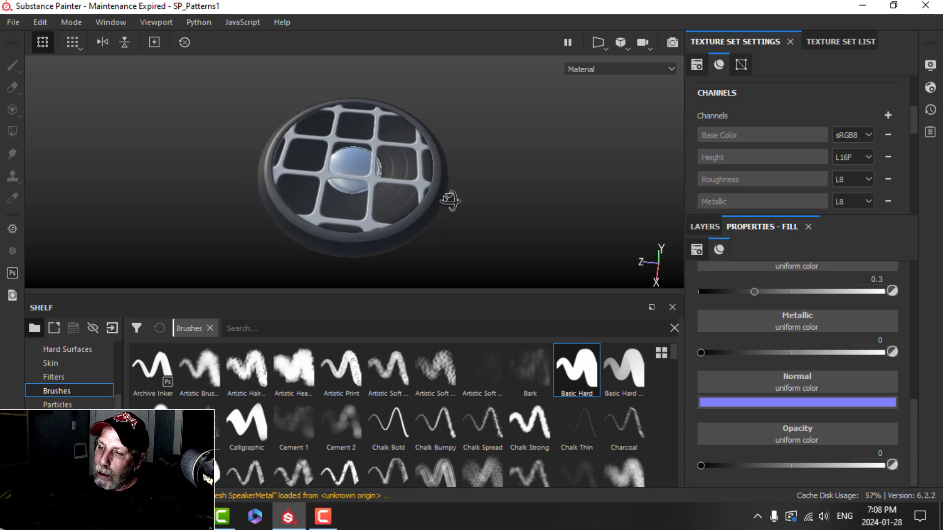
{"action": "left_click_drag", "start_coordinate": [450, 198], "coordinate": [442, 219]}
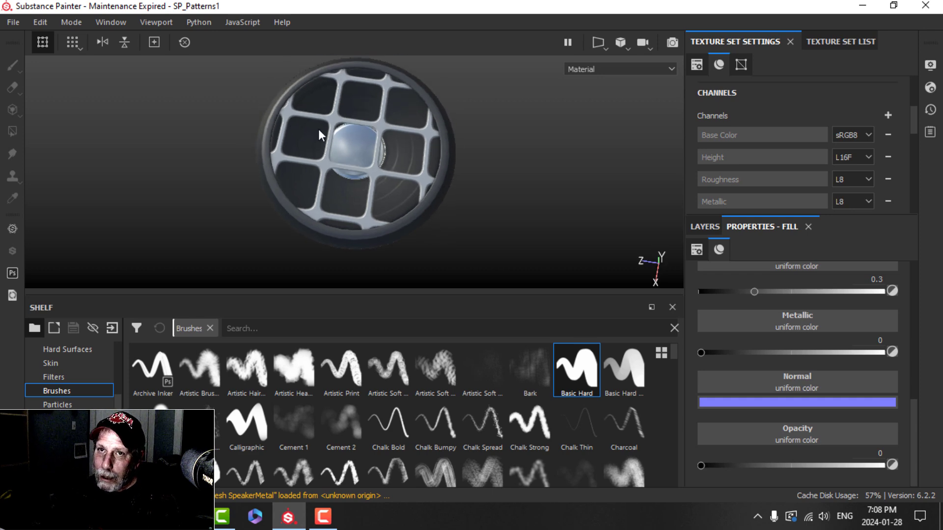
{"action": "left_click", "coordinate": [705, 226]}
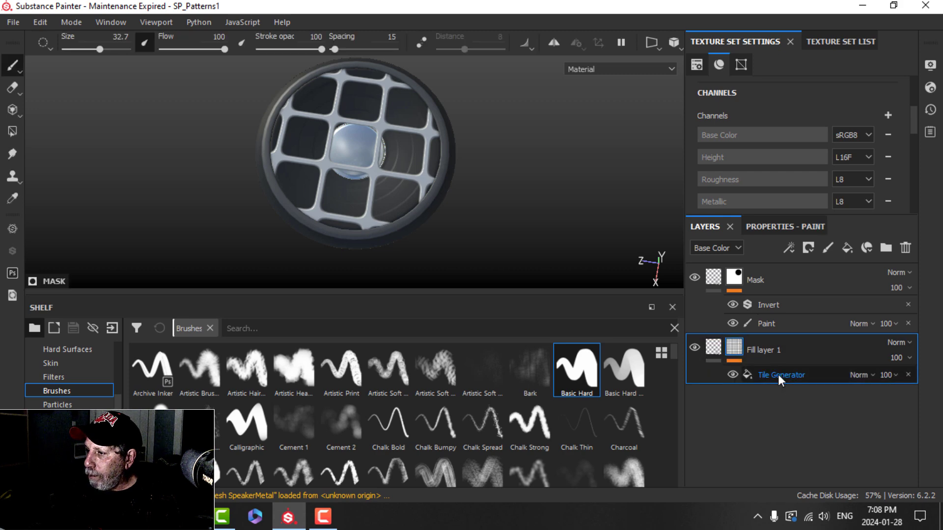
- Switch the Tile Generator pattern to Paraboloid and raise Tiling to 4 for more holes
{"action": "left_click", "coordinate": [780, 374]}
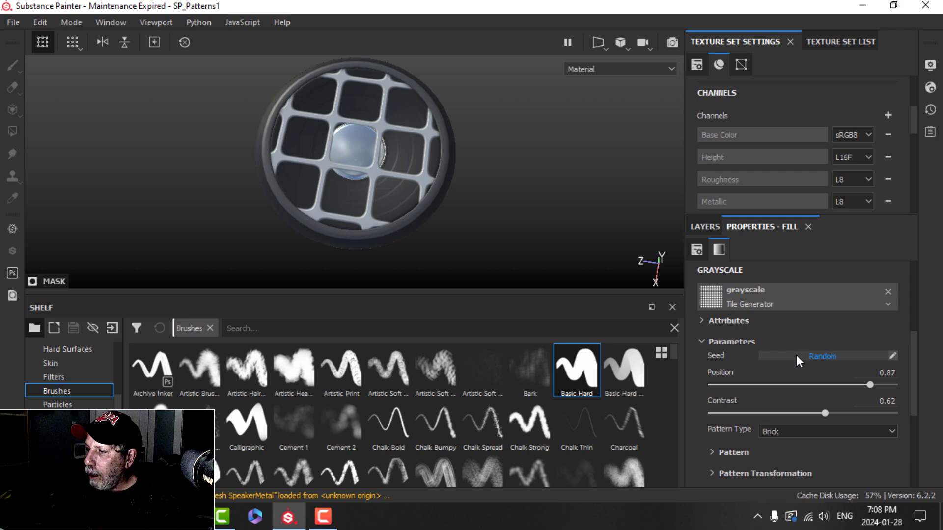
{"action": "scroll", "scroll_direction": "down", "scroll_amount": 3}
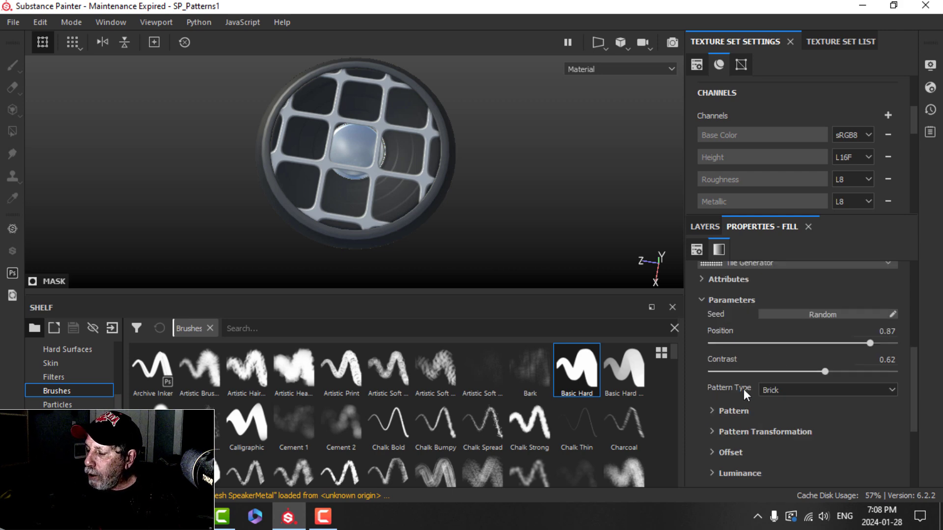
{"action": "left_click", "coordinate": [827, 389]}
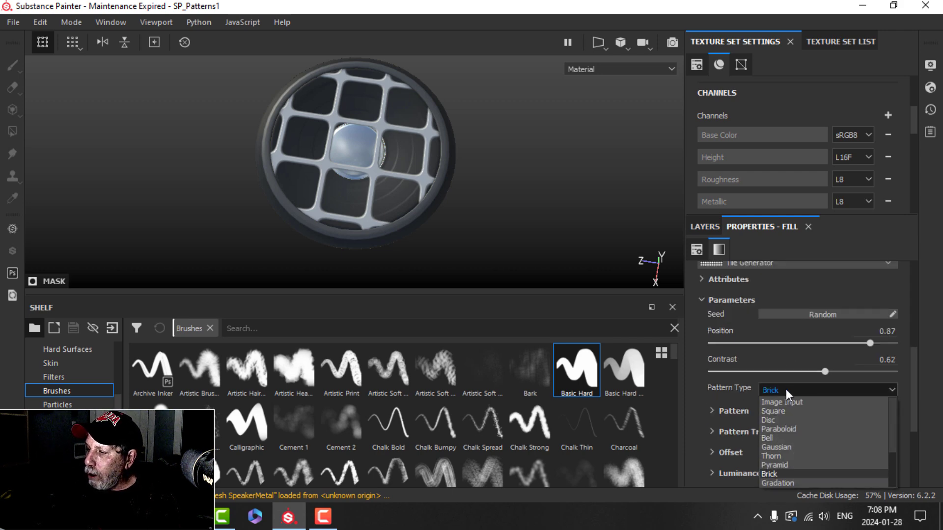
{"action": "mouse_move", "coordinate": [784, 434]}
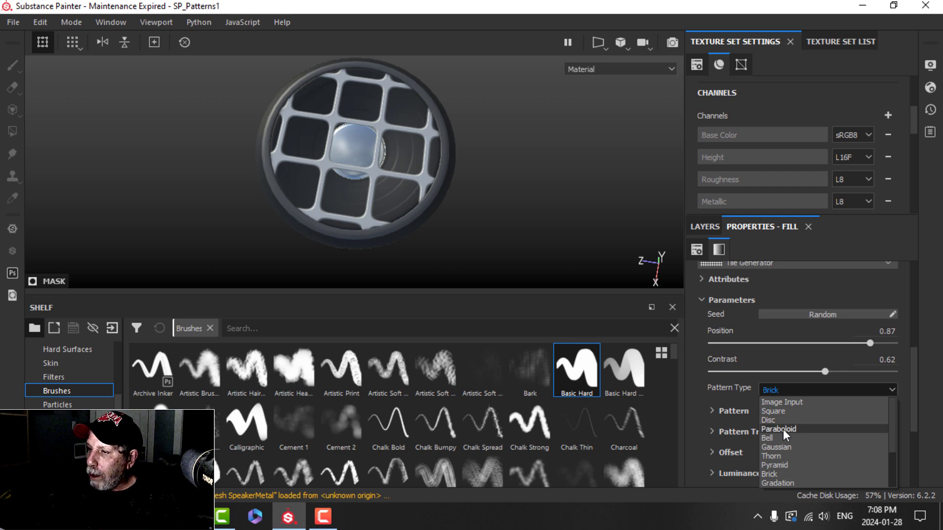
{"action": "left_click", "coordinate": [779, 429]}
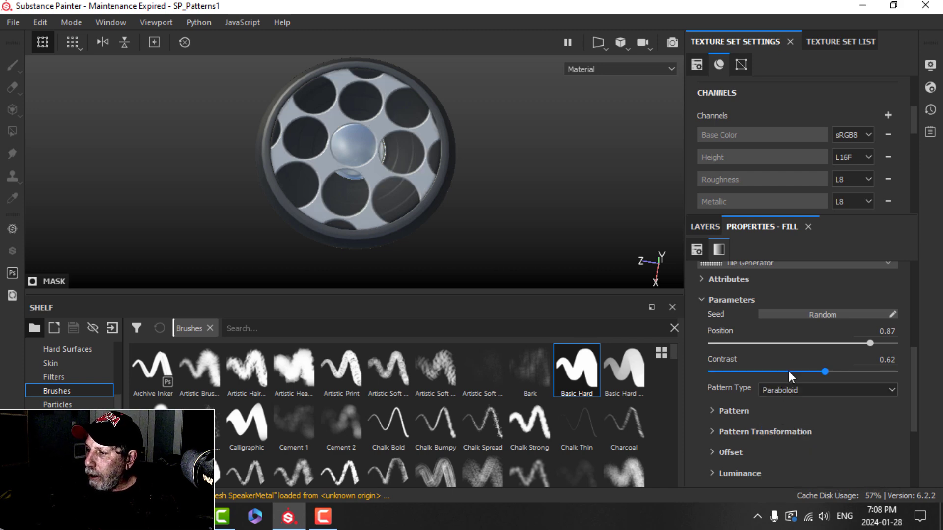
{"action": "left_click_drag", "start_coordinate": [868, 342], "coordinate": [880, 342]}
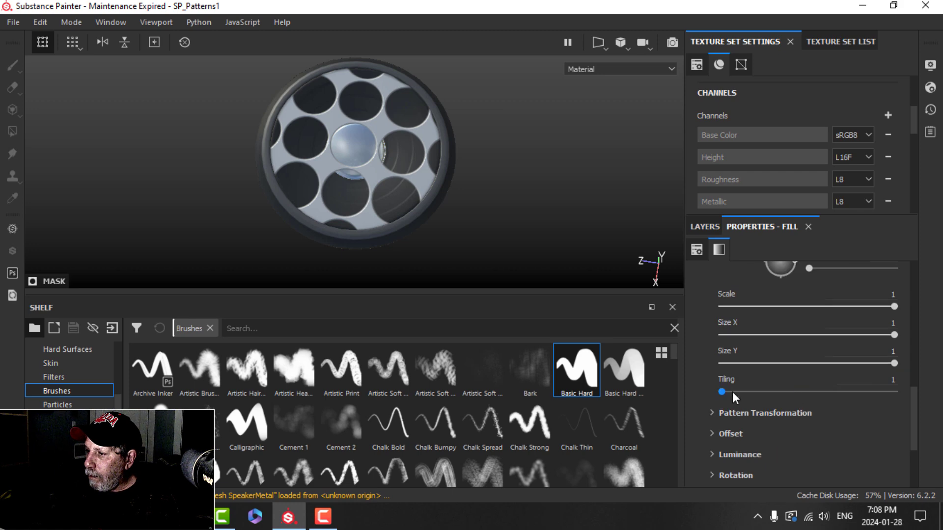
{"action": "left_click_drag", "start_coordinate": [722, 392], "coordinate": [734, 351]}
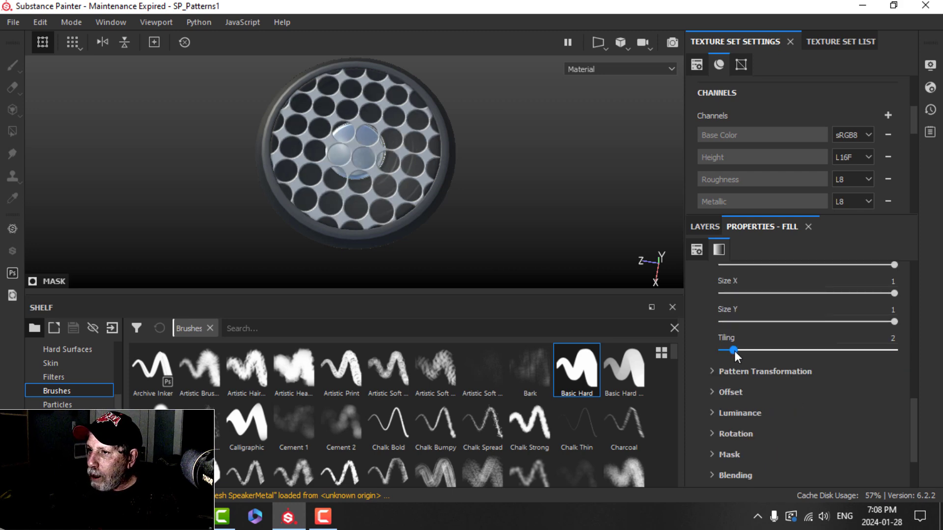
{"action": "left_click_drag", "start_coordinate": [734, 350], "coordinate": [756, 350]}
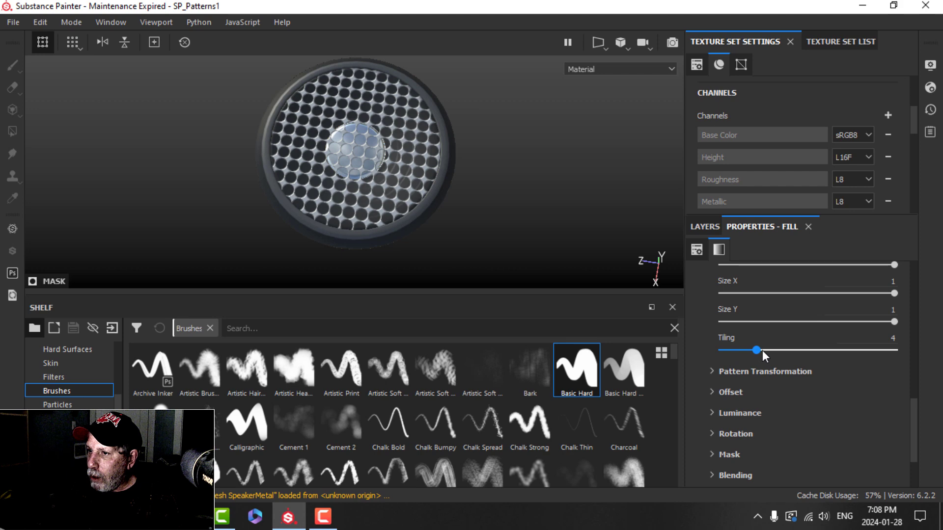
- Lower Position to 0.56 and raise Contrast to 0.95 for small, crisp round holes
{"action": "scroll", "scroll_direction": "down", "scroll_amount": 3}
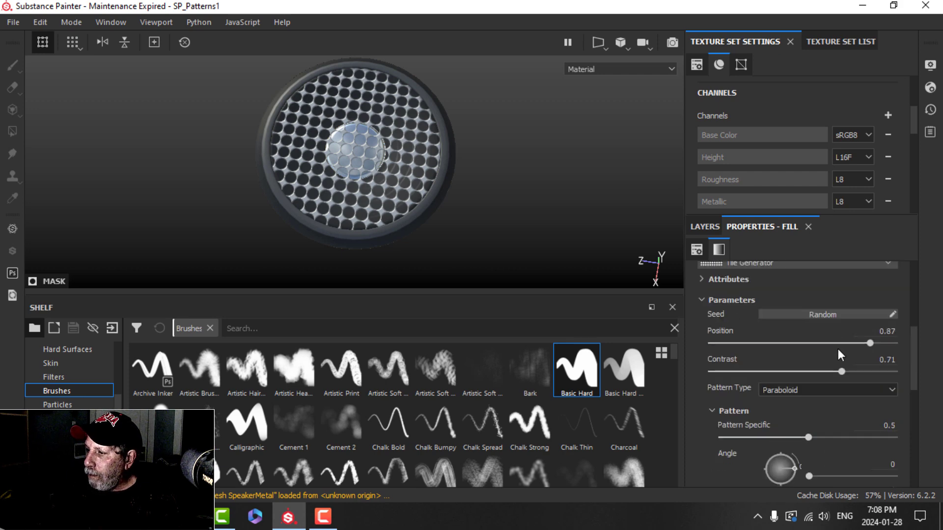
{"action": "left_click_drag", "start_coordinate": [868, 343], "coordinate": [837, 343]}
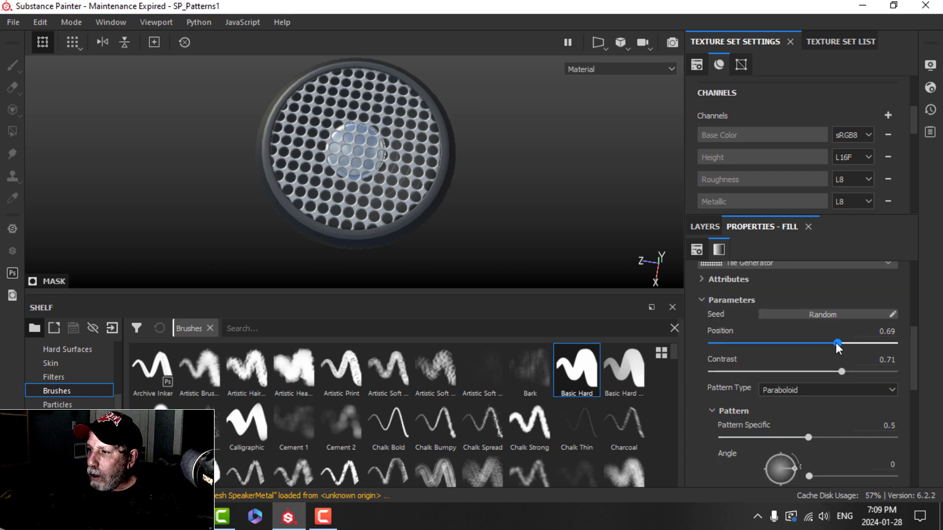
{"action": "left_click_drag", "start_coordinate": [837, 342], "coordinate": [819, 343]}
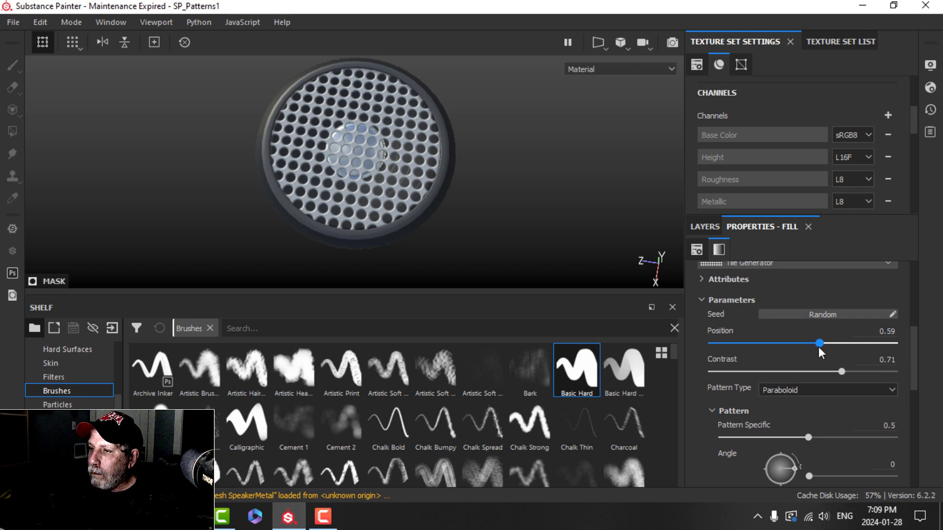
{"action": "left_click_drag", "start_coordinate": [841, 372], "coordinate": [864, 371]}
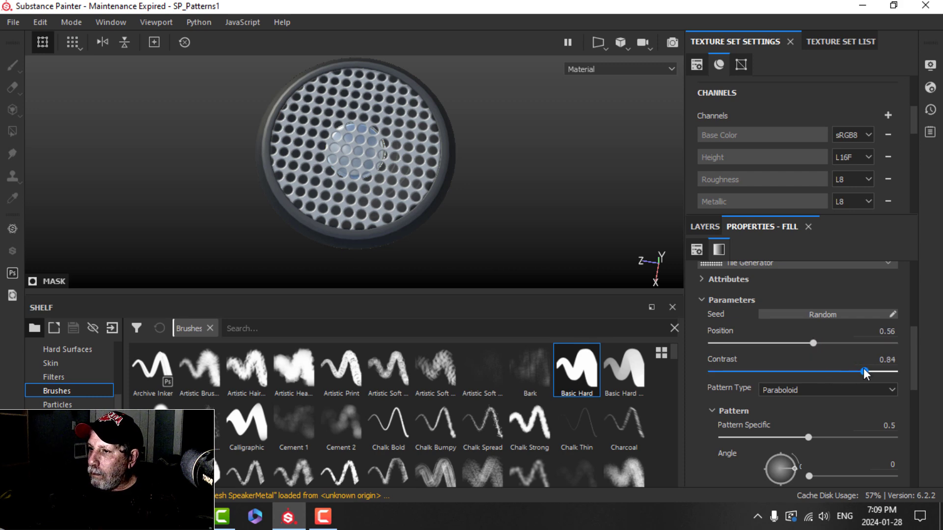
{"action": "left_click_drag", "start_coordinate": [864, 373], "coordinate": [884, 371]}
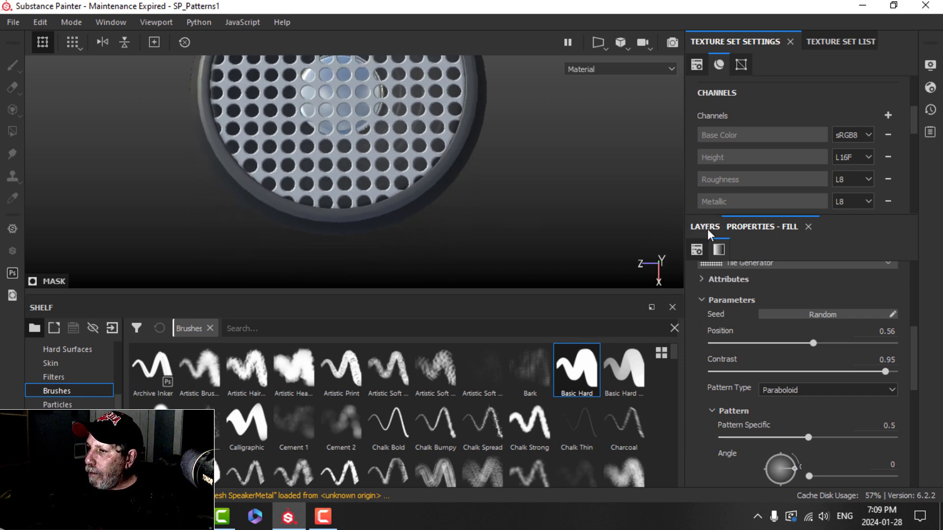
- Top the stack with Aluminium Pure and toggle temporal anti-aliasing in Display Settings
{"action": "left_click", "coordinate": [704, 227]}
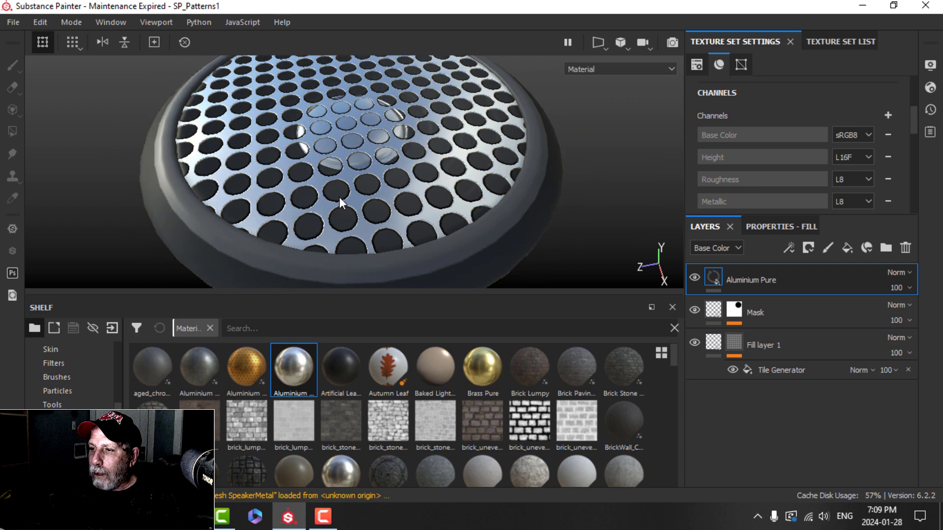
{"action": "left_click_drag", "start_coordinate": [341, 203], "coordinate": [392, 180]}
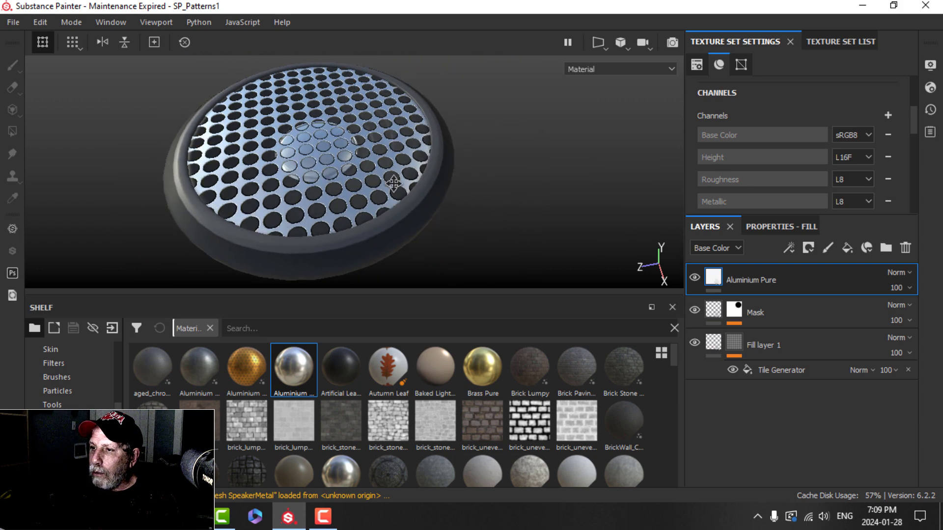
{"action": "left_click", "coordinate": [925, 75]}
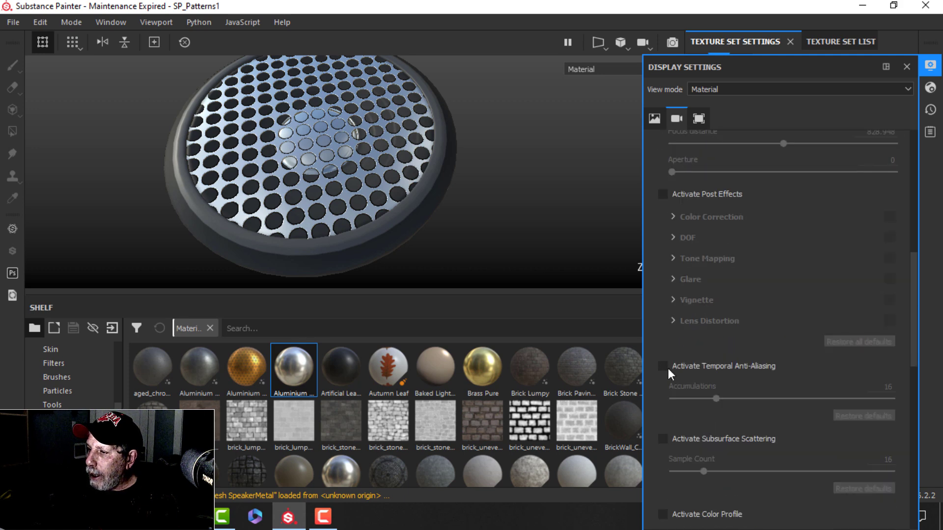
{"action": "left_click", "coordinate": [662, 365]}
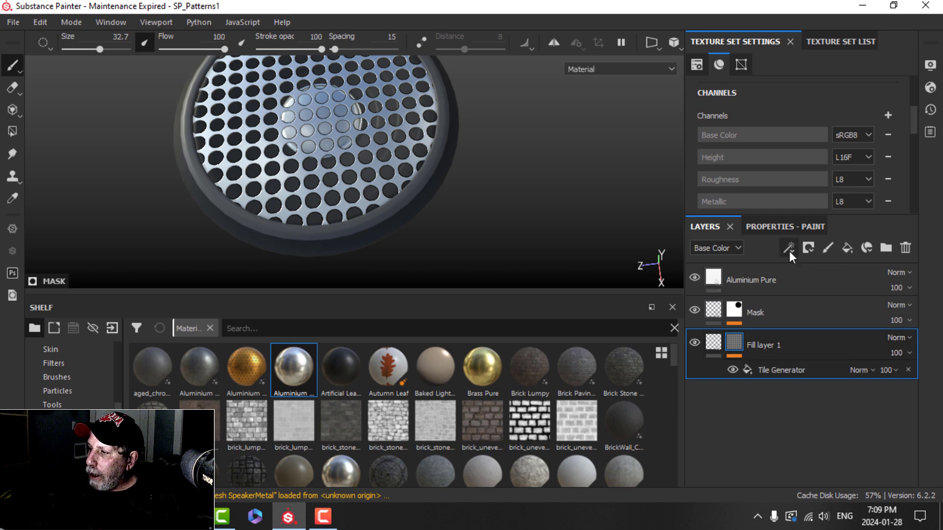
- Add a Blur filter to Fill layer 1 and set its intensity to about 0.77
{"action": "left_click", "coordinate": [789, 248]}
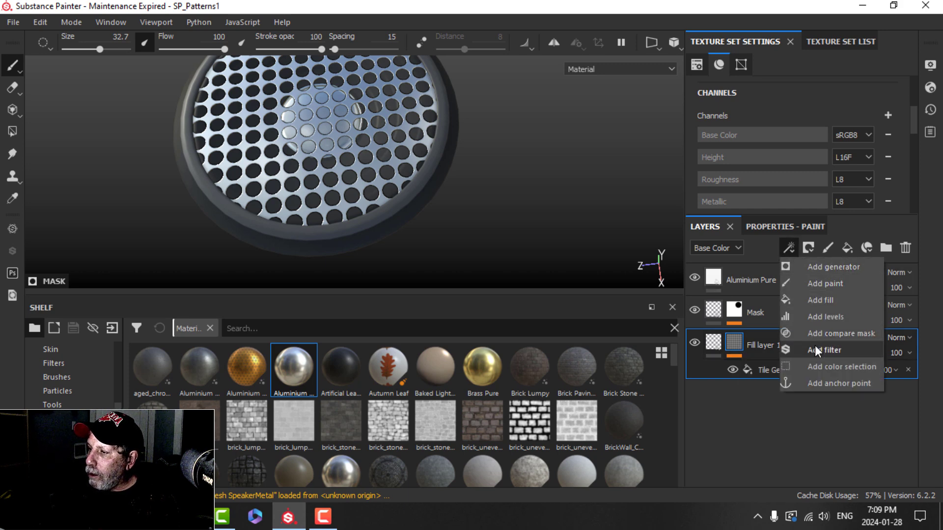
{"action": "left_click", "coordinate": [823, 350]}
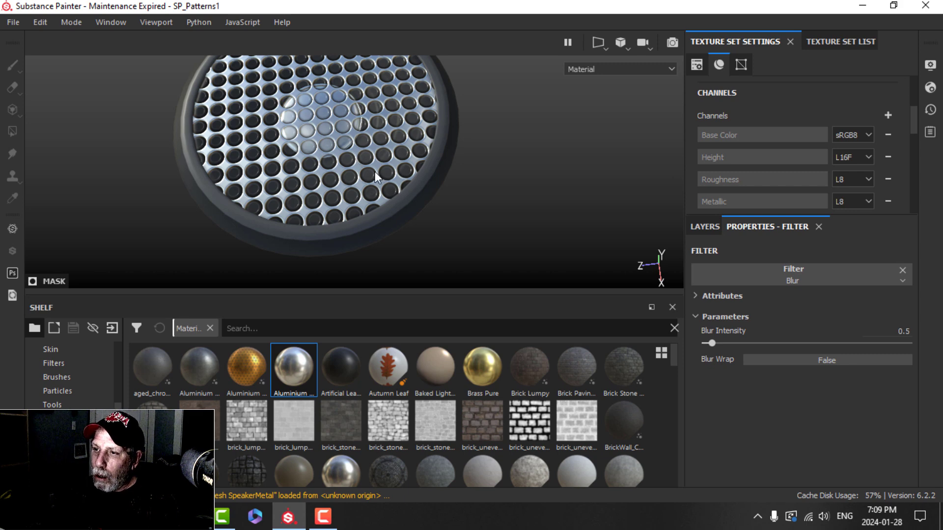
{"action": "left_click_drag", "start_coordinate": [373, 180], "coordinate": [366, 159]}
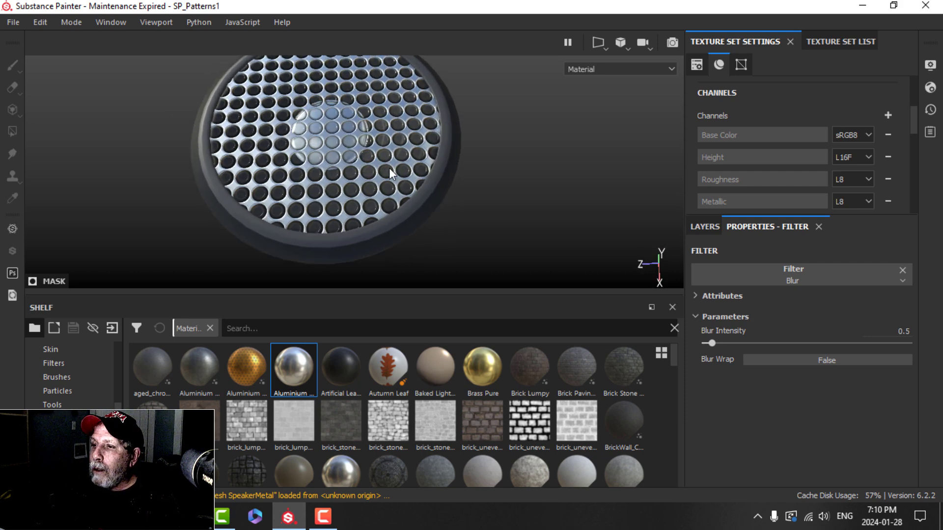
{"action": "left_click_drag", "start_coordinate": [711, 343], "coordinate": [712, 342]}
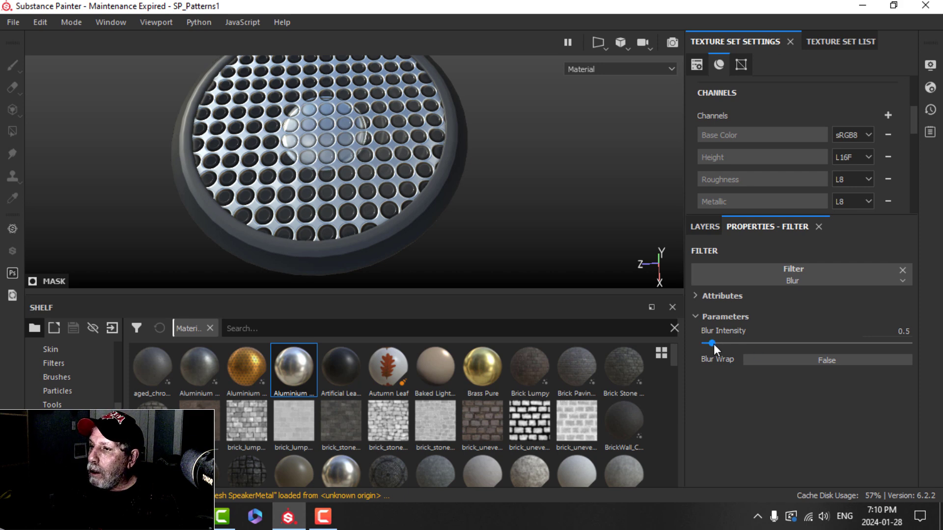
{"action": "left_click_drag", "start_coordinate": [708, 342], "coordinate": [717, 343]}
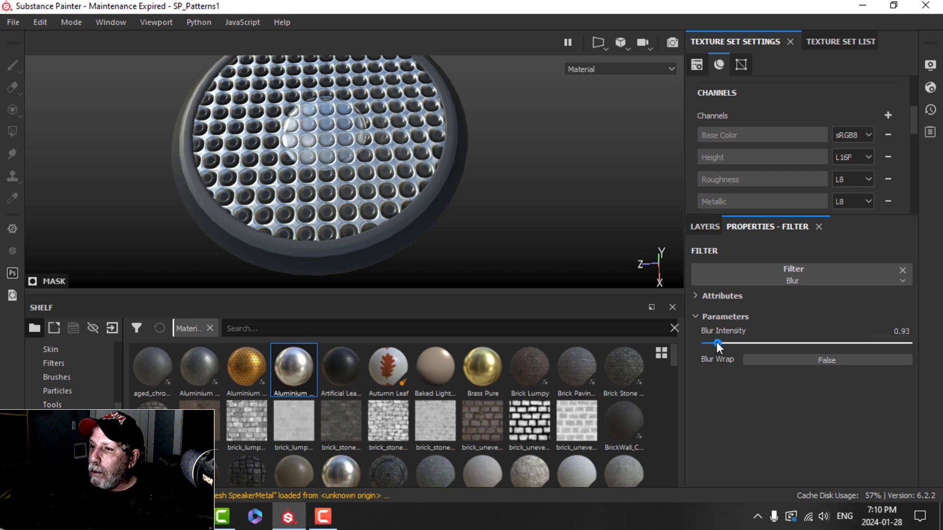
{"action": "left_click_drag", "start_coordinate": [719, 343], "coordinate": [712, 343]}
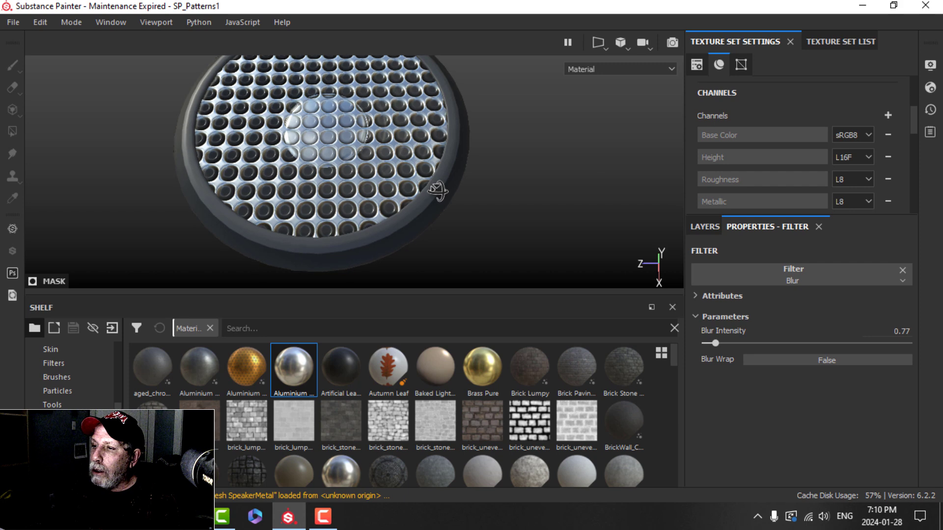
- Reselect the fill layer to bring back the tile generator parameters
{"action": "left_click", "coordinate": [704, 227]}
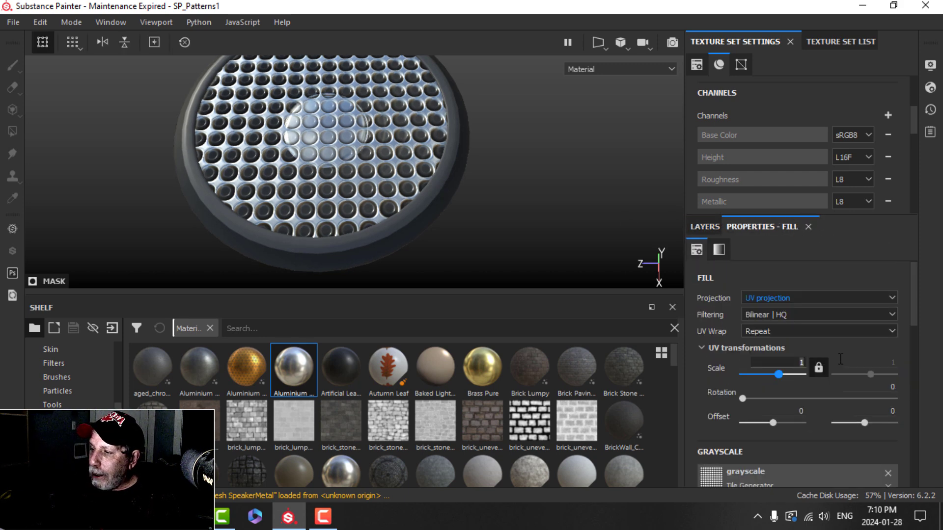
{"action": "type", "text": "2"}
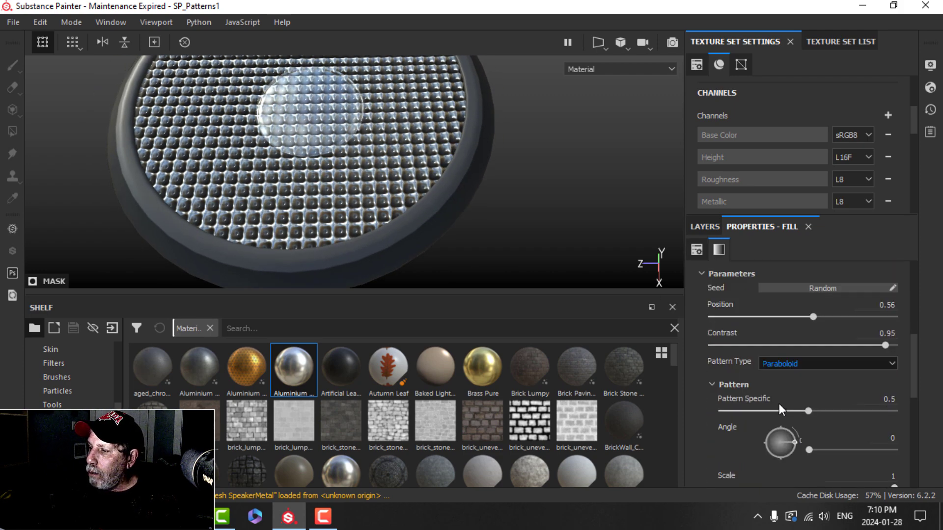
- Lower the pattern position to about 0.19 and cut tiling from 4 to 2
{"action": "left_click_drag", "start_coordinate": [812, 316], "coordinate": [761, 316]}
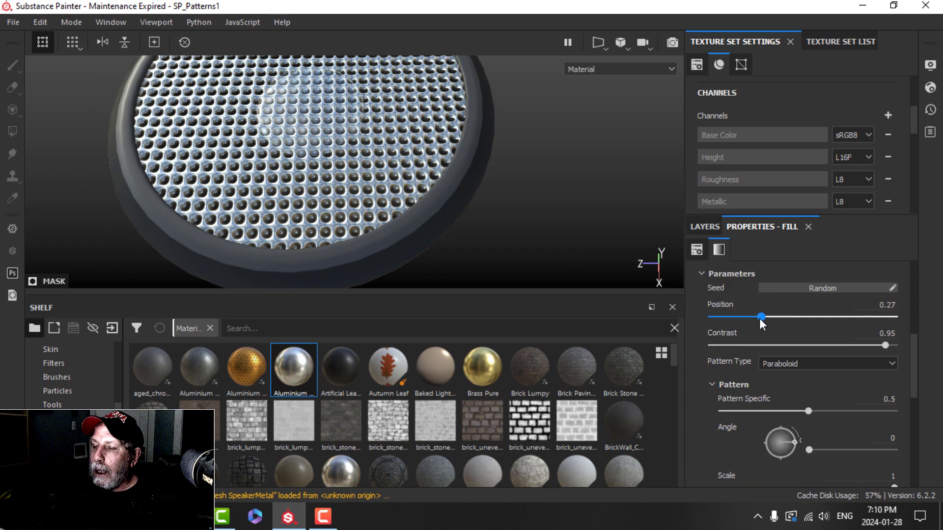
{"action": "left_click_drag", "start_coordinate": [761, 317], "coordinate": [746, 317]}
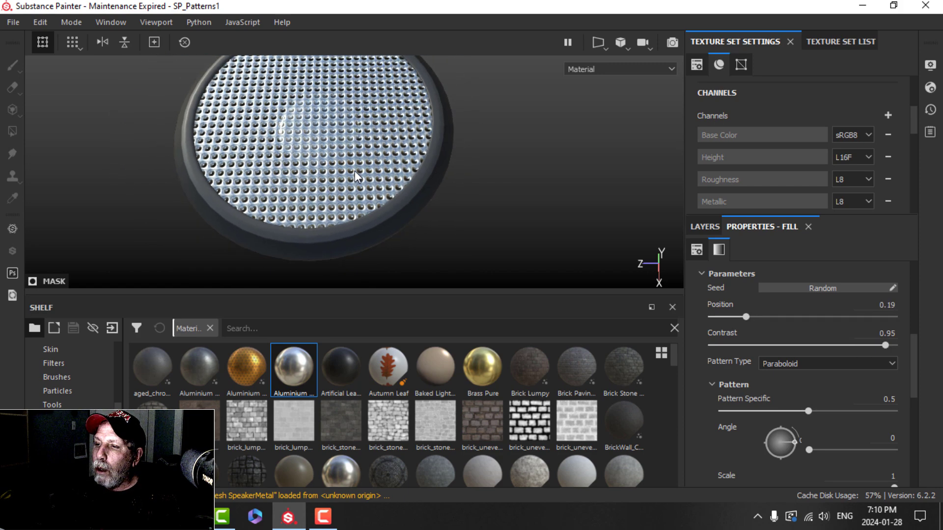
{"action": "scroll", "scroll_direction": "down", "scroll_amount": 3}
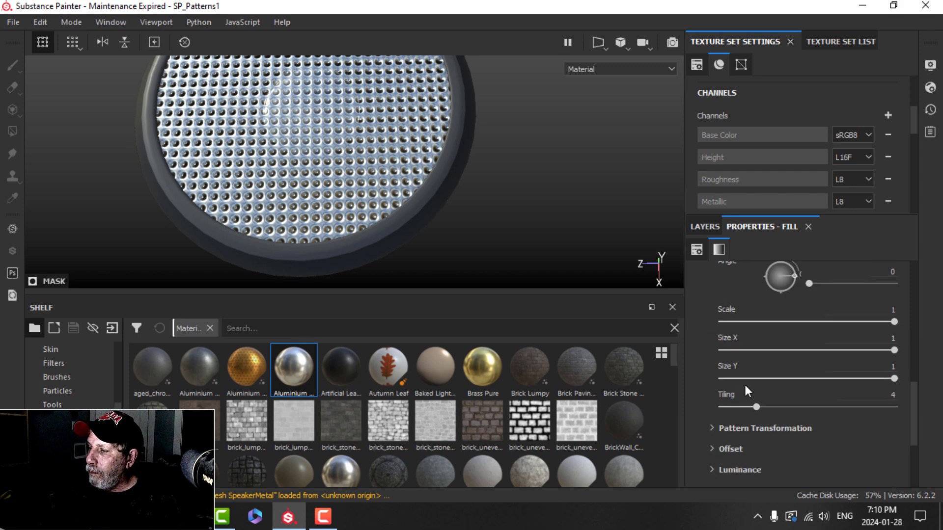
{"action": "left_click_drag", "start_coordinate": [756, 407], "coordinate": [732, 365]}
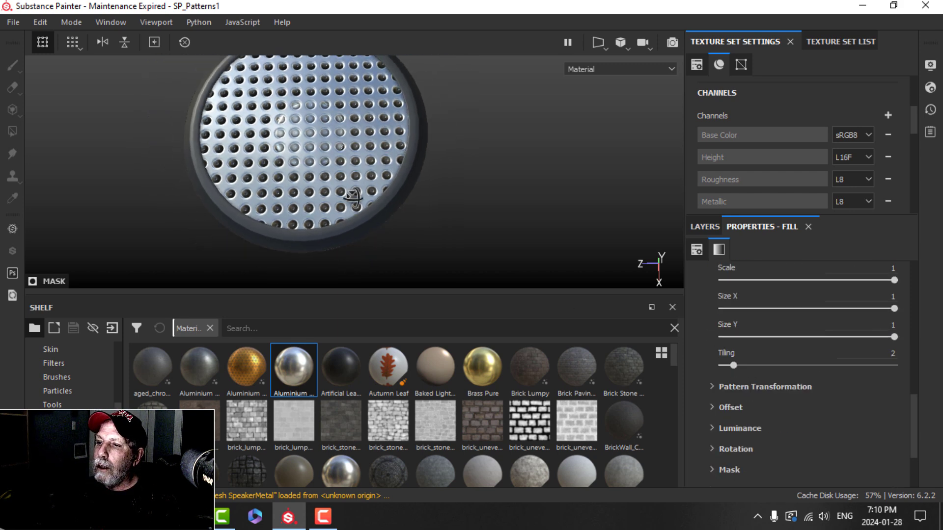
{"action": "scroll", "scroll_direction": "down", "scroll_amount": 3}
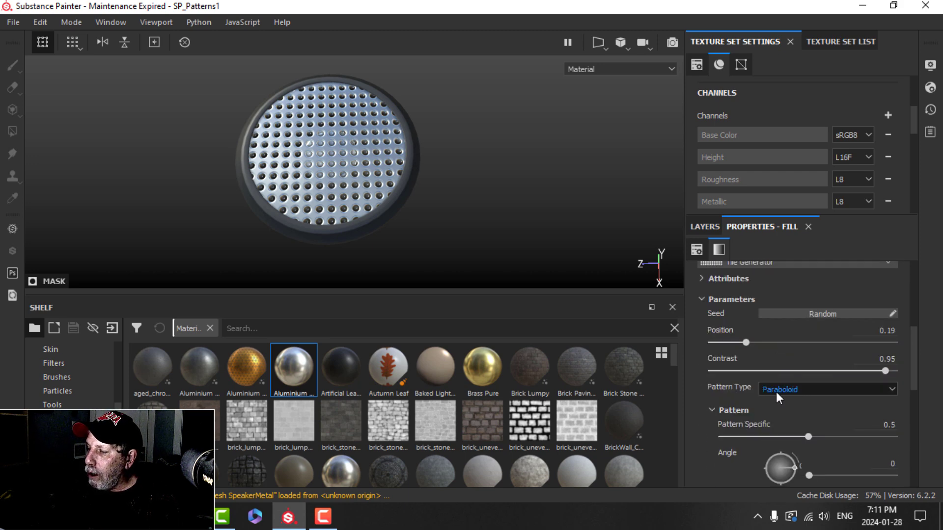
- Switch the tile pattern to Disc and raise position to about 0.41
{"action": "left_click", "coordinate": [828, 389]}
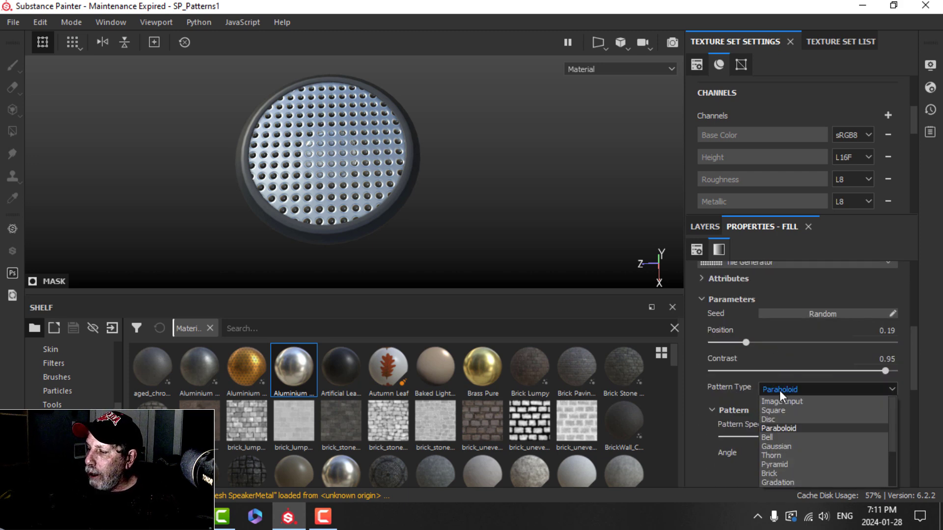
{"action": "left_click", "coordinate": [767, 419]}
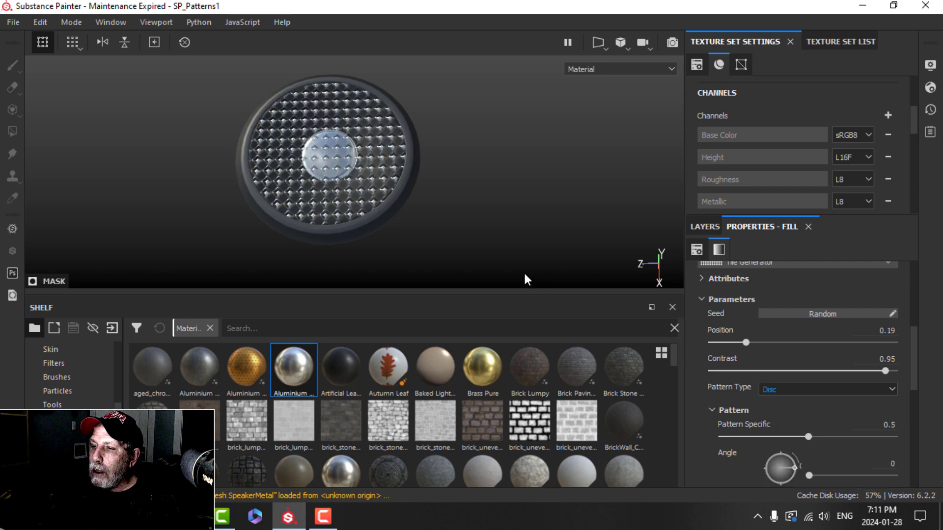
{"action": "left_click_drag", "start_coordinate": [748, 342], "coordinate": [789, 343]}
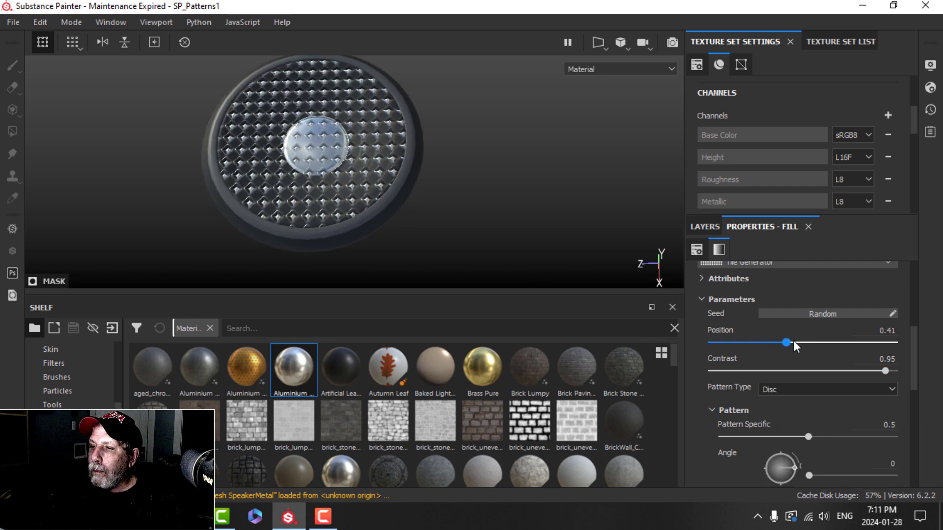
{"action": "scroll", "scroll_direction": "down", "scroll_amount": 3}
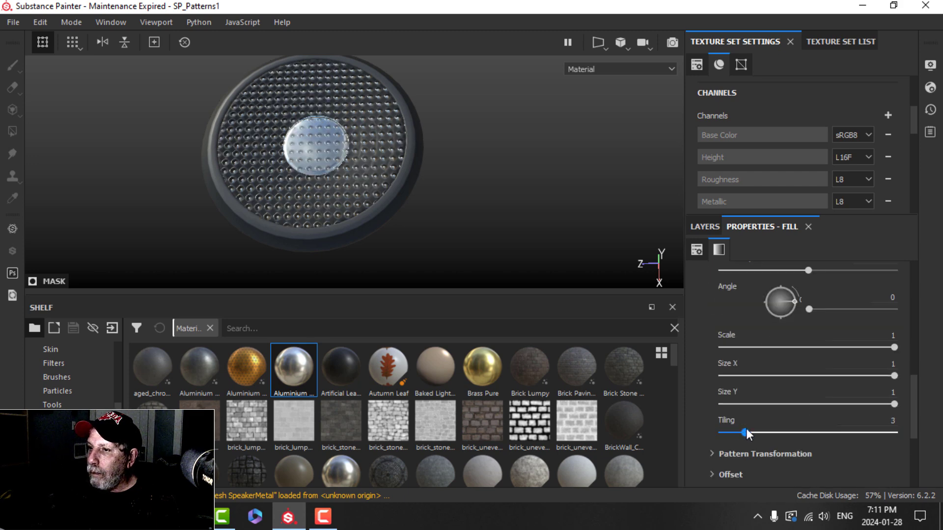
- Lower the tiling and shrink the disc scale to about 0.64
{"action": "left_click_drag", "start_coordinate": [745, 433], "coordinate": [722, 433]}
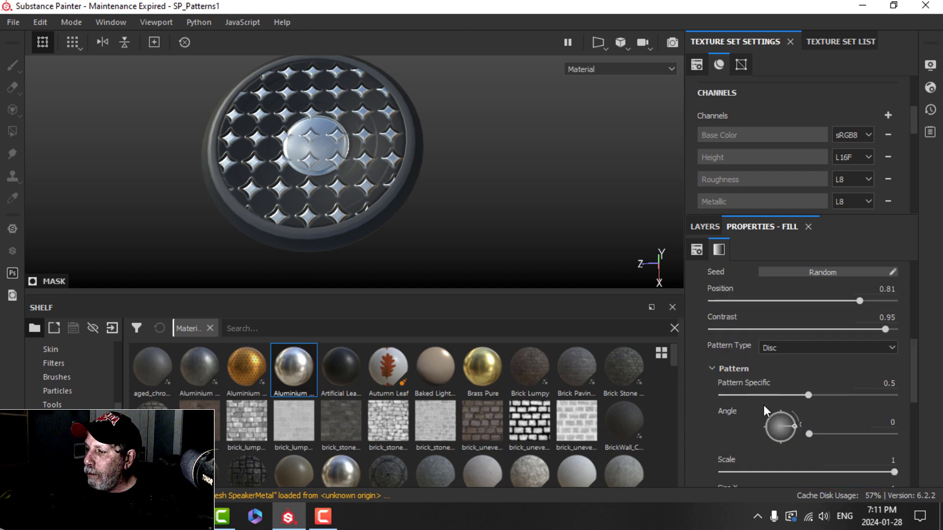
{"action": "scroll", "scroll_direction": "down", "scroll_amount": 3}
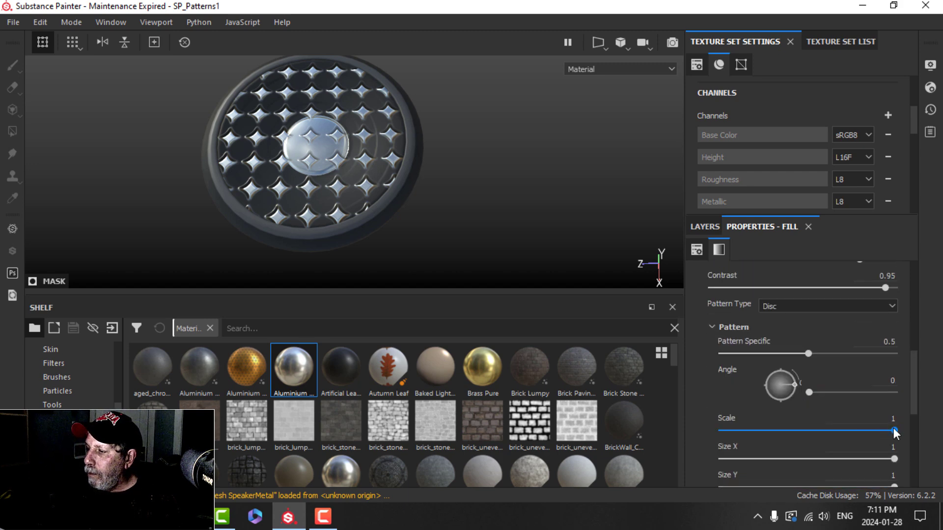
{"action": "left_click_drag", "start_coordinate": [894, 431], "coordinate": [832, 431]}
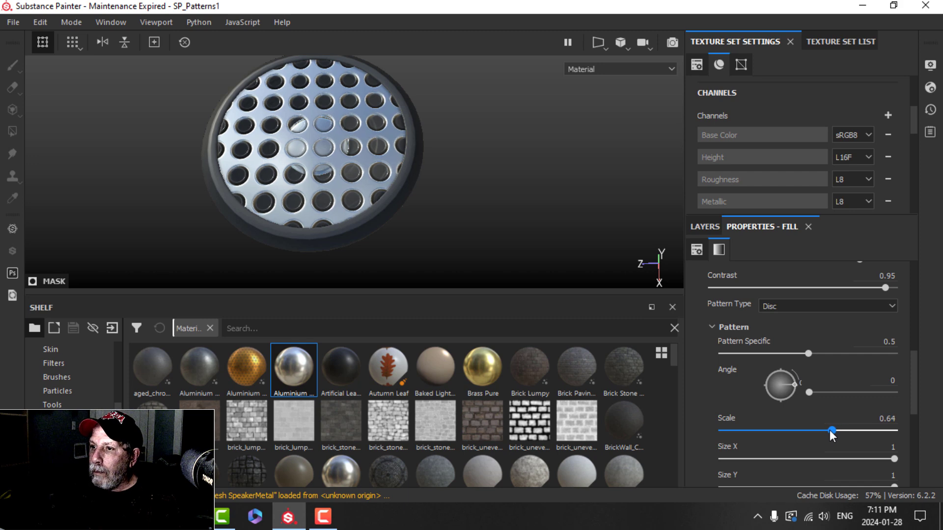
{"action": "left_click_drag", "start_coordinate": [831, 430], "coordinate": [800, 430]}
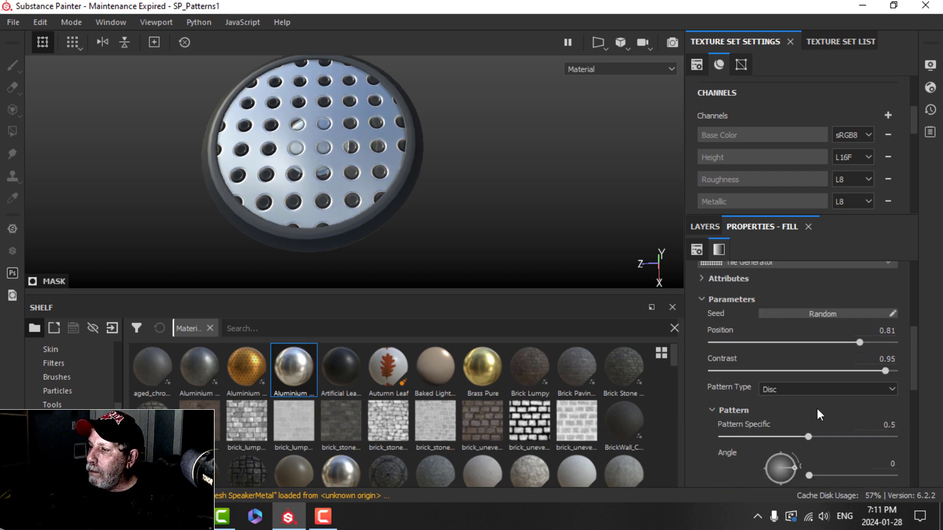
{"action": "left_click_drag", "start_coordinate": [858, 343], "coordinate": [868, 342]}
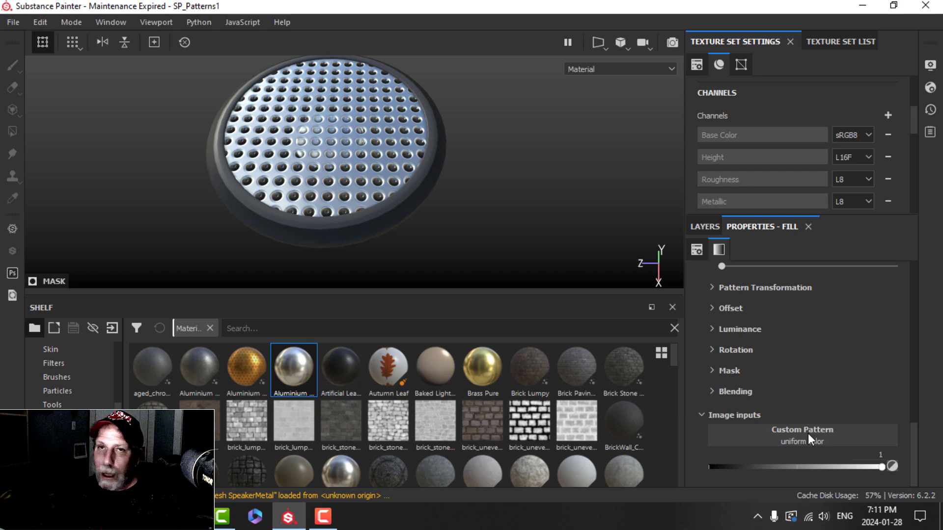
{"action": "mouse_move", "coordinate": [809, 439]}
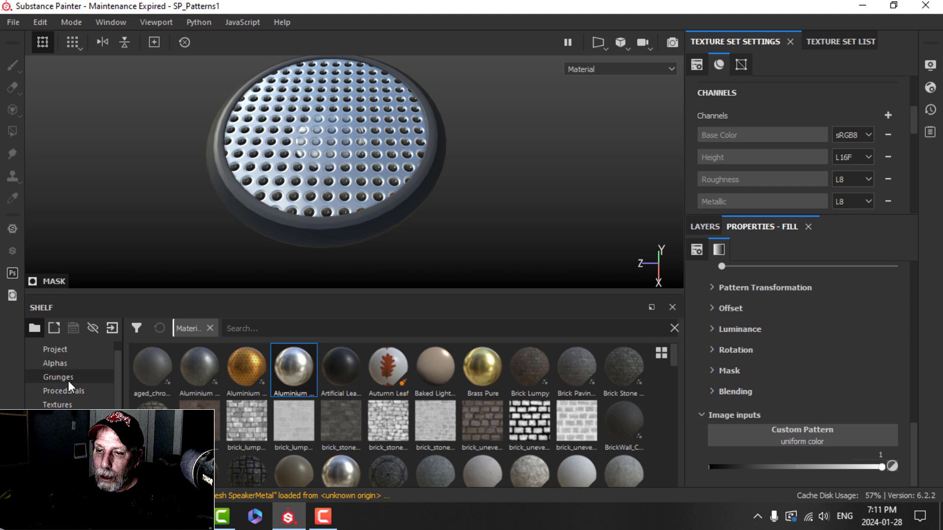
- Find Shape Circle Squeeze in the shelf alphas and load it as the custom pattern
{"action": "left_click", "coordinate": [55, 363]}
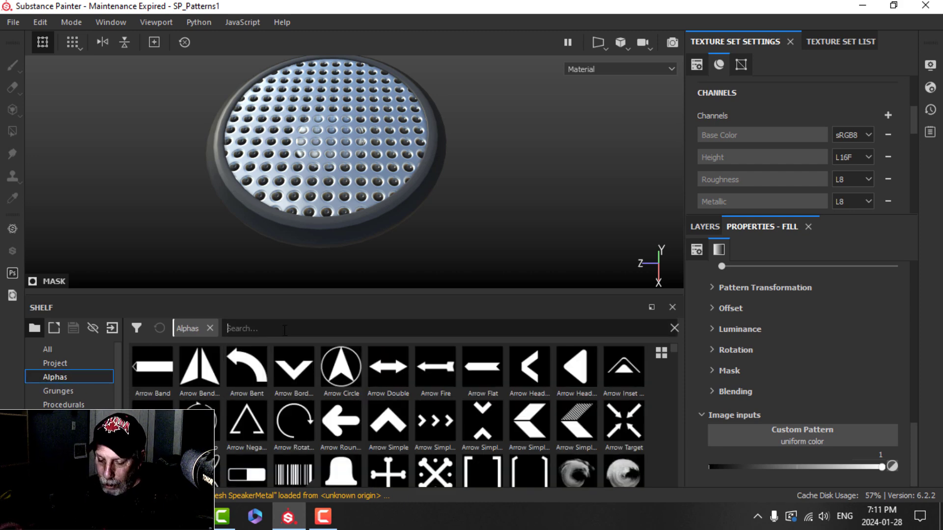
{"action": "type", "text": "circl"}
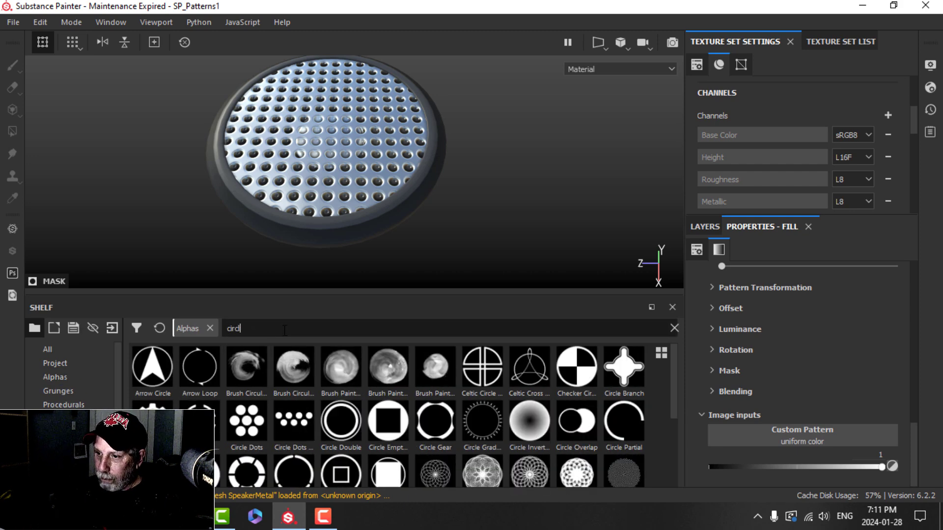
{"action": "scroll", "scroll_direction": "down", "scroll_amount": 3}
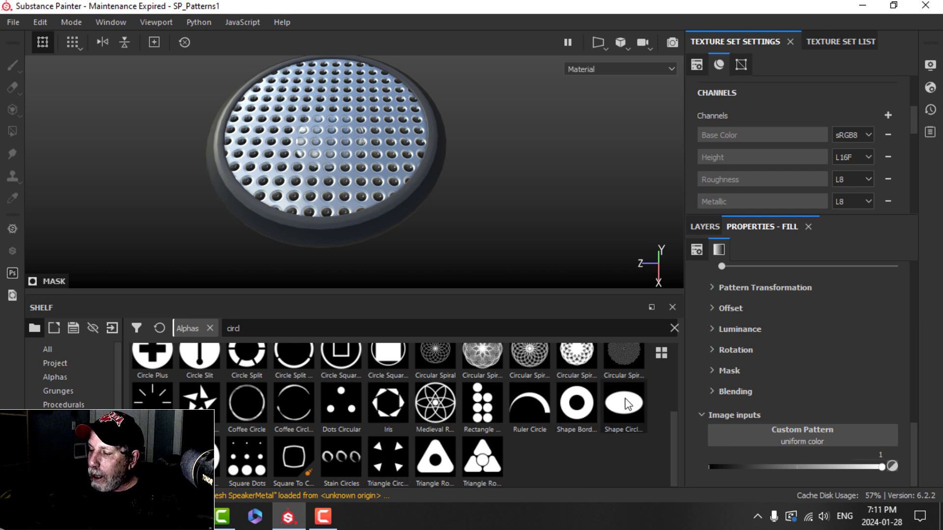
{"action": "type", "text": "l"}
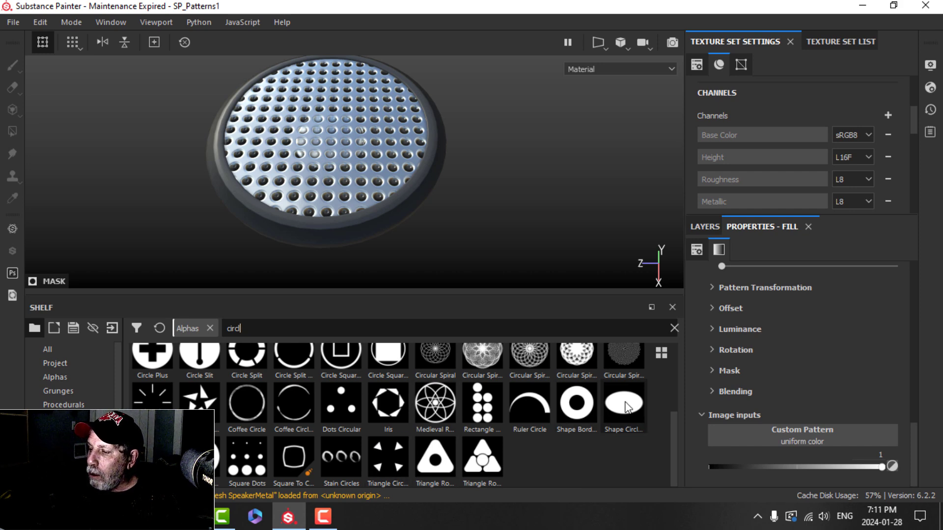
{"action": "left_click", "coordinate": [624, 406]}
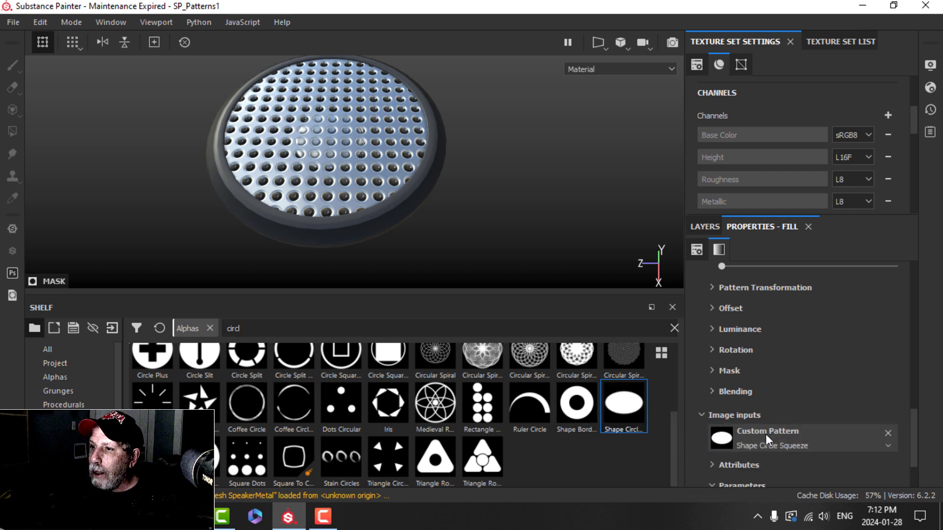
{"action": "scroll", "scroll_direction": "down", "scroll_amount": 3}
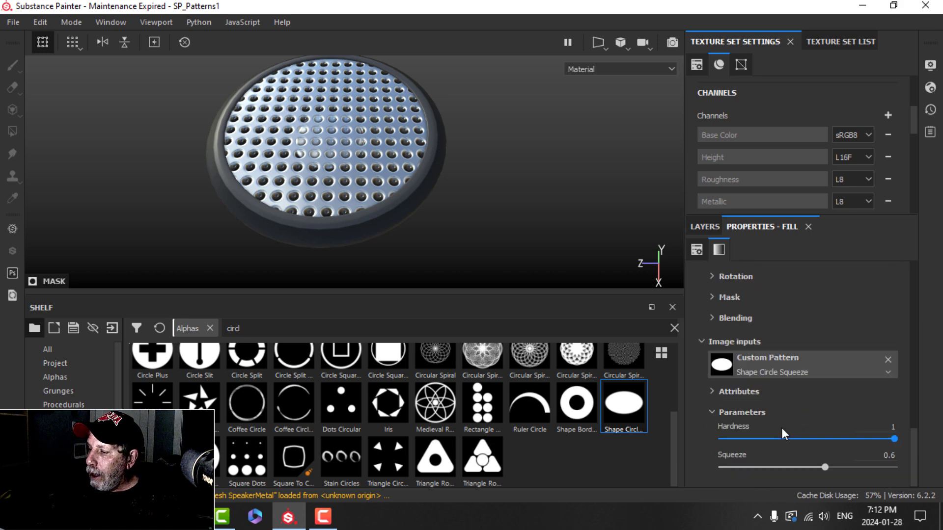
{"action": "left_click_drag", "start_coordinate": [824, 466], "coordinate": [894, 467]}
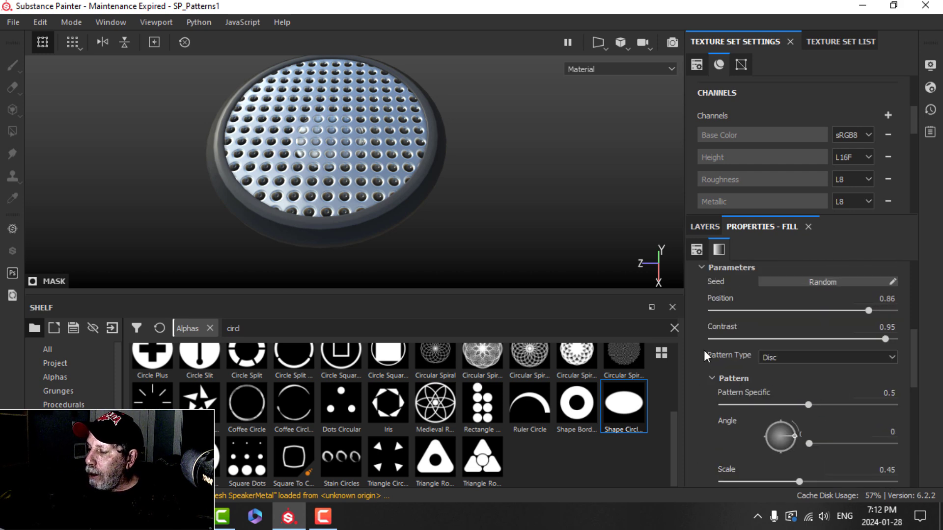
- Set Pattern Type to Image Input so the squeezed circle alpha shapes the holes
{"action": "left_click", "coordinate": [827, 357]}
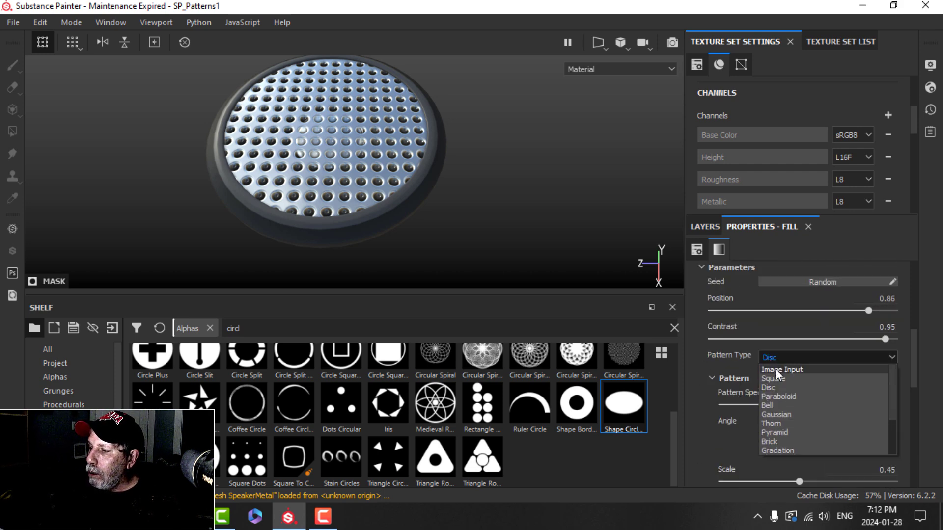
{"action": "left_click", "coordinate": [780, 369]}
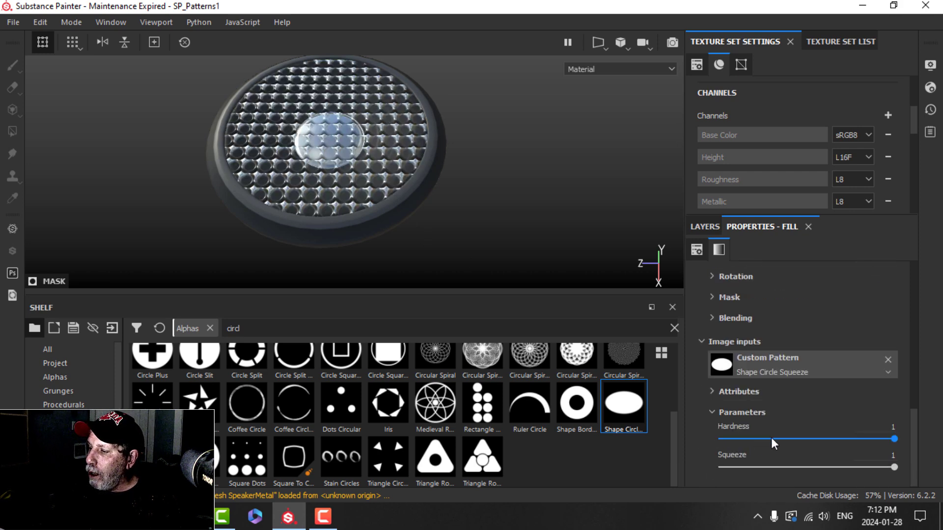
{"action": "left_click_drag", "start_coordinate": [892, 439], "coordinate": [792, 439]}
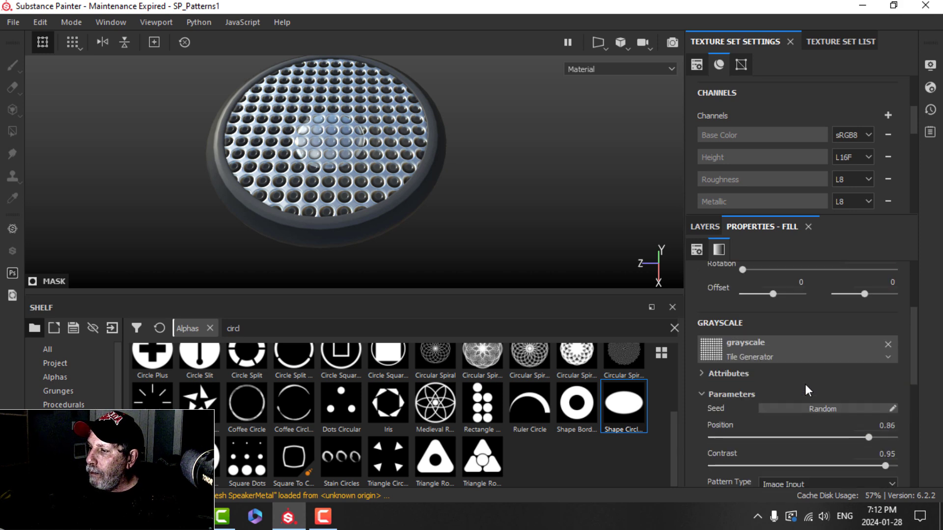
{"action": "scroll", "scroll_direction": "down", "scroll_amount": 3}
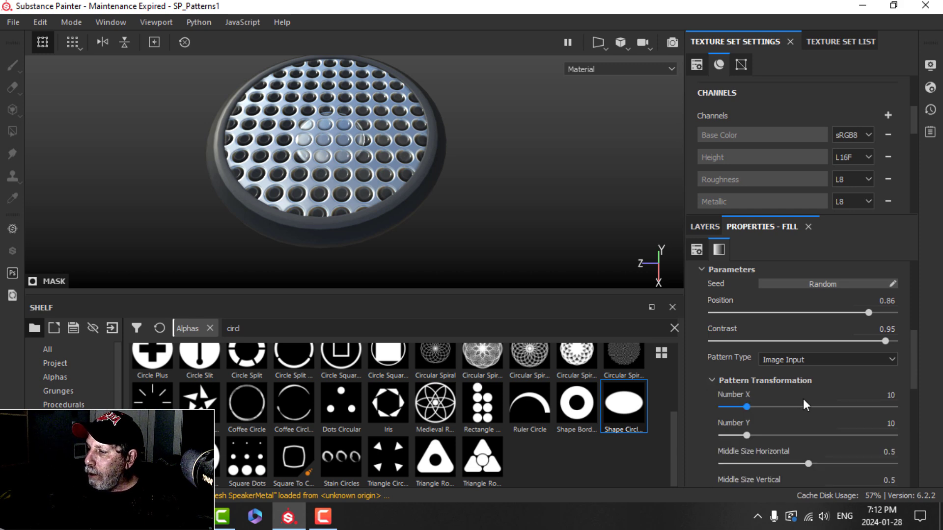
- Set the tile count to 20 and shrink the scale to about 0.6
{"action": "scroll", "scroll_direction": "down", "scroll_amount": 3}
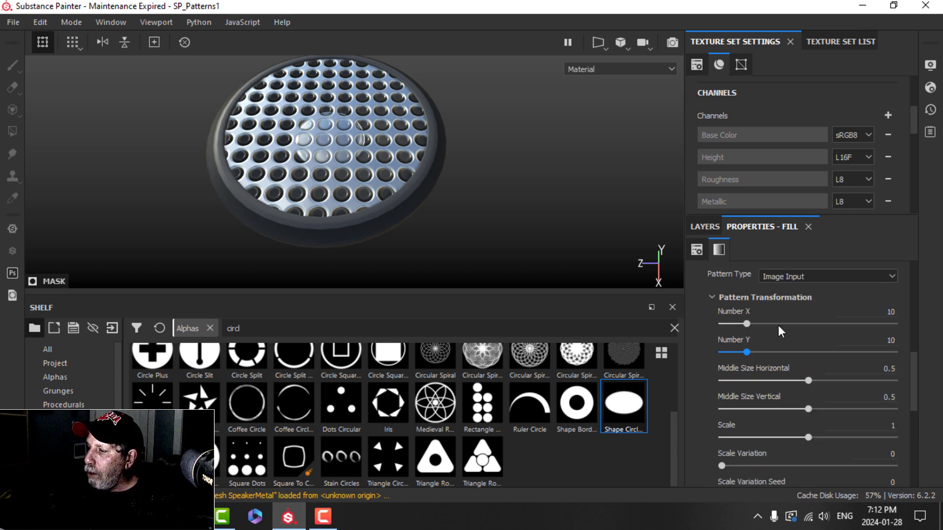
{"action": "left_click", "coordinate": [886, 311]}
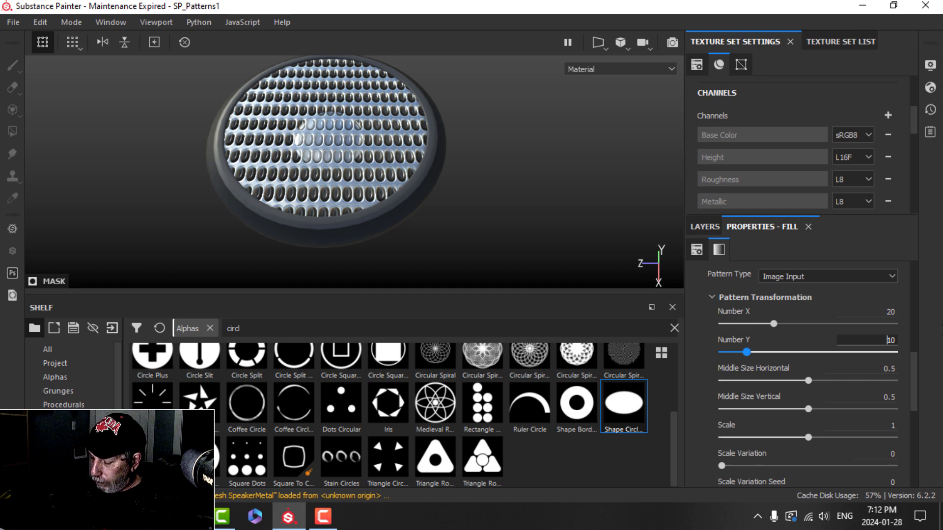
{"action": "type", "text": "20"}
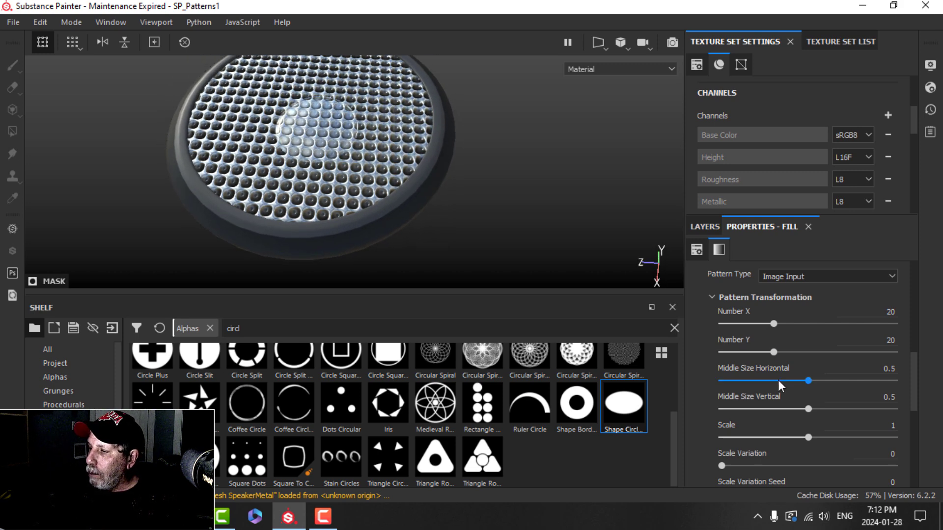
{"action": "left_click_drag", "start_coordinate": [809, 395], "coordinate": [789, 396]}
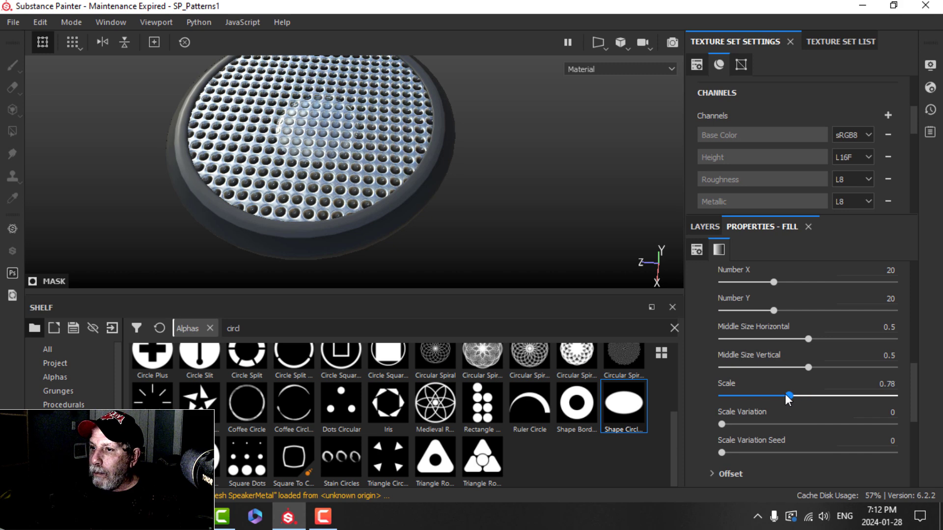
{"action": "left_click_drag", "start_coordinate": [789, 395], "coordinate": [772, 395]}
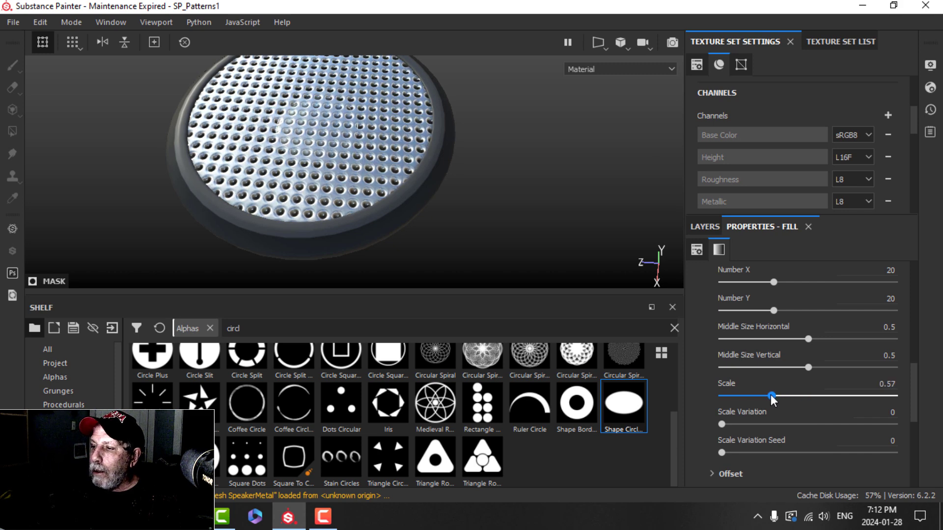
{"action": "left_click_drag", "start_coordinate": [772, 396], "coordinate": [791, 396]}
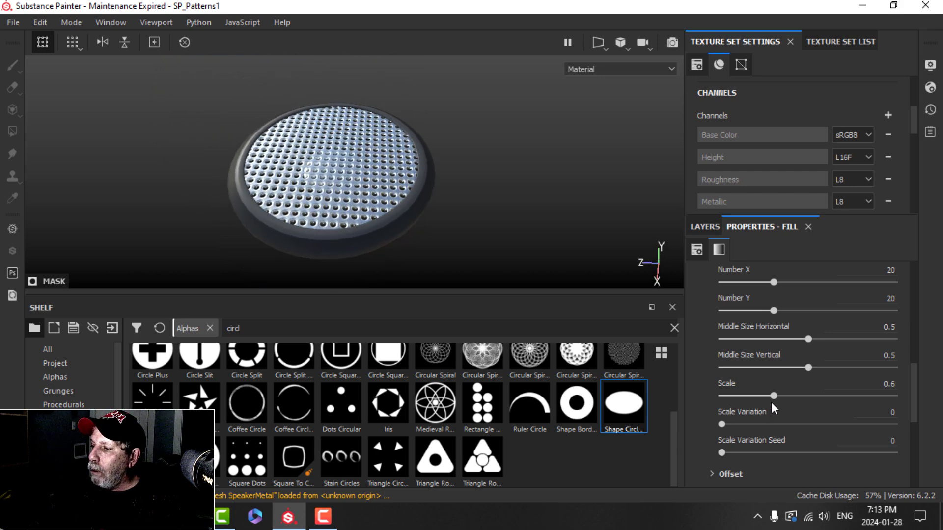
{"action": "left_click_drag", "start_coordinate": [774, 396], "coordinate": [787, 396]}
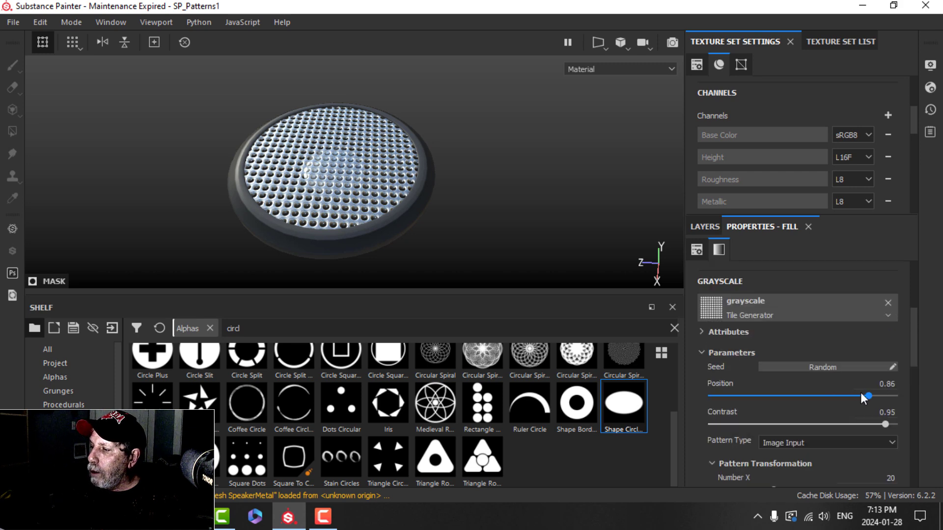
- Lower the pattern position to about 0.32
{"action": "left_click_drag", "start_coordinate": [865, 396], "coordinate": [819, 396]}
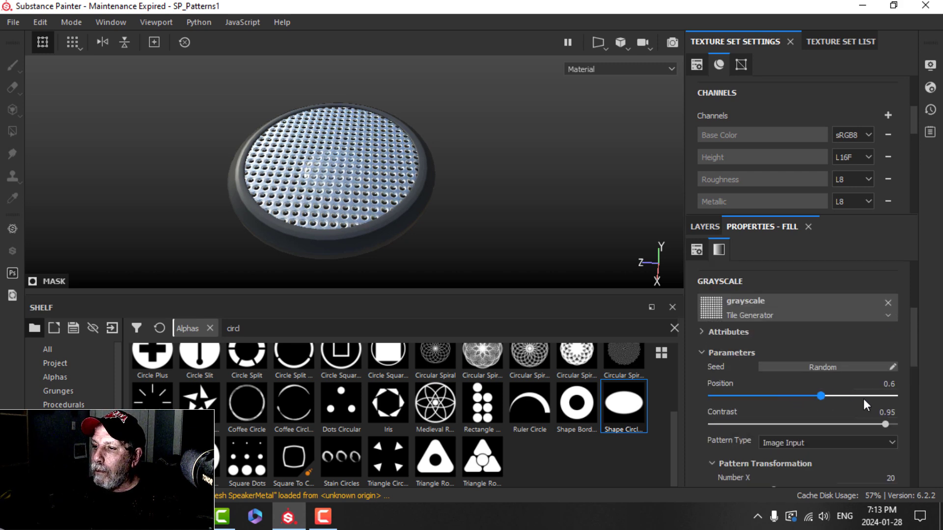
{"action": "left_click_drag", "start_coordinate": [819, 396], "coordinate": [779, 395]}
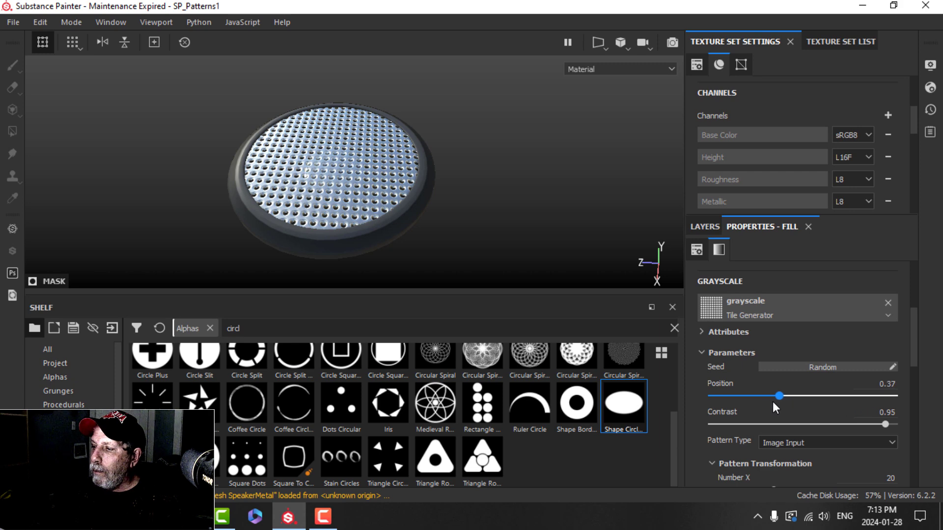
{"action": "left_click_drag", "start_coordinate": [779, 396], "coordinate": [785, 396]}
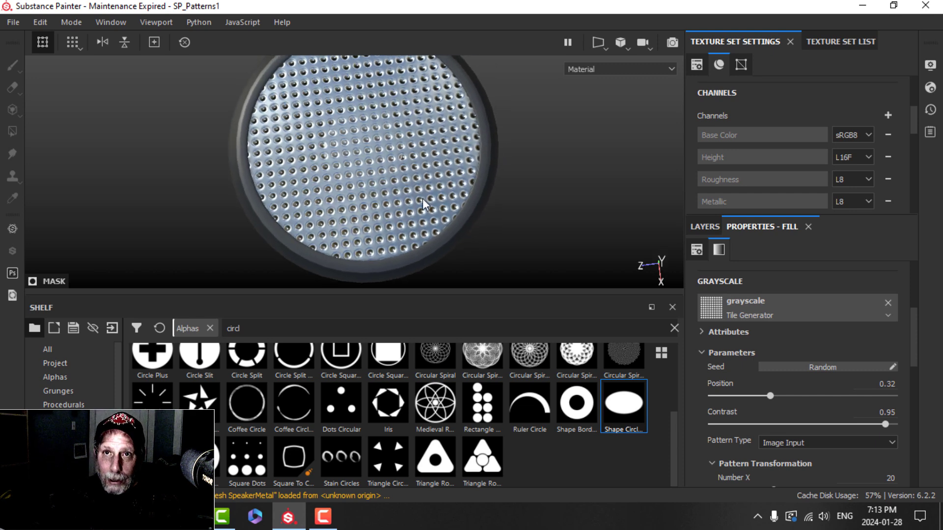
{"action": "mouse_move", "coordinate": [600, 160]}
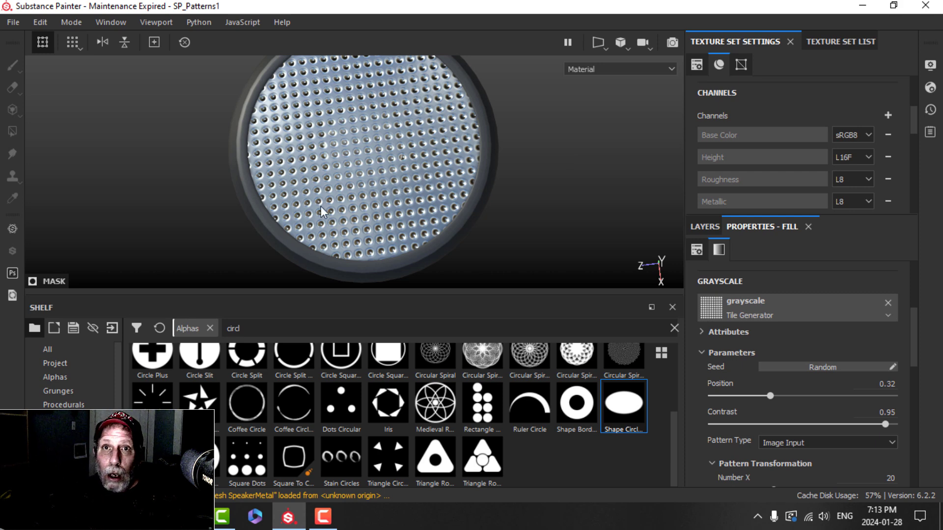
{"action": "mouse_move", "coordinate": [310, 196]}
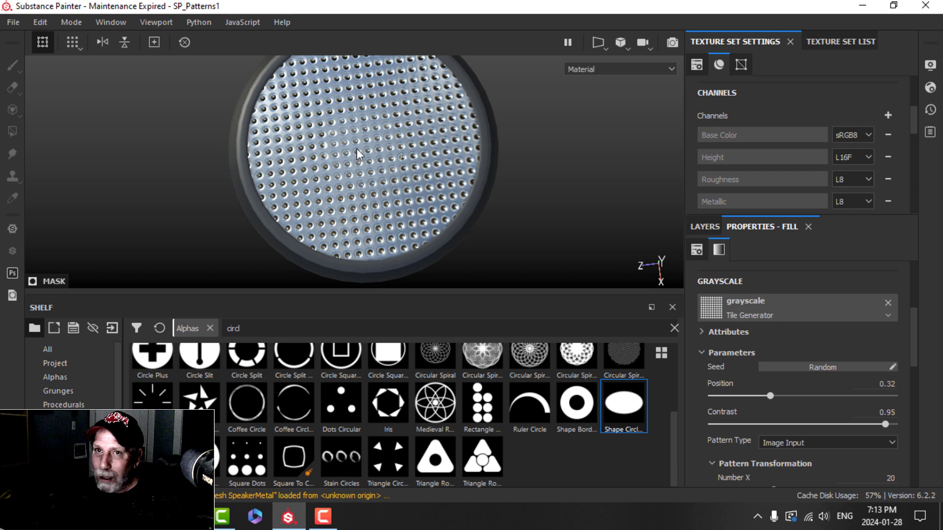
{"action": "mouse_move", "coordinate": [403, 219]}
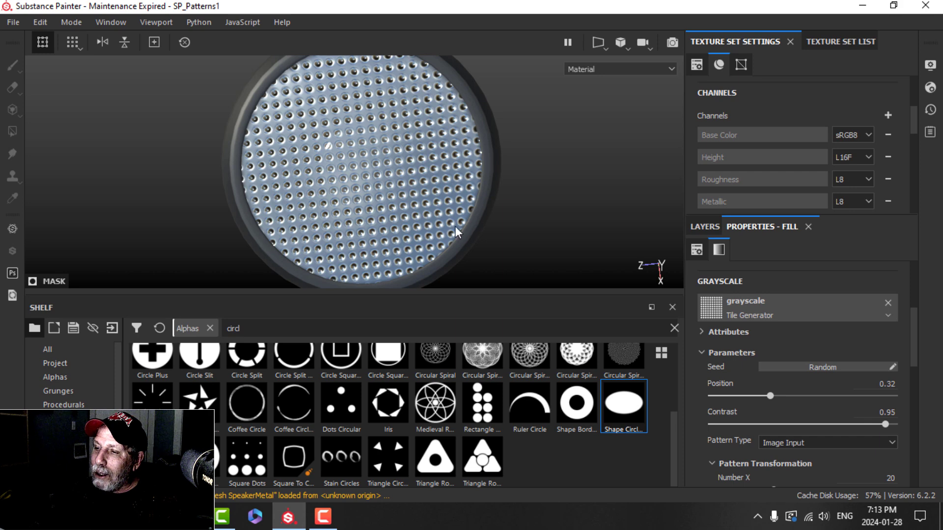
{"action": "mouse_move", "coordinate": [332, 136]}
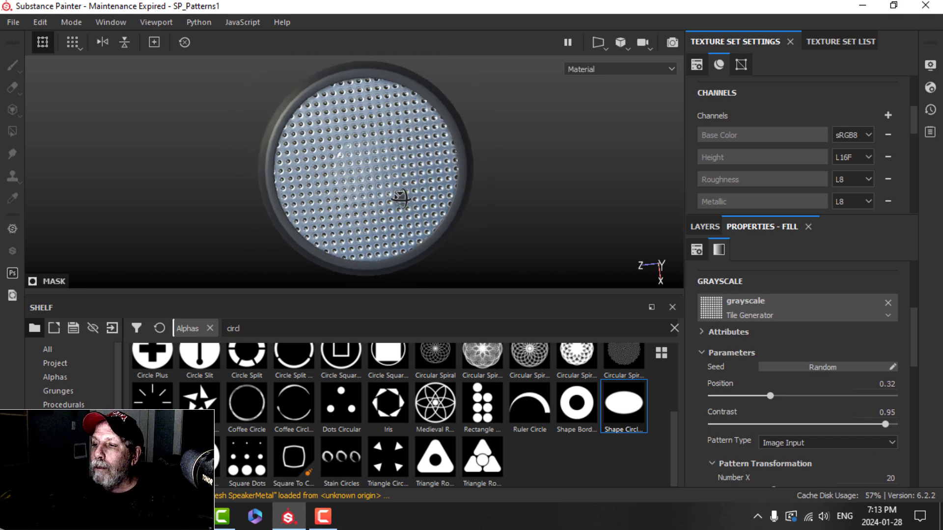
{"action": "left_click_drag", "start_coordinate": [400, 196], "coordinate": [450, 207]}
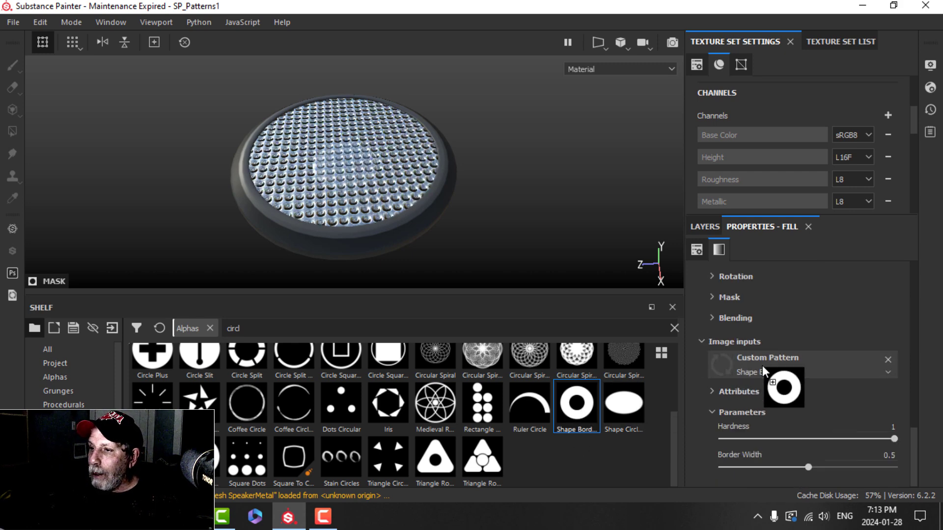
- Use Shape Border Circle rings as holes with scale about 0.79 and position 0.81
{"action": "left_click_drag", "start_coordinate": [809, 467], "coordinate": [896, 467]}
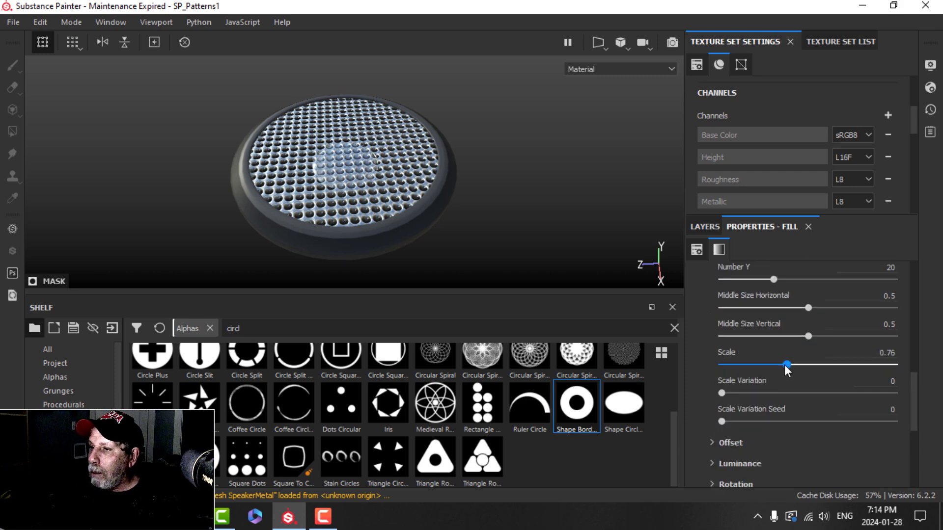
{"action": "left_click_drag", "start_coordinate": [787, 364], "coordinate": [756, 364]}
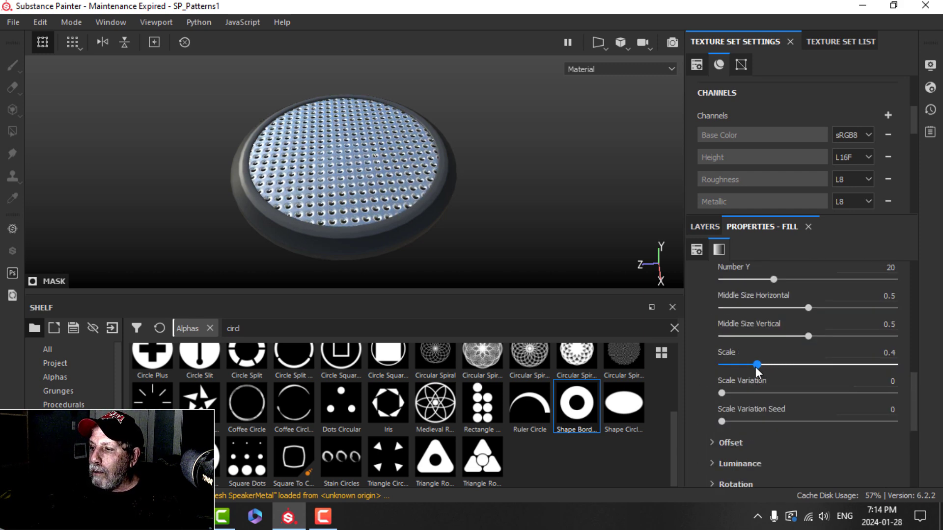
{"action": "left_click_drag", "start_coordinate": [756, 365], "coordinate": [737, 364]}
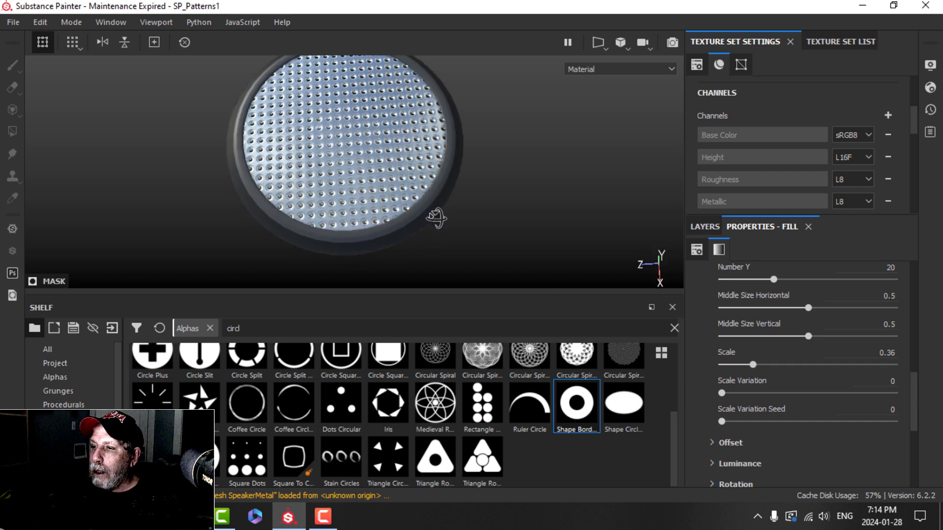
{"action": "left_click_drag", "start_coordinate": [754, 364], "coordinate": [791, 365]}
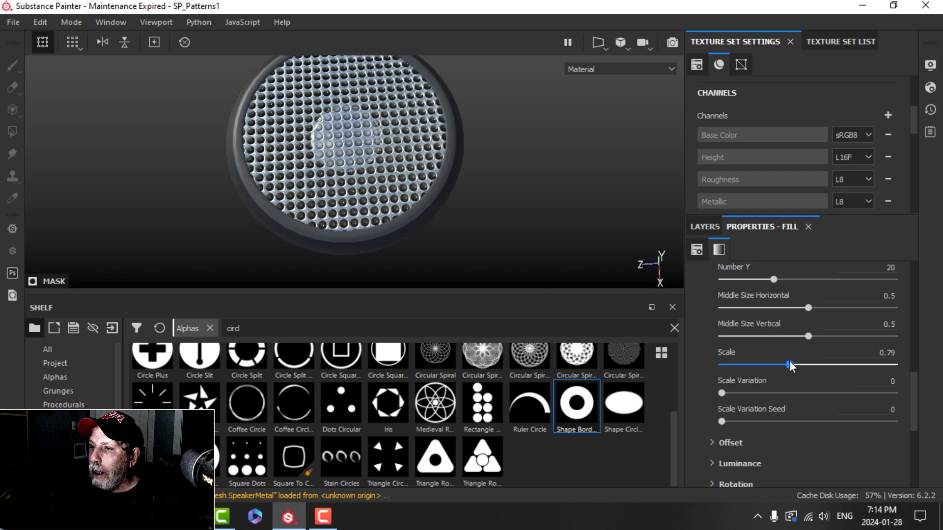
{"action": "left_click_drag", "start_coordinate": [791, 364], "coordinate": [816, 365]}
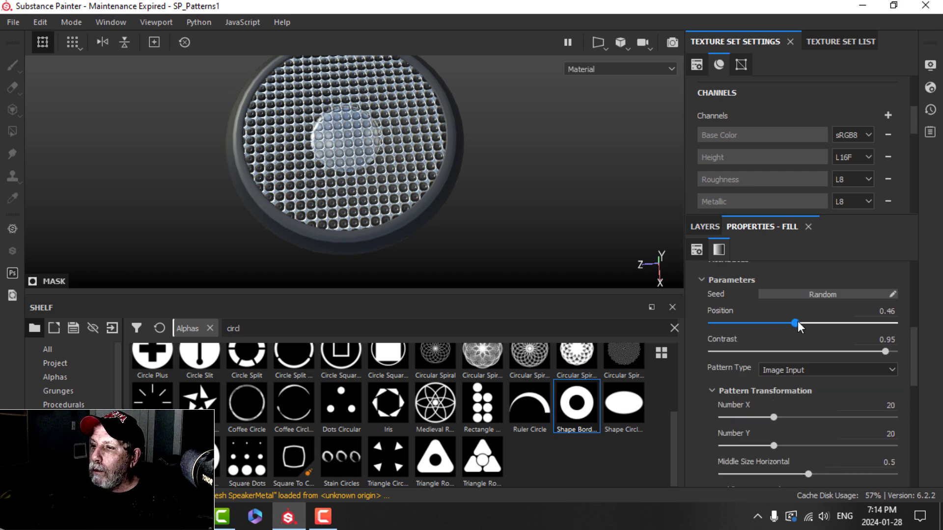
{"action": "left_click_drag", "start_coordinate": [795, 324], "coordinate": [857, 324]}
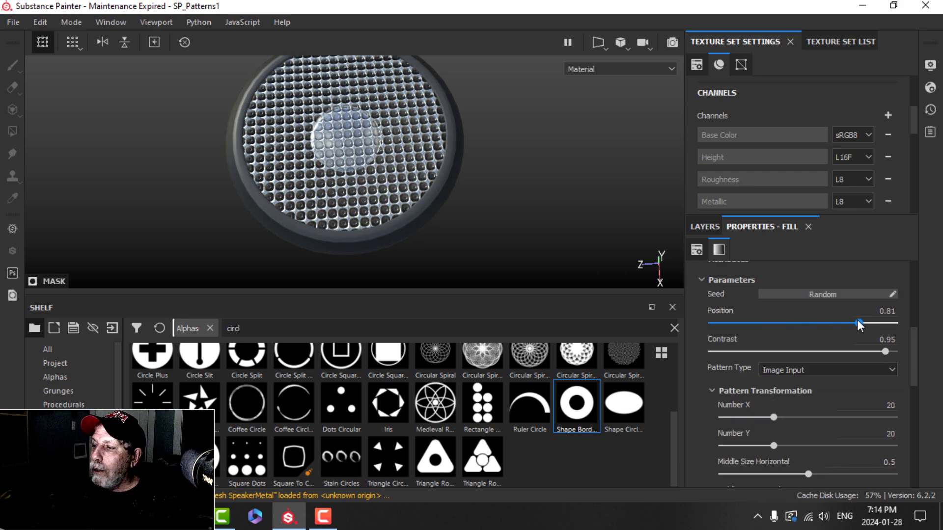
- Lower the Blur filter intensity to about 0.66 and return to the tile generator
{"action": "left_click", "coordinate": [704, 226]}
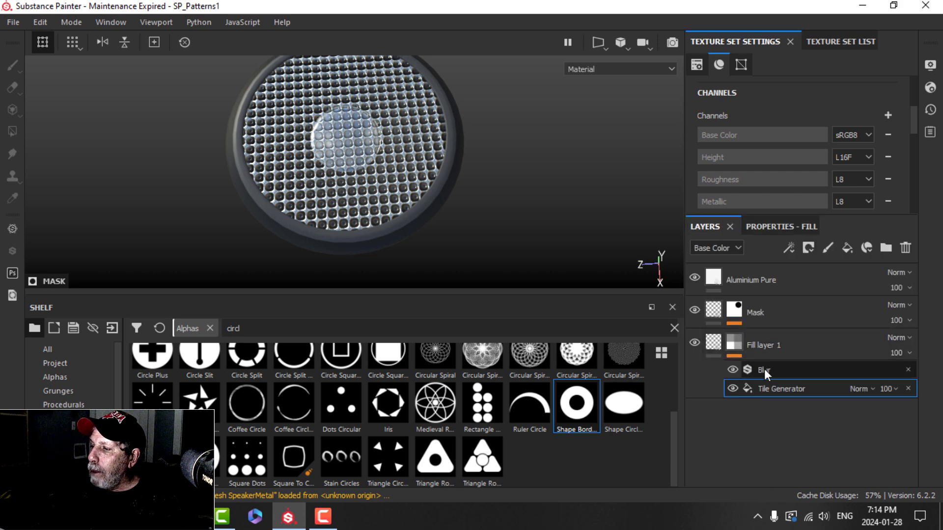
{"action": "left_click", "coordinate": [764, 370]}
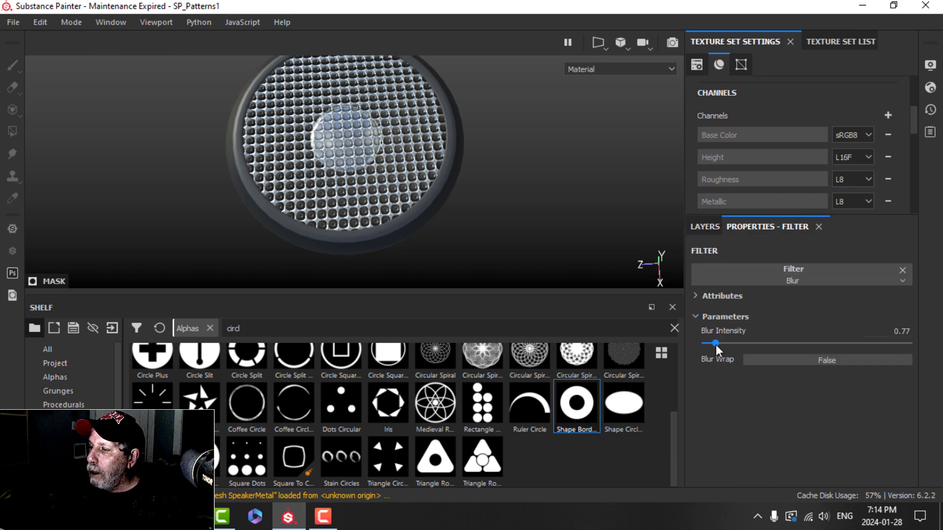
{"action": "left_click_drag", "start_coordinate": [715, 343], "coordinate": [711, 343]}
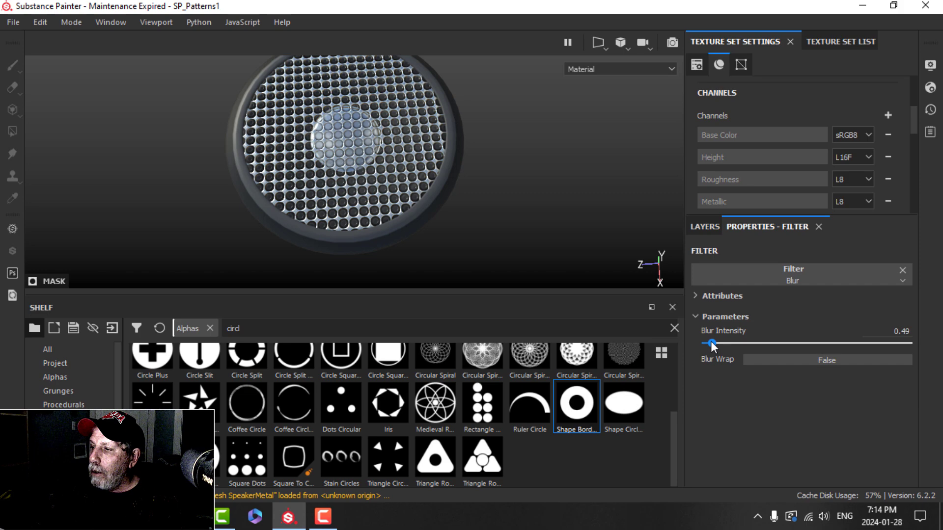
{"action": "left_click_drag", "start_coordinate": [711, 343], "coordinate": [713, 343]}
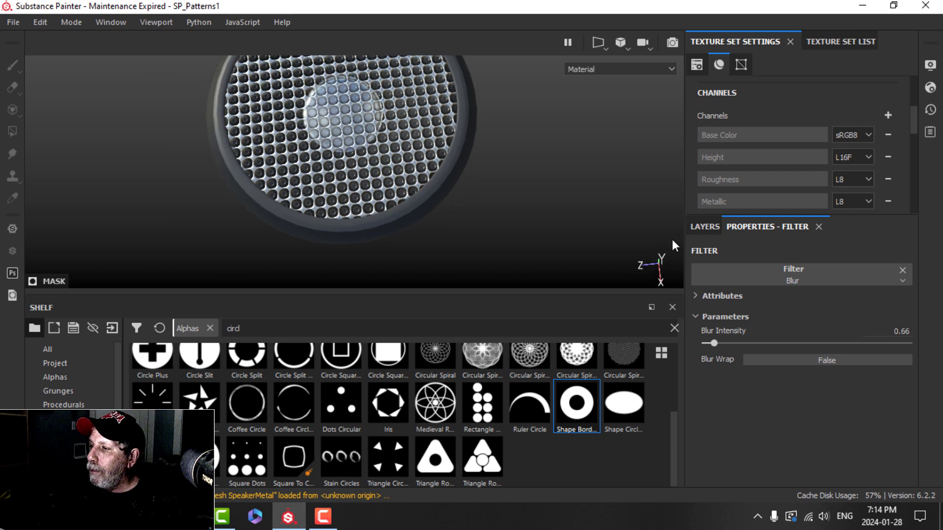
{"action": "left_click", "coordinate": [705, 226]}
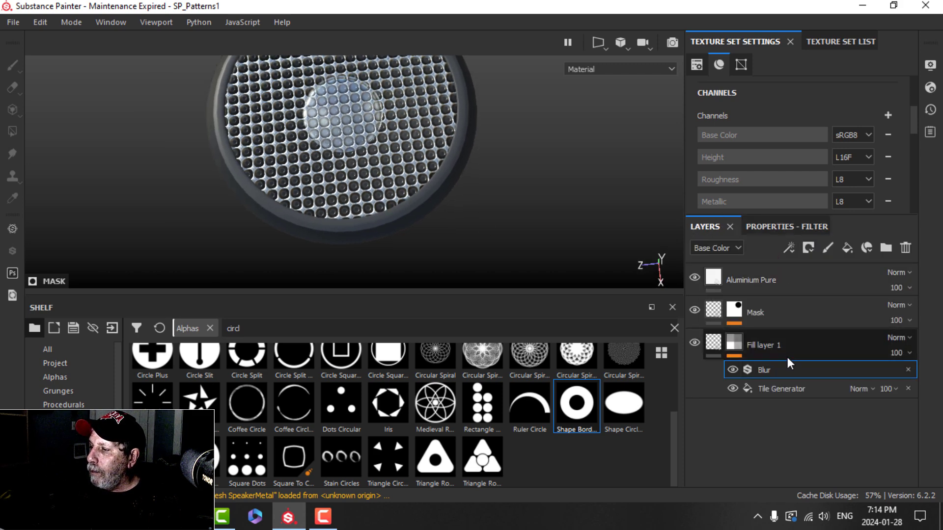
{"action": "left_click", "coordinate": [781, 389]}
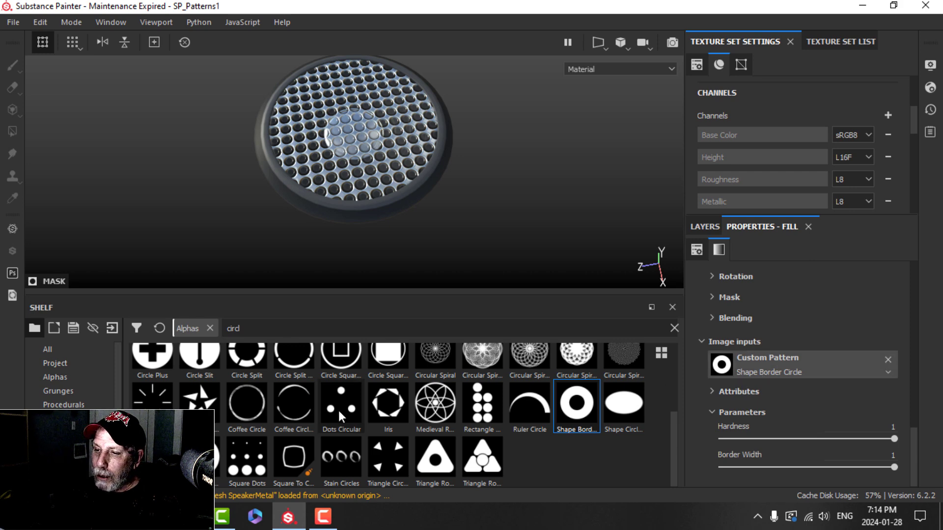
- Load Shape Square Squeeze as the custom pattern for rectangular openings
{"action": "type", "text": "sq"}
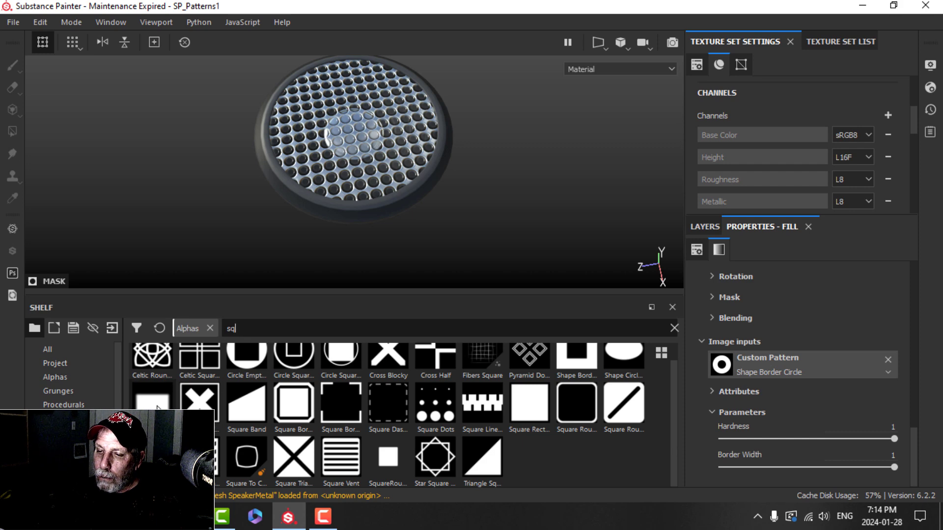
{"action": "mouse_move", "coordinate": [155, 406]}
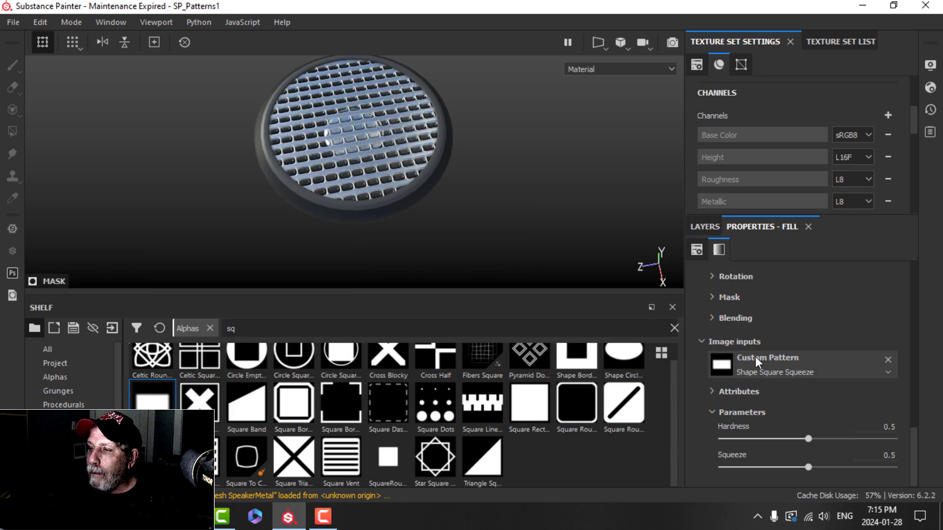
{"action": "left_click_drag", "start_coordinate": [808, 439], "coordinate": [837, 439]}
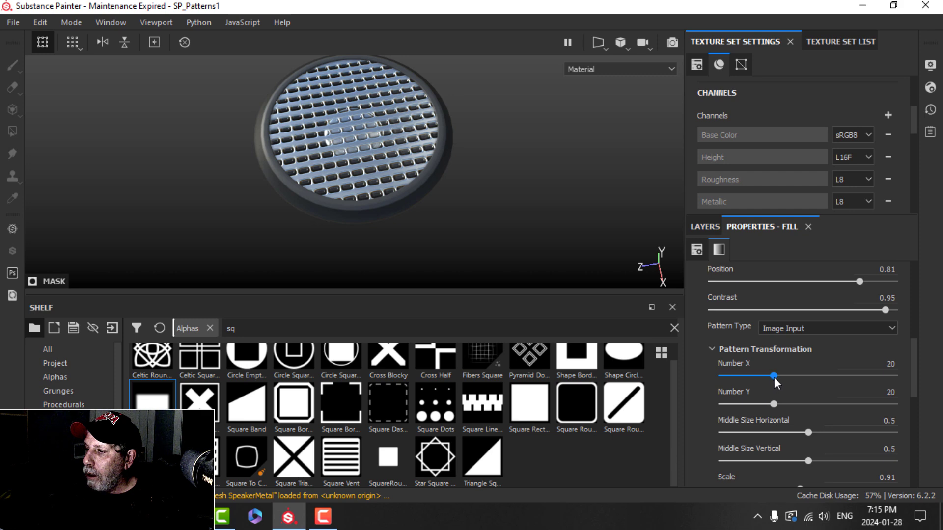
- Set tiling to 1 by 32 and raise scale to 1.17
{"action": "left_click_drag", "start_coordinate": [772, 375], "coordinate": [721, 375]}
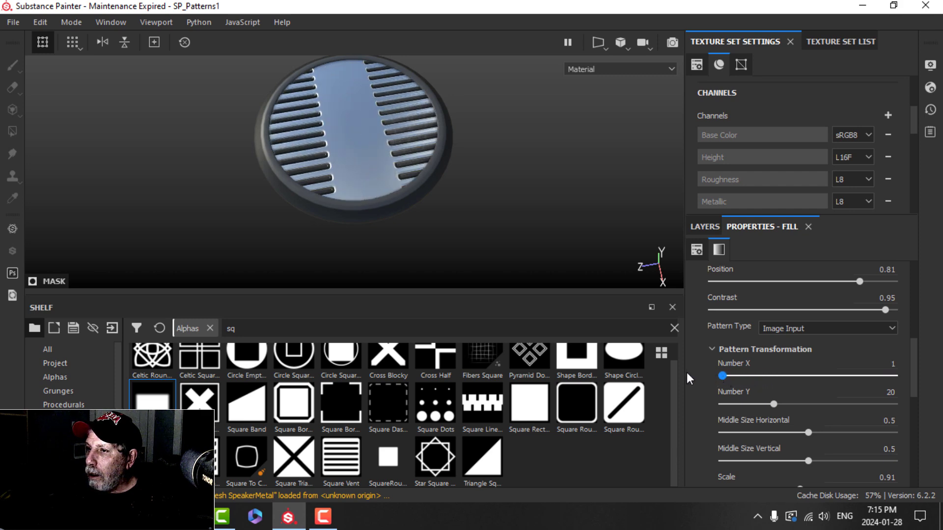
{"action": "left_click_drag", "start_coordinate": [774, 404], "coordinate": [783, 404]}
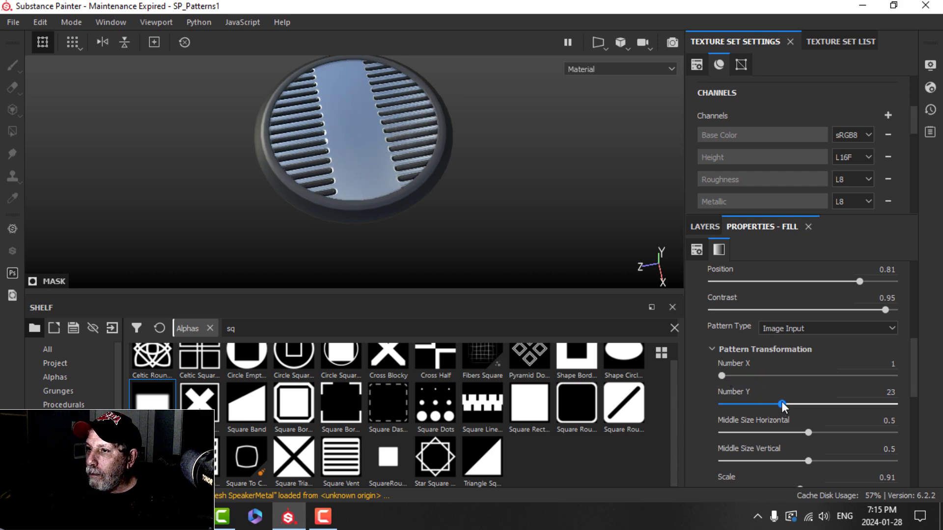
{"action": "left_click_drag", "start_coordinate": [782, 404], "coordinate": [817, 404]}
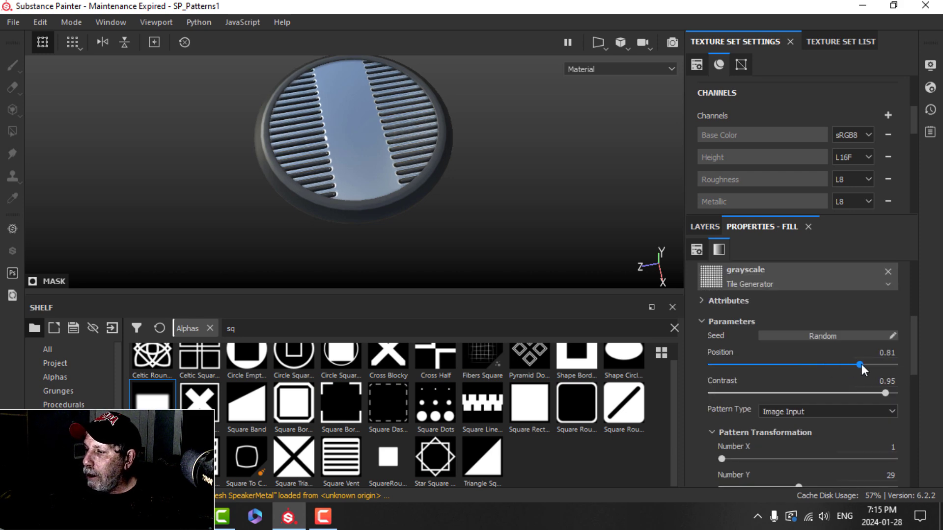
{"action": "left_click_drag", "start_coordinate": [859, 364], "coordinate": [894, 364]}
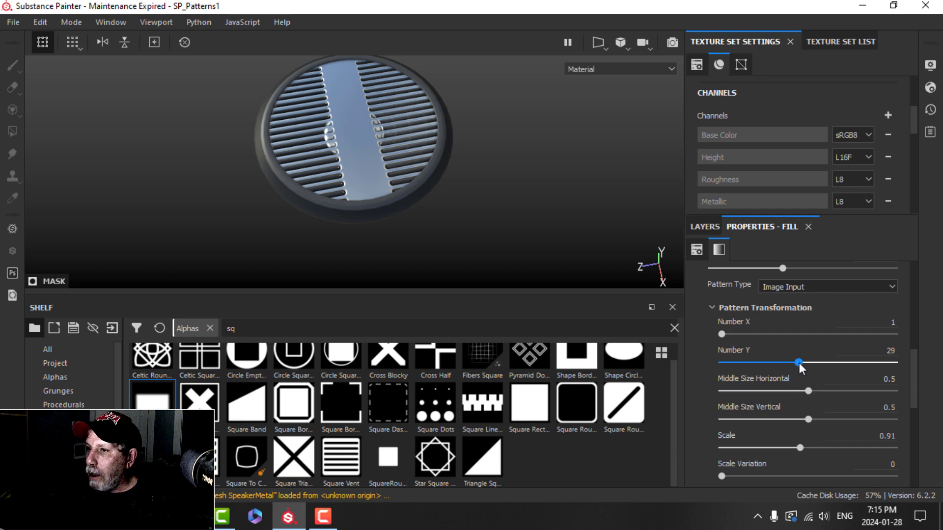
{"action": "left_click_drag", "start_coordinate": [798, 363], "coordinate": [808, 362]}
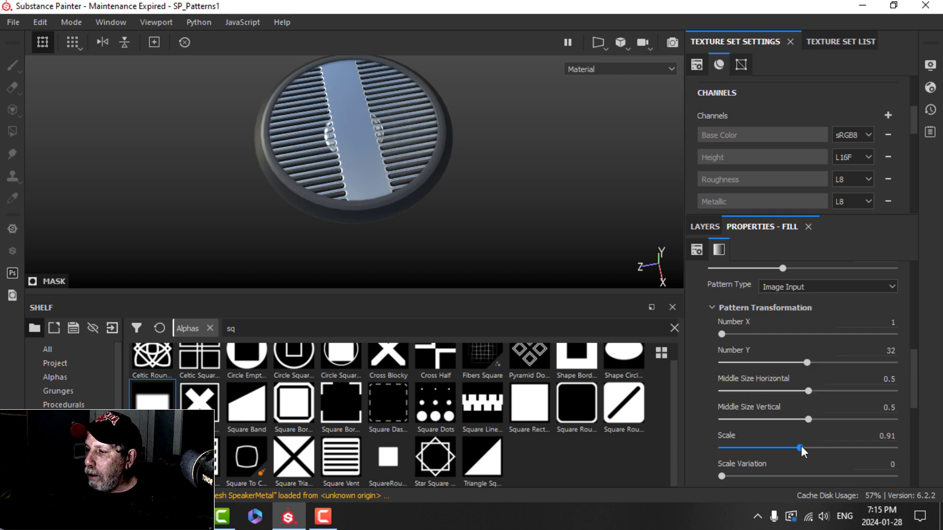
{"action": "left_click_drag", "start_coordinate": [799, 448], "coordinate": [824, 447]}
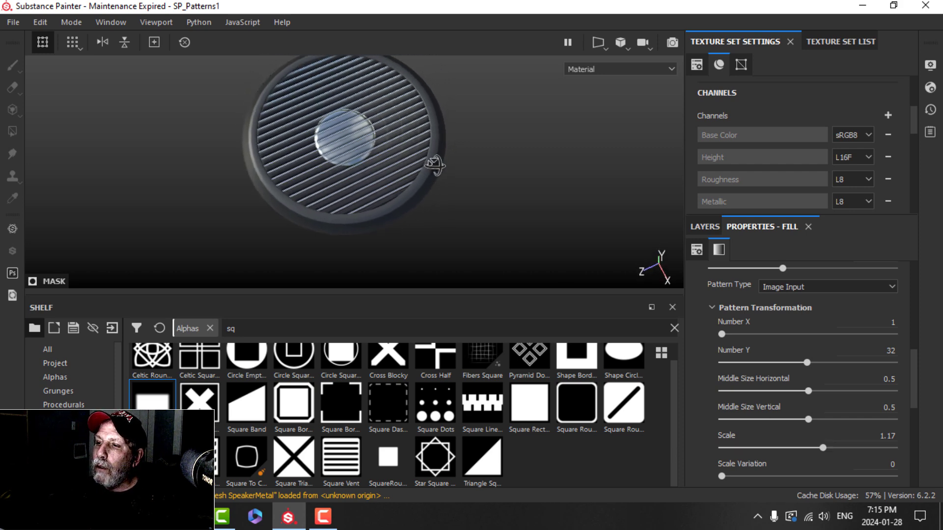
- Lower squeeze to about 0.12 so the slots become thin horizontal lines
{"action": "scroll", "scroll_direction": "down", "scroll_amount": 3}
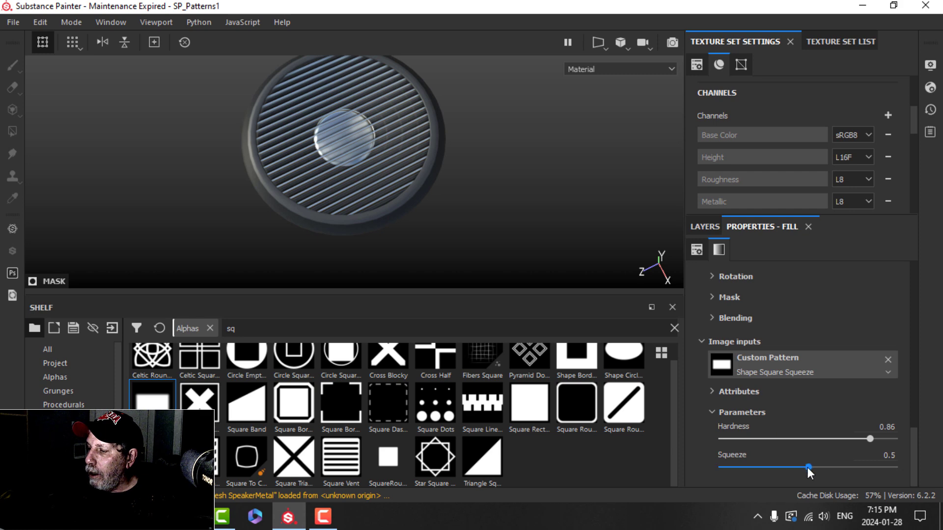
{"action": "left_click_drag", "start_coordinate": [809, 468], "coordinate": [829, 467]}
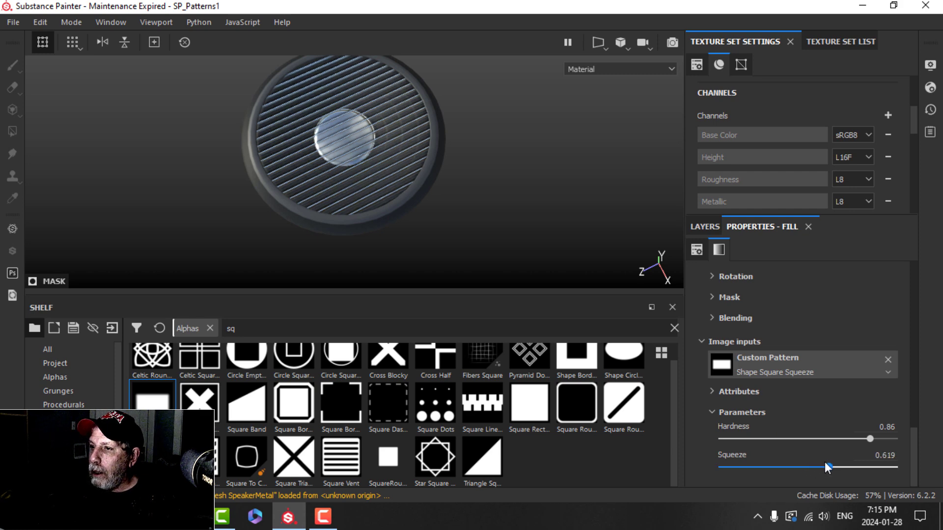
{"action": "left_click_drag", "start_coordinate": [827, 467], "coordinate": [743, 466]}
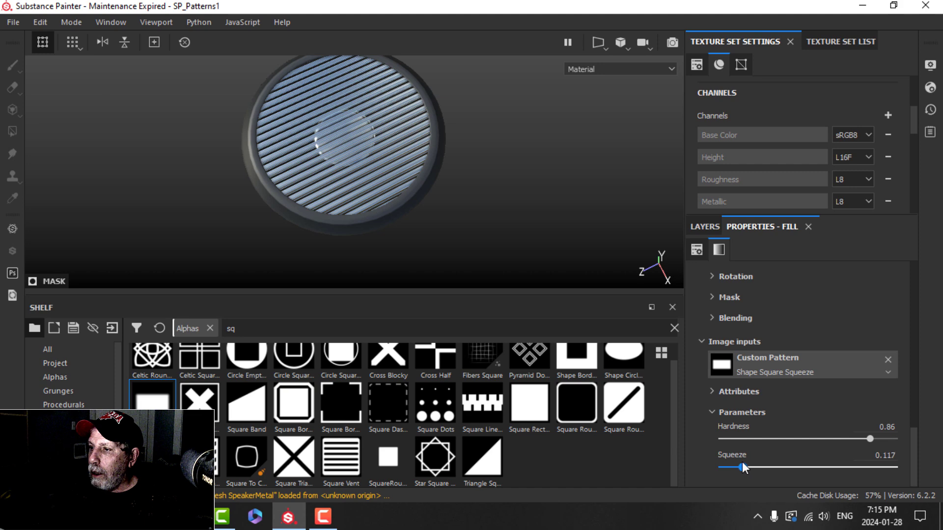
{"action": "left_click_drag", "start_coordinate": [742, 467], "coordinate": [756, 467]}
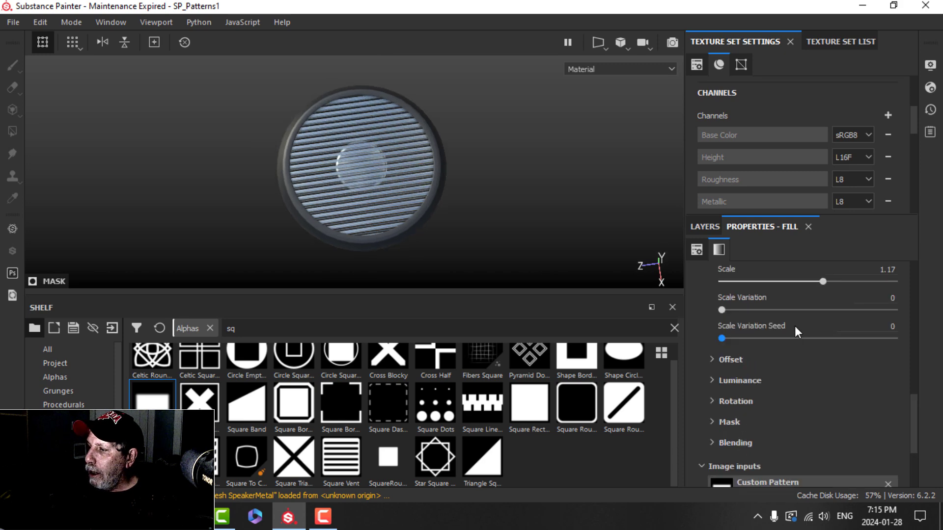
- Push the pattern Position to 1 and nudge the Contrast
{"action": "scroll", "scroll_direction": "down", "scroll_amount": 3}
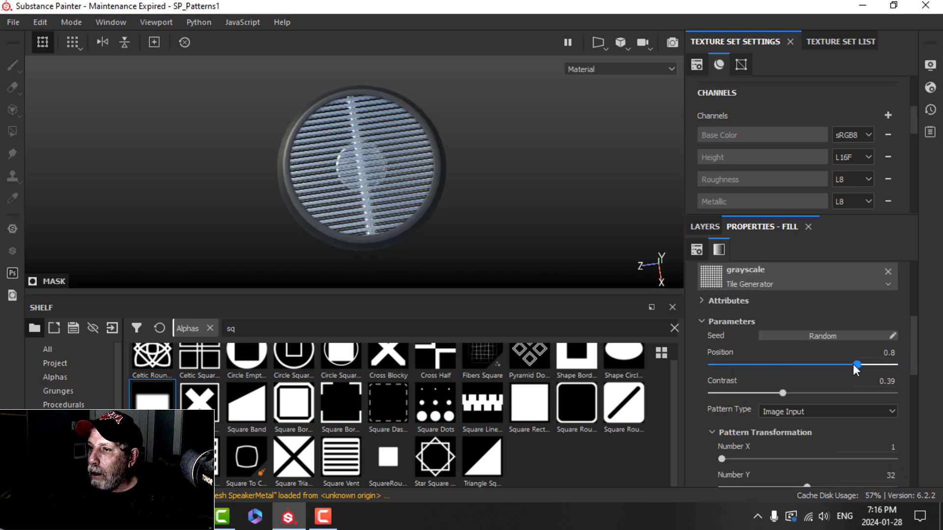
{"action": "left_click_drag", "start_coordinate": [856, 365], "coordinate": [894, 364]}
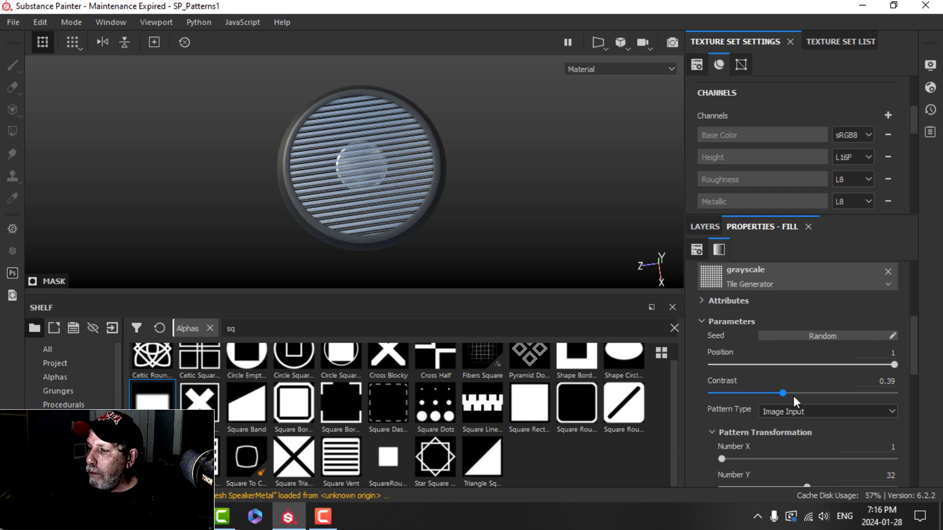
{"action": "left_click_drag", "start_coordinate": [781, 394], "coordinate": [784, 394]}
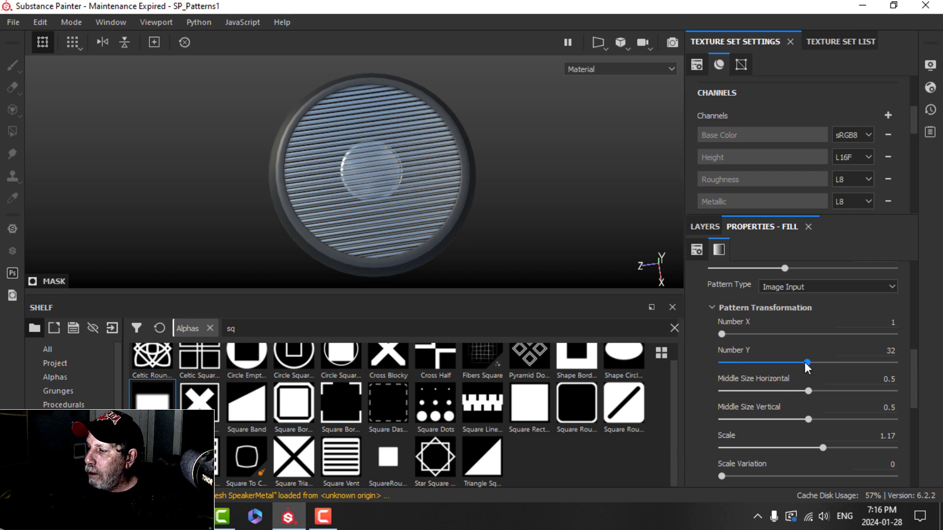
- Reduce Number Y to 14 rows and try Scale up to 1.65 before bringing it back down
{"action": "left_click_drag", "start_coordinate": [806, 362], "coordinate": [760, 362]}
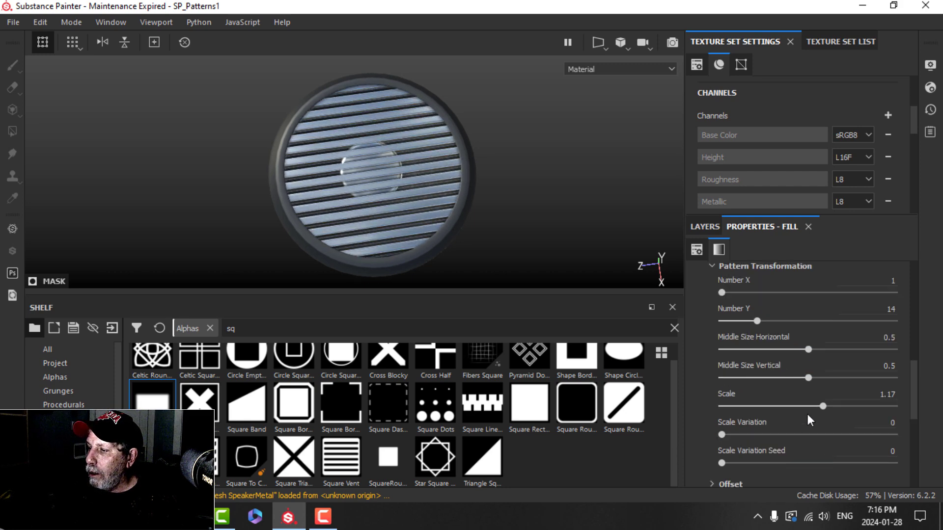
{"action": "left_click_drag", "start_coordinate": [824, 407], "coordinate": [862, 407]}
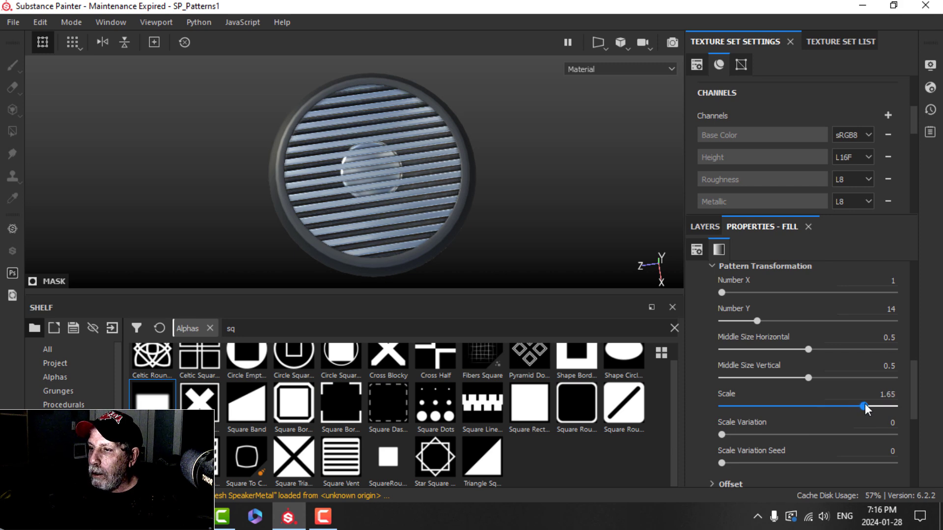
{"action": "left_click_drag", "start_coordinate": [865, 407], "coordinate": [802, 407]}
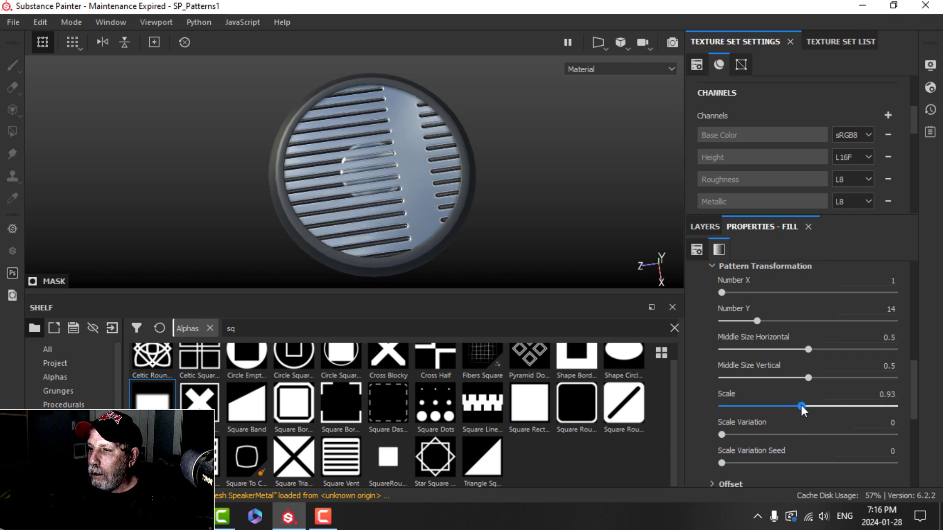
{"action": "scroll", "scroll_direction": "down", "scroll_amount": 3}
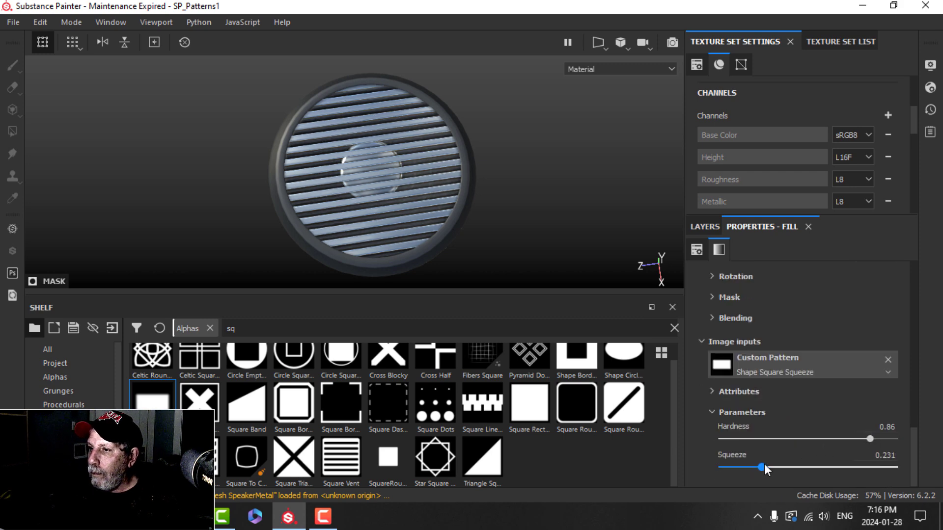
- Lower the slot Squeeze to 0.15 and set Hardness to 0.97 for crisp, slim louvres
{"action": "left_click_drag", "start_coordinate": [763, 467], "coordinate": [756, 466]}
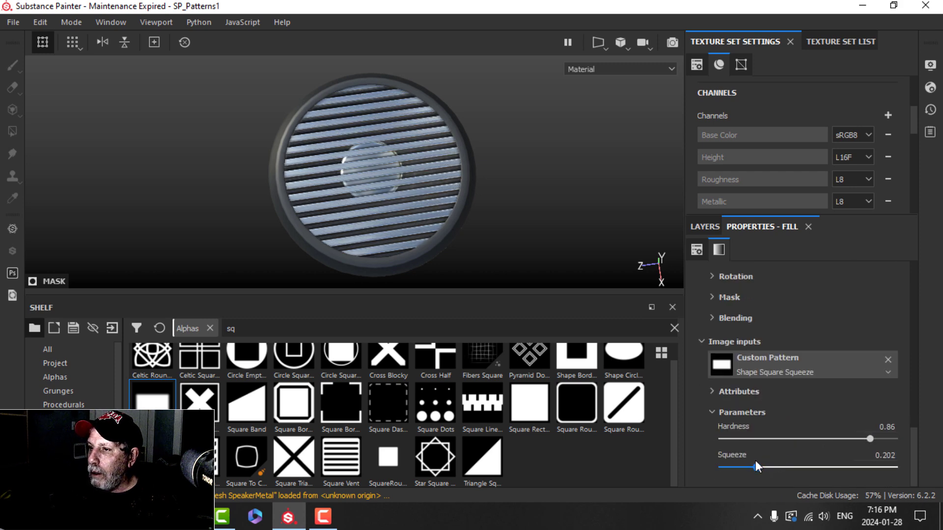
{"action": "left_click_drag", "start_coordinate": [756, 466], "coordinate": [748, 467]}
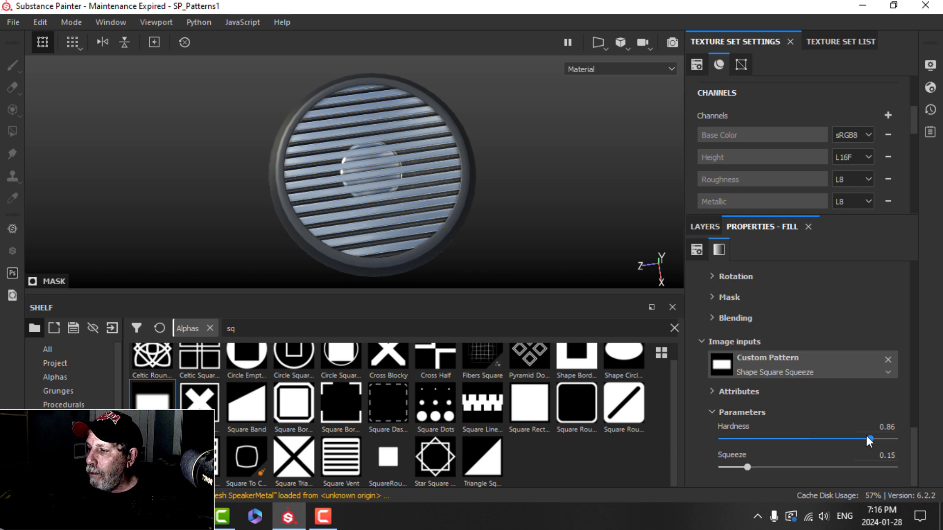
{"action": "left_click_drag", "start_coordinate": [868, 439], "coordinate": [847, 439]}
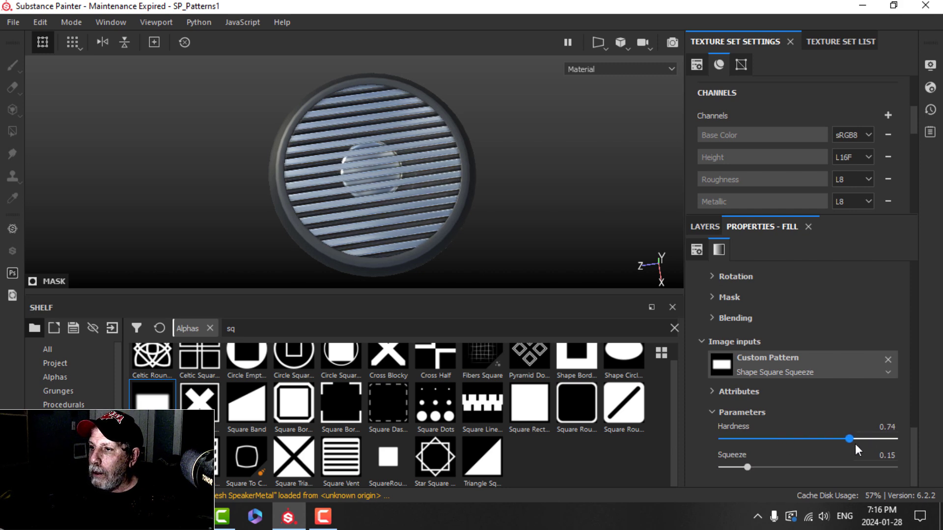
{"action": "left_click_drag", "start_coordinate": [848, 438], "coordinate": [895, 438]}
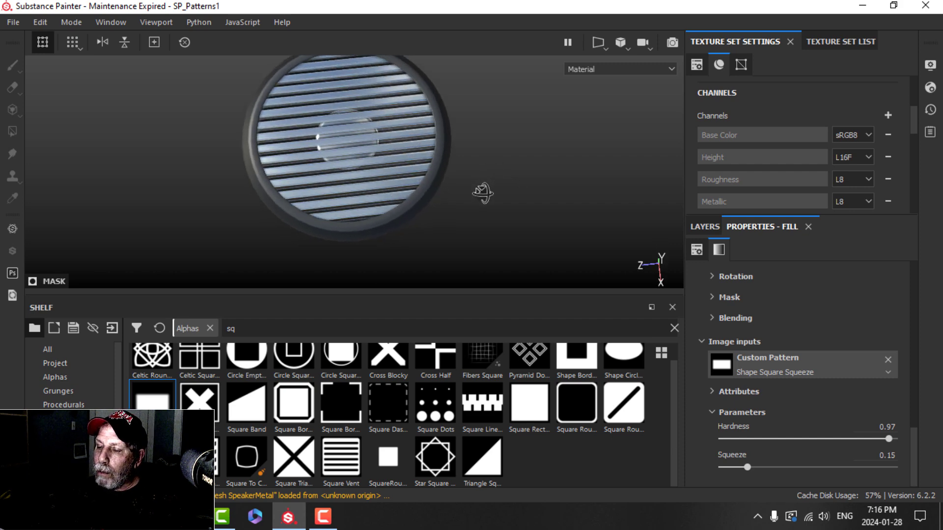
- Orbit the speaker to inspect the louvred grill face
{"action": "left_click_drag", "start_coordinate": [348, 145], "coordinate": [397, 187]}
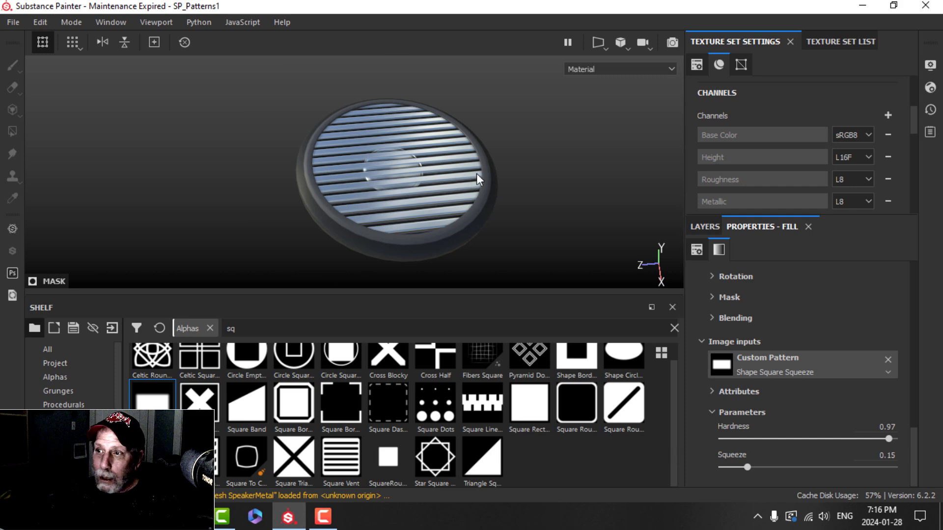
{"action": "left_click_drag", "start_coordinate": [478, 180], "coordinate": [472, 172]}
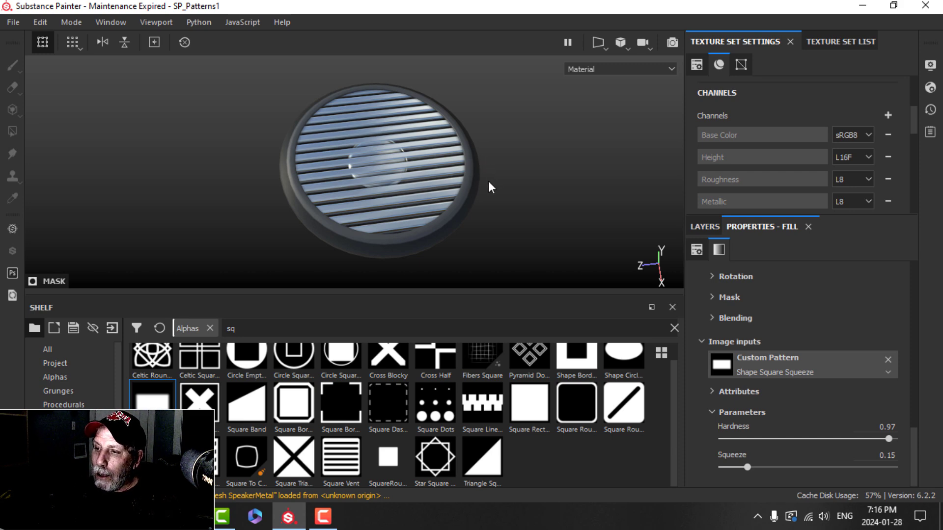
{"action": "mouse_move", "coordinate": [524, 199]}
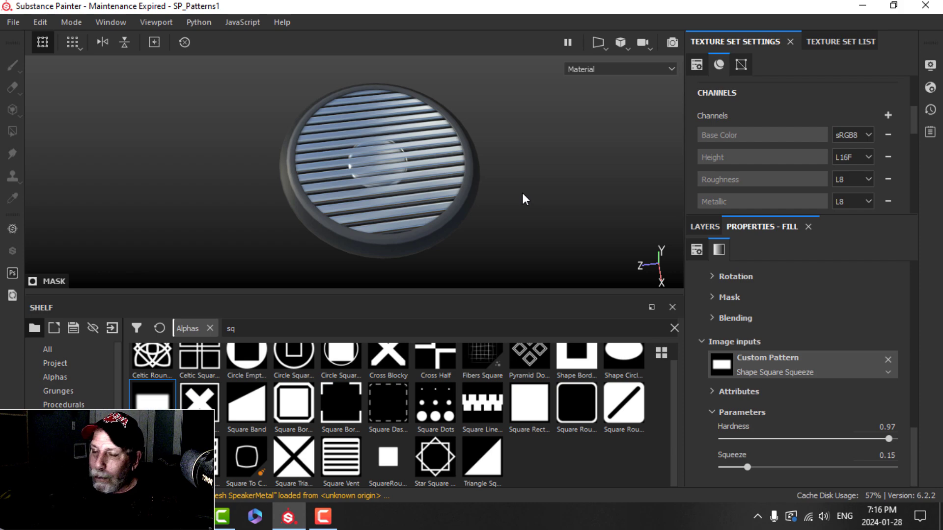